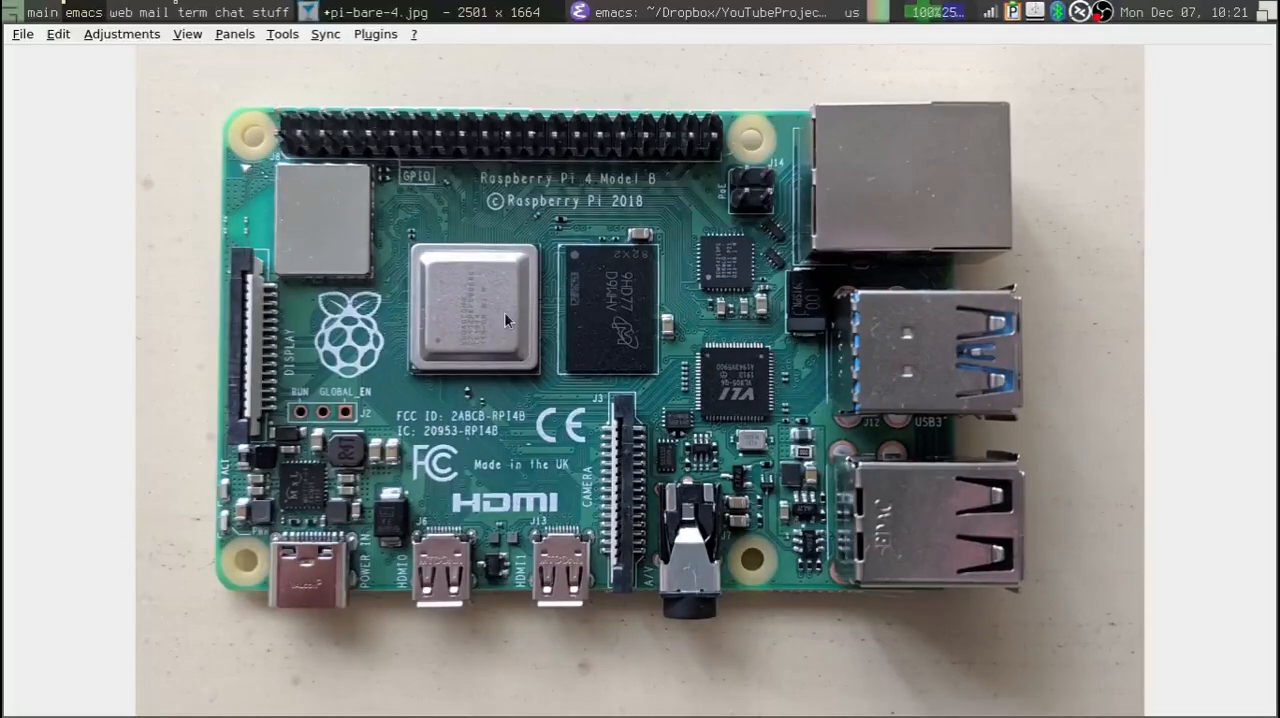
{"action": "mouse_move", "coordinate": [736, 470]}
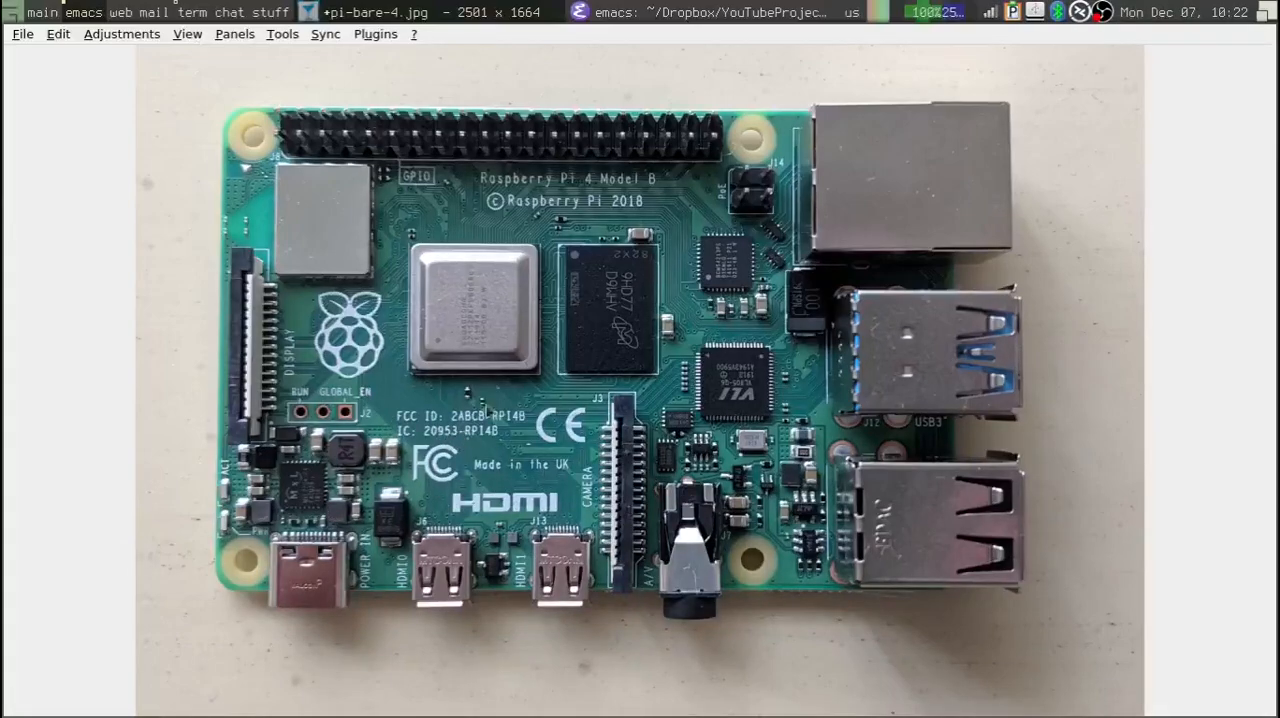
{"action": "mouse_move", "coordinate": [518, 308]}
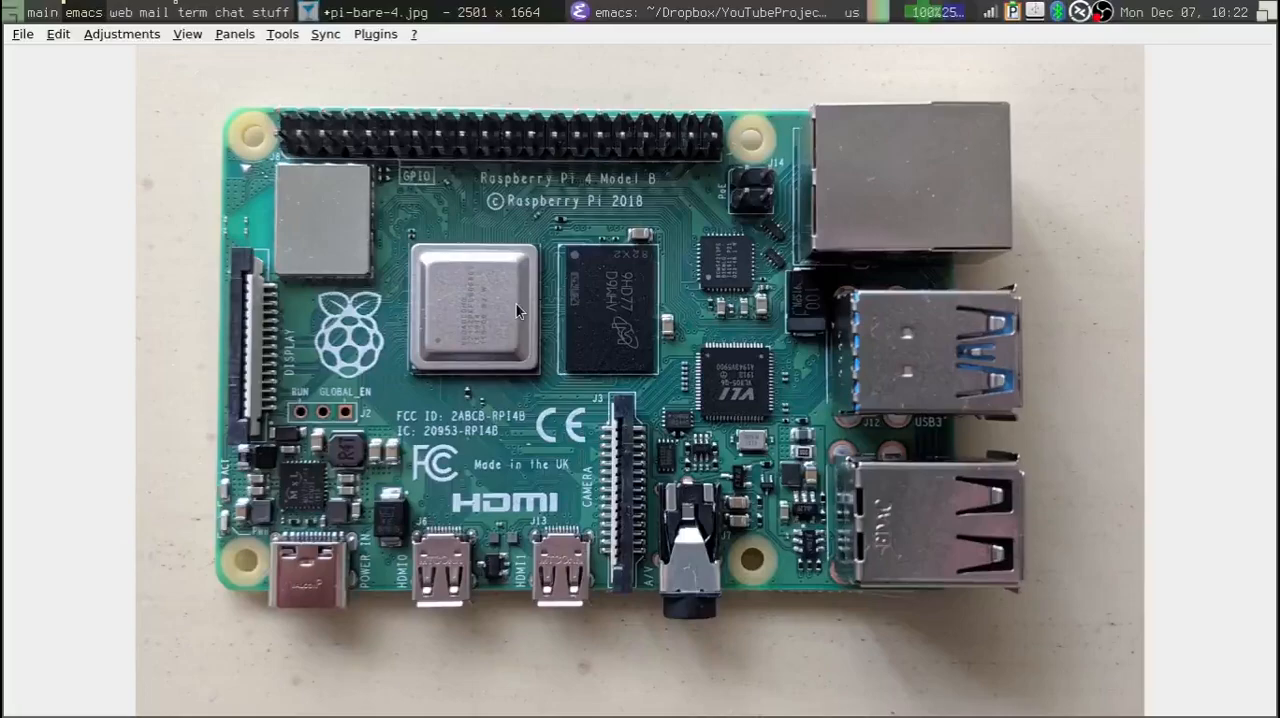
{"action": "mouse_move", "coordinate": [772, 390]}
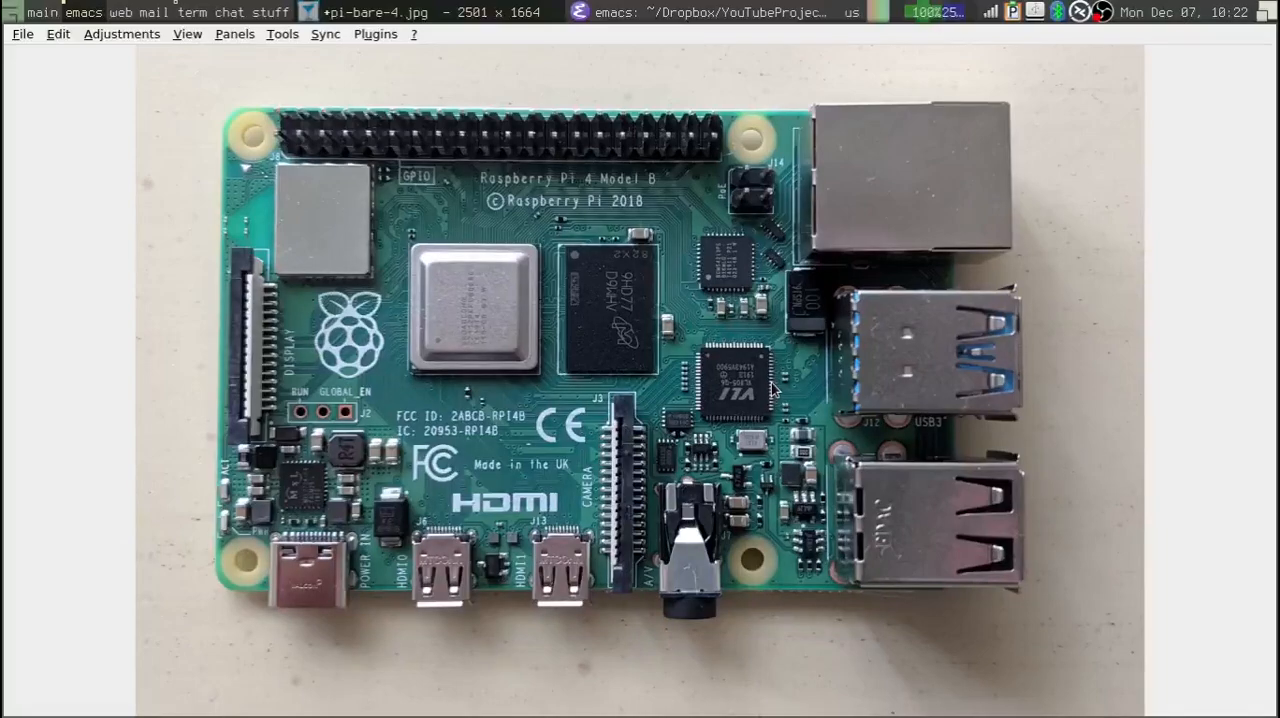
{"action": "mouse_move", "coordinate": [730, 390]}
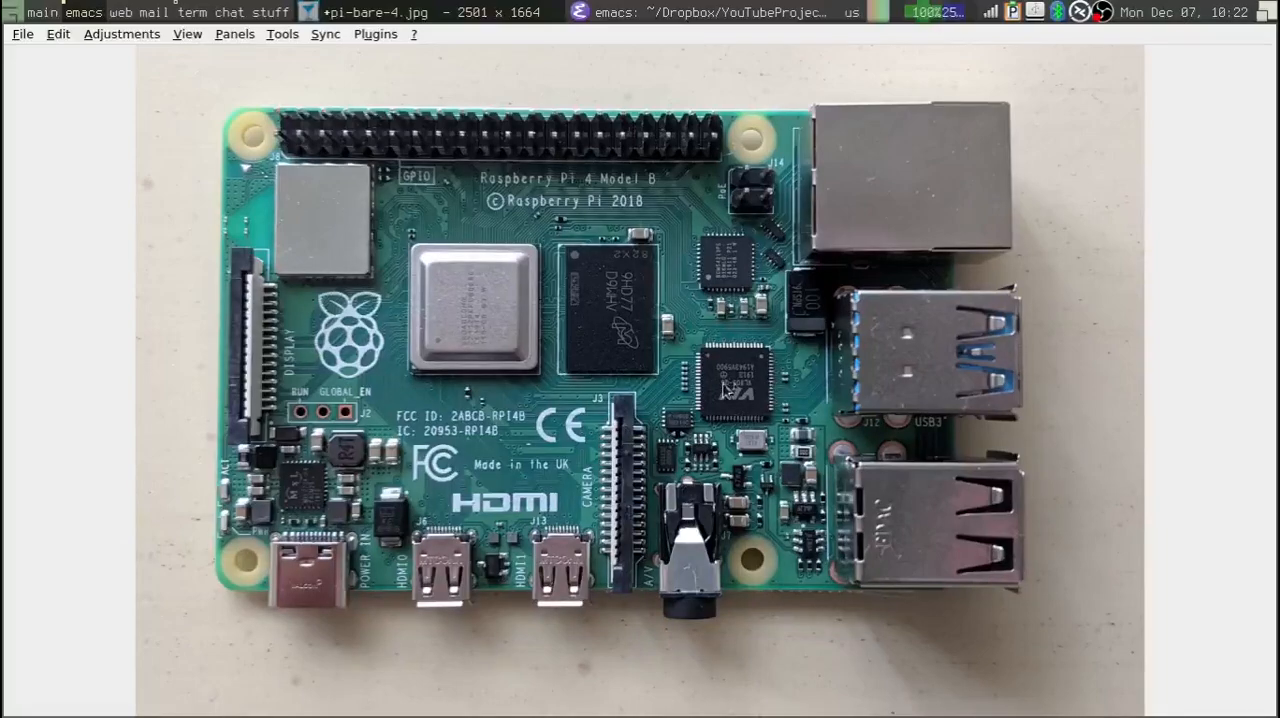
{"action": "mouse_move", "coordinate": [790, 516]}
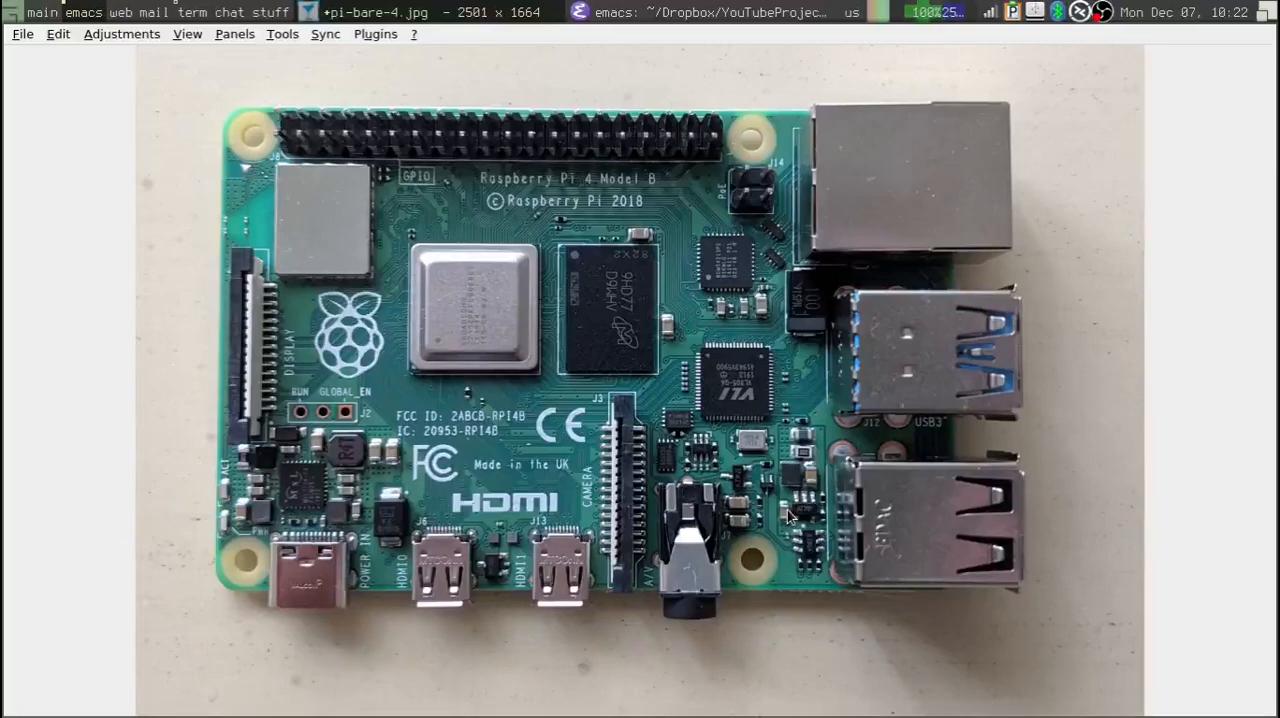
{"action": "mouse_move", "coordinate": [820, 458]}
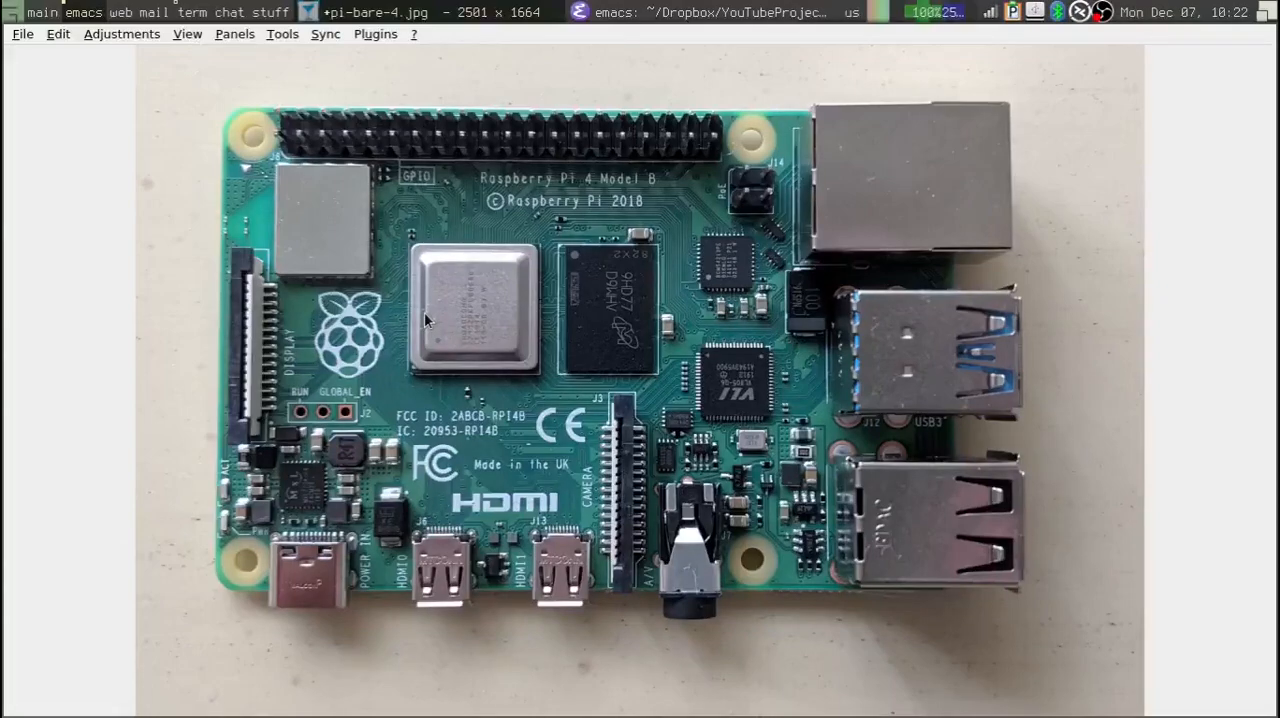
{"action": "mouse_move", "coordinate": [448, 308]}
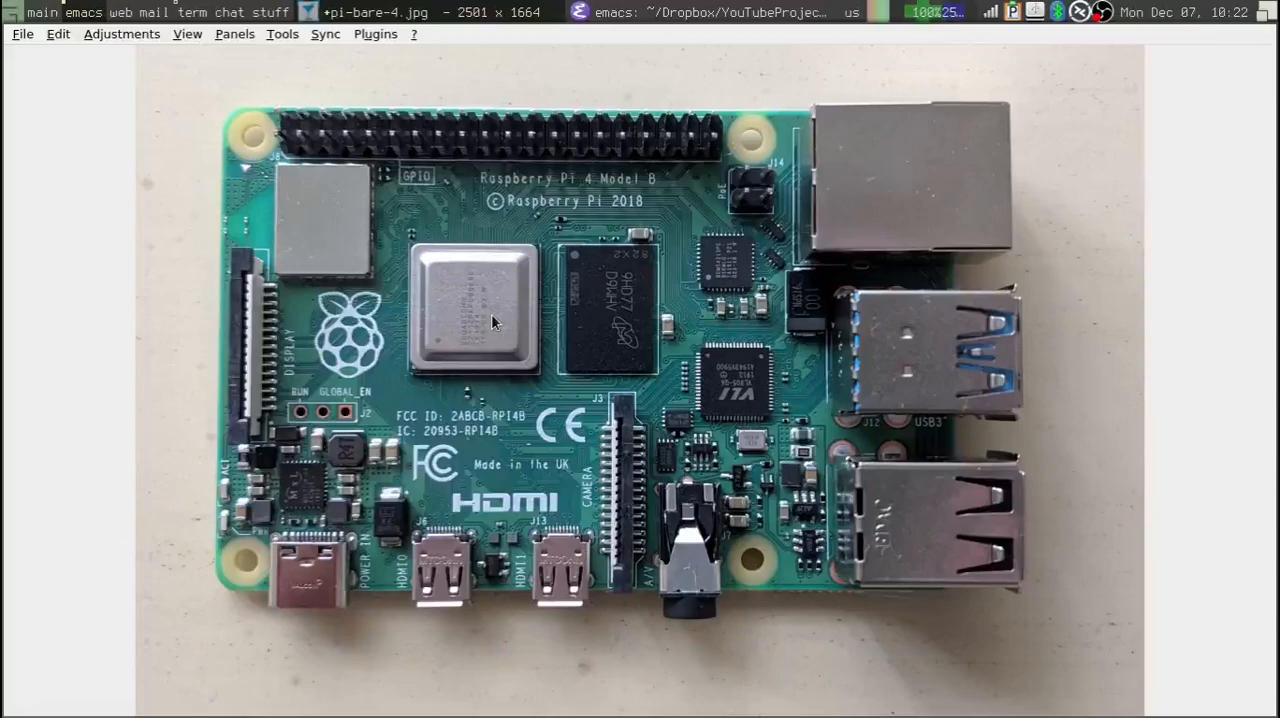
{"action": "mouse_move", "coordinate": [730, 382]}
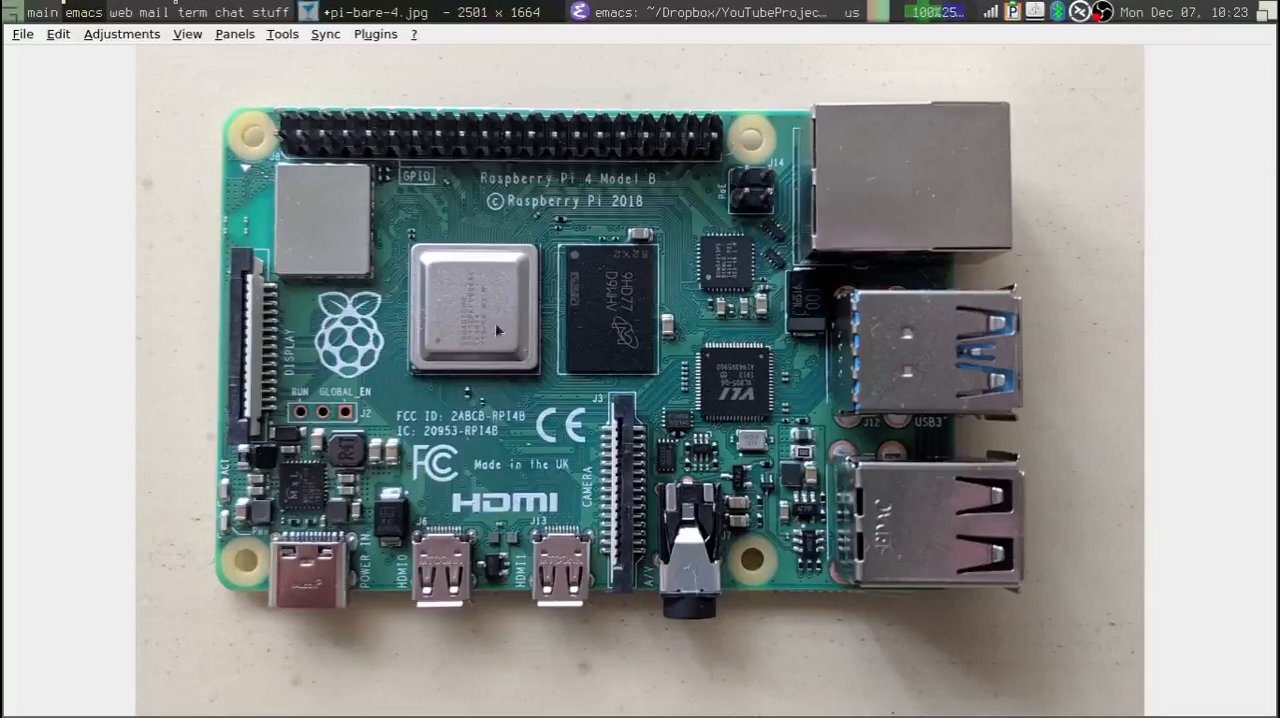
{"action": "mouse_move", "coordinate": [492, 260]}
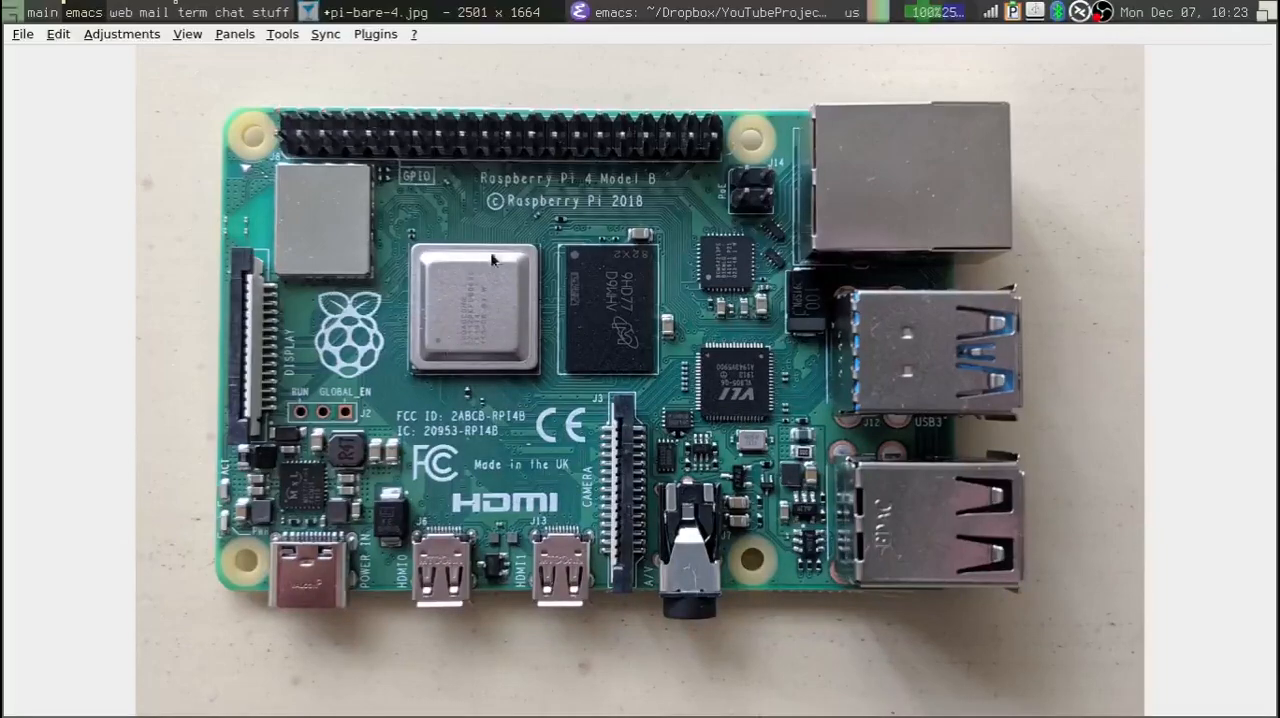
{"action": "mouse_move", "coordinate": [584, 312]}
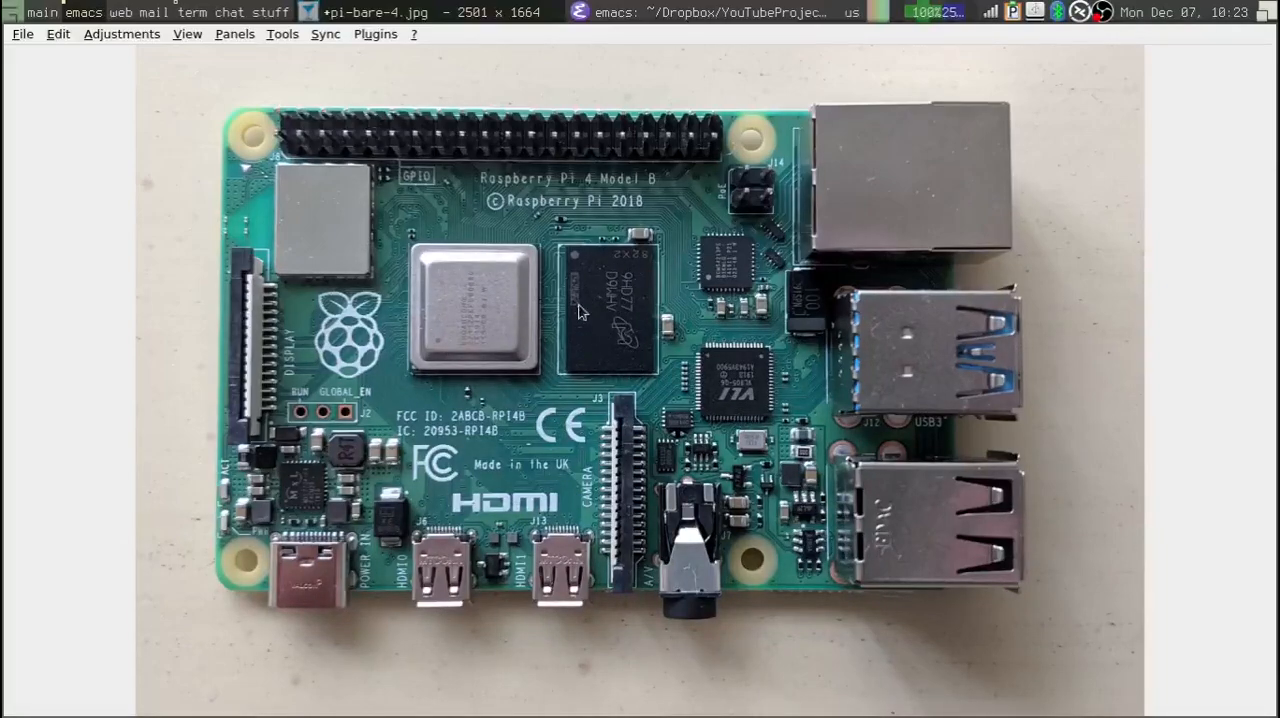
{"action": "mouse_move", "coordinate": [624, 332]}
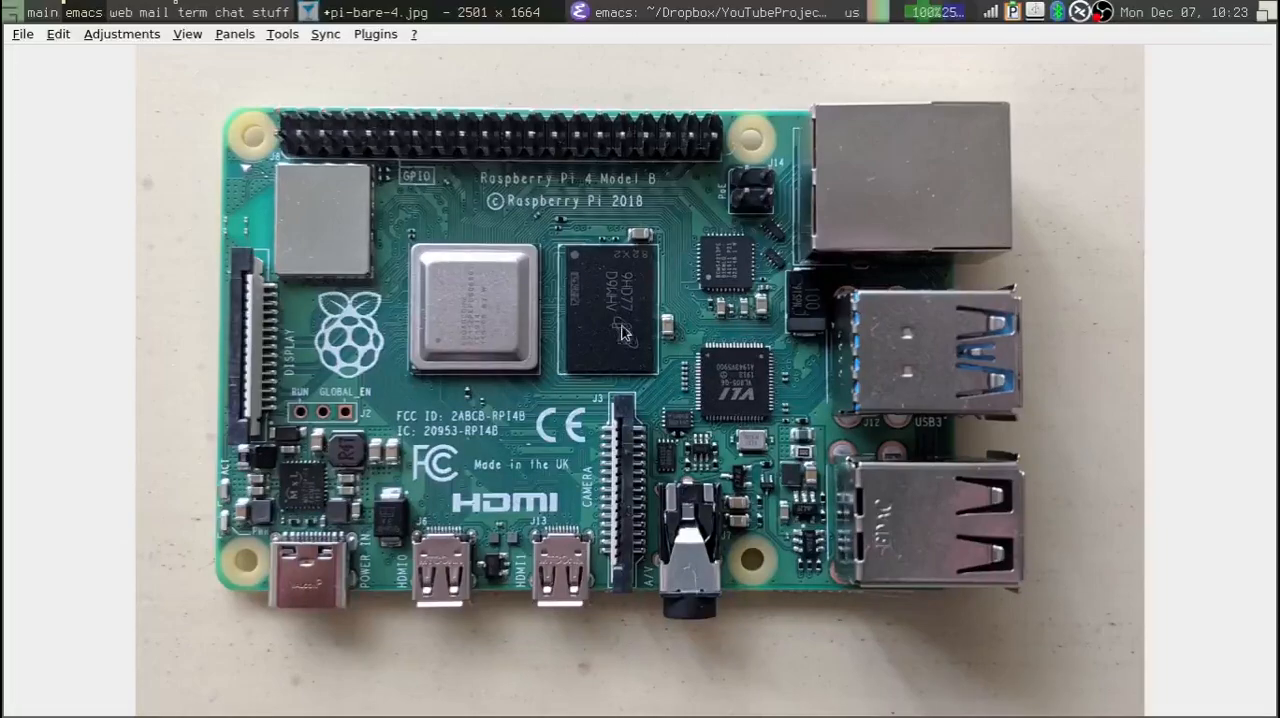
{"action": "mouse_move", "coordinate": [504, 308]}
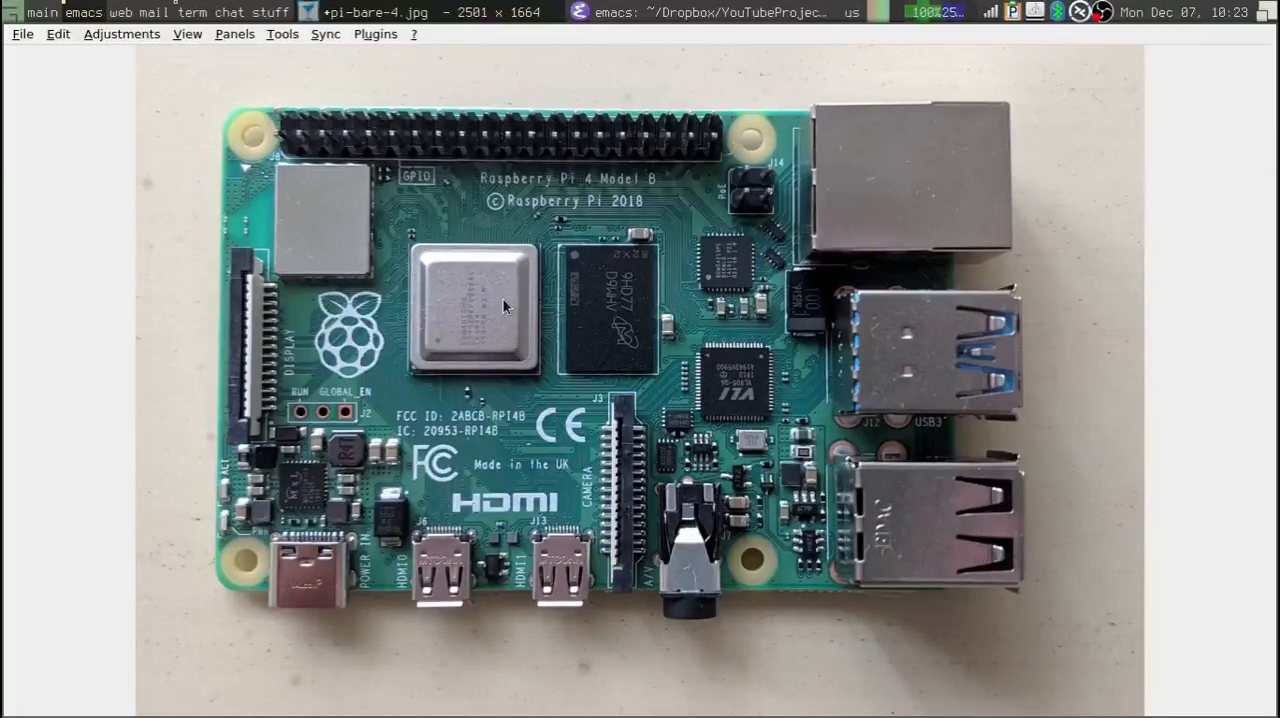
{"action": "mouse_move", "coordinate": [520, 256]}
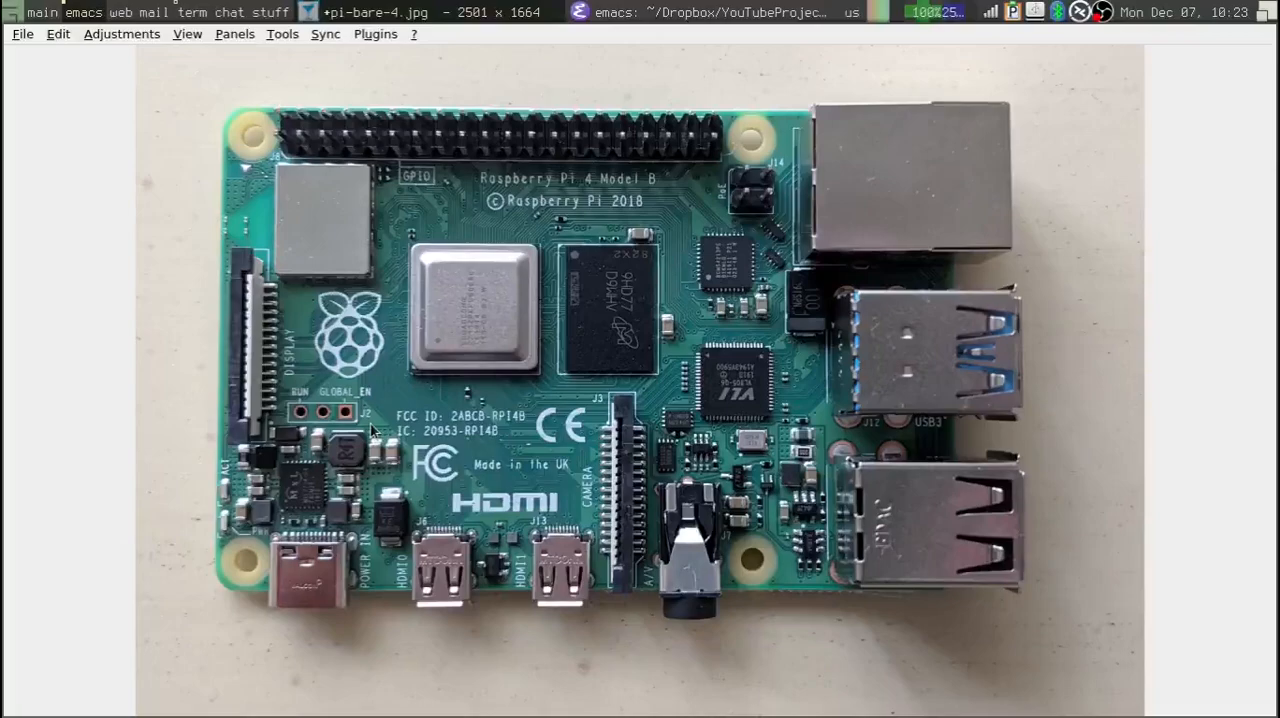
{"action": "mouse_move", "coordinate": [224, 310]}
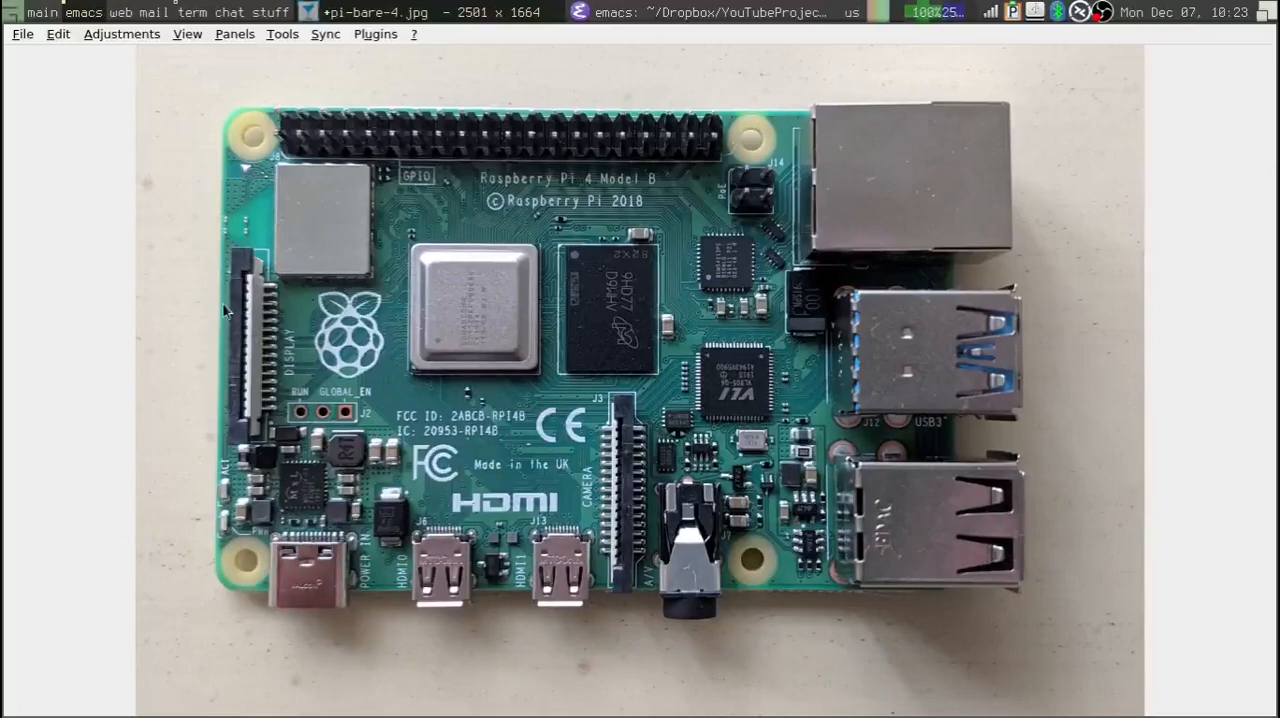
{"action": "mouse_move", "coordinate": [322, 342]}
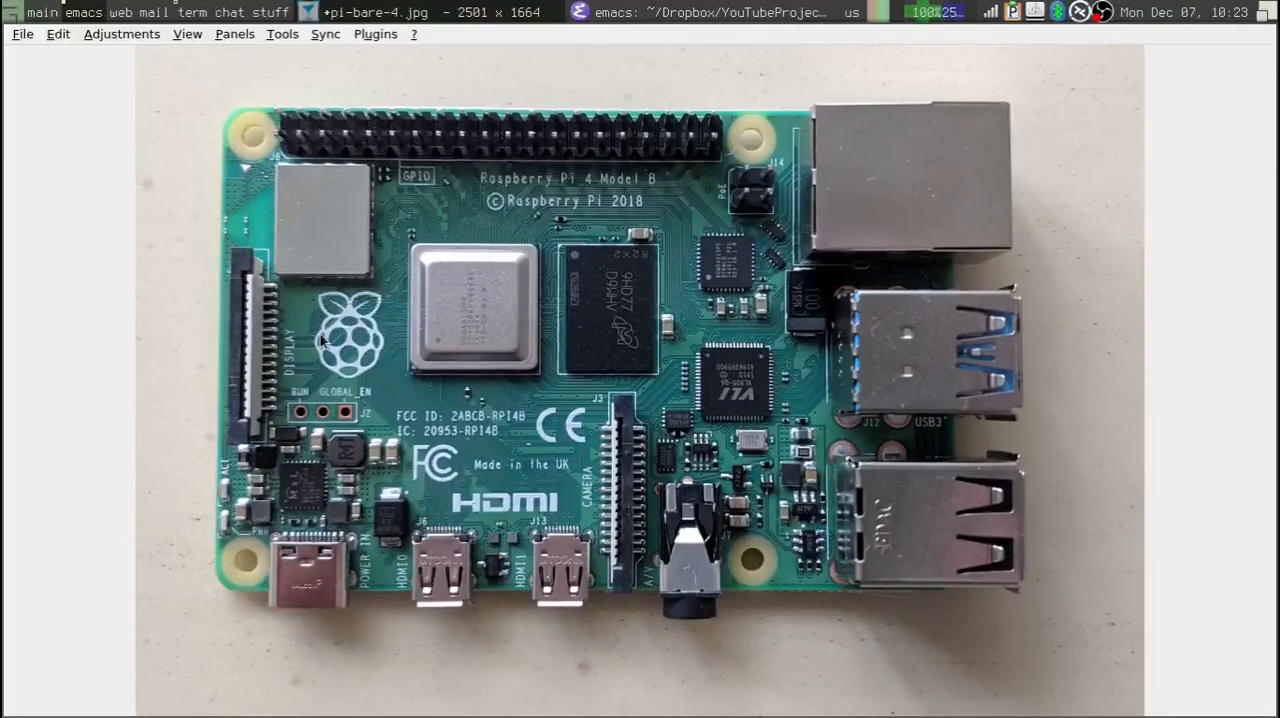
{"action": "mouse_move", "coordinate": [508, 426]}
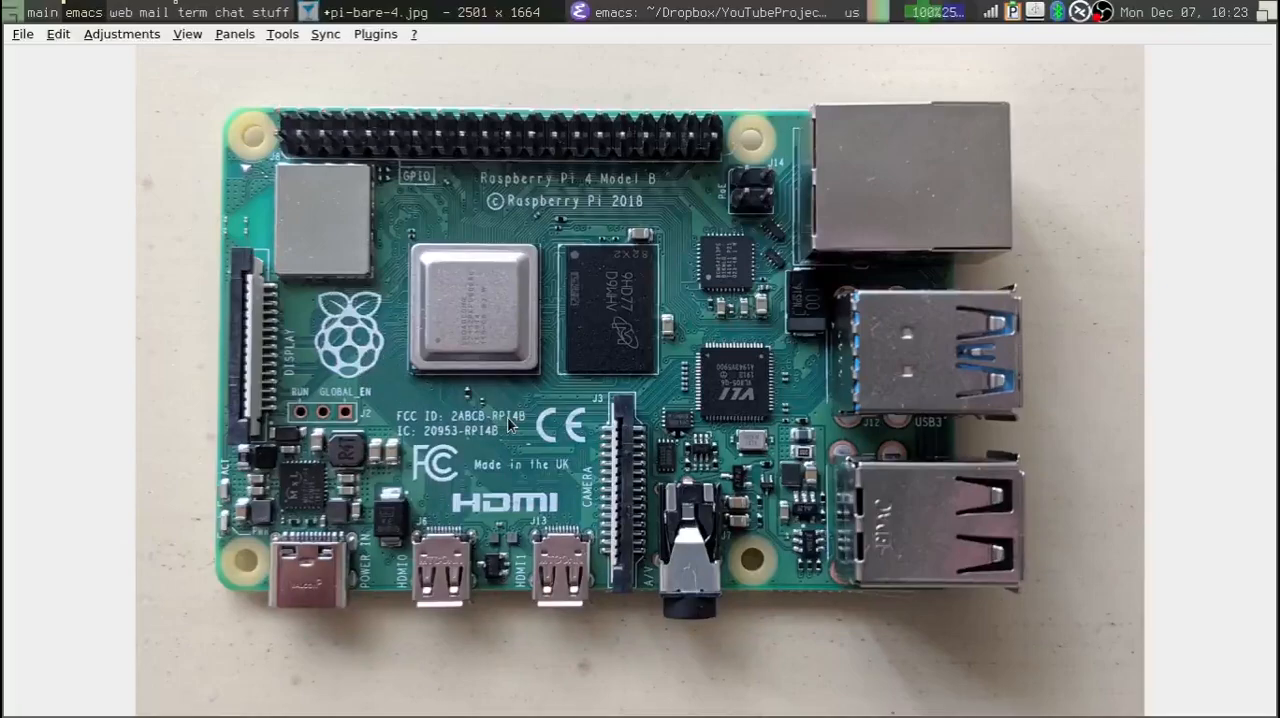
{"action": "mouse_move", "coordinate": [464, 214]}
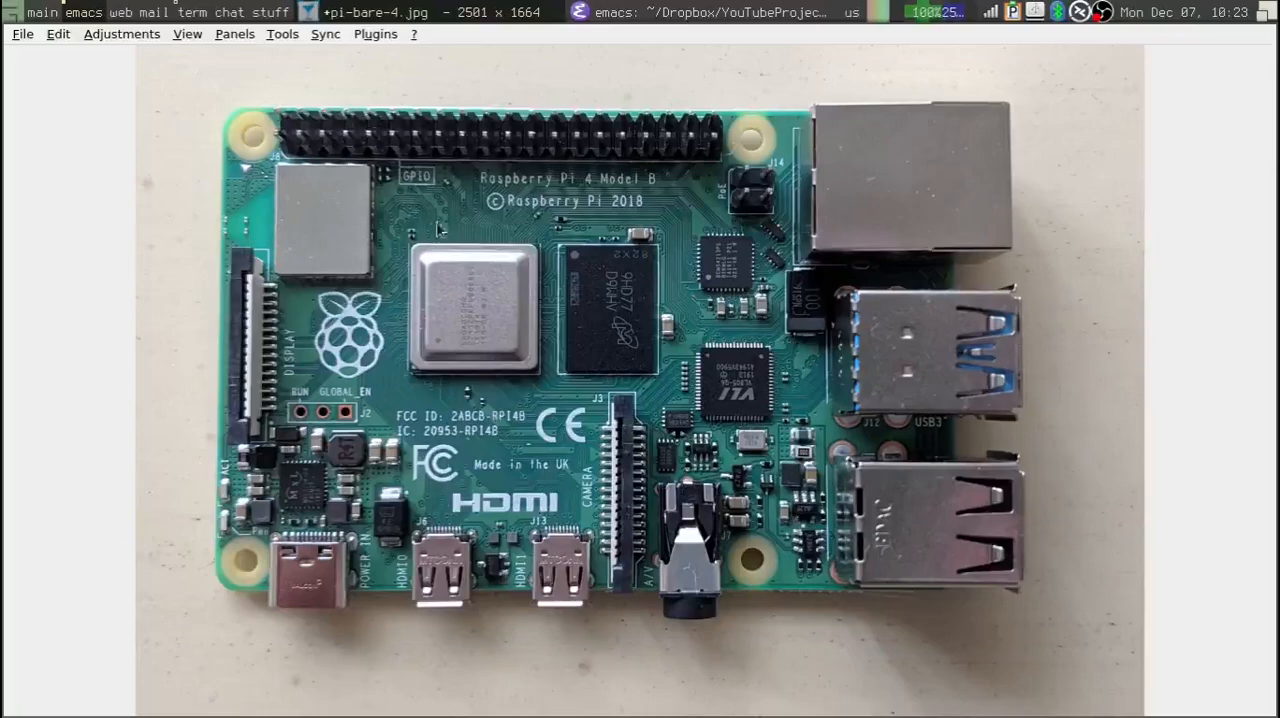
{"action": "mouse_move", "coordinate": [390, 396]}
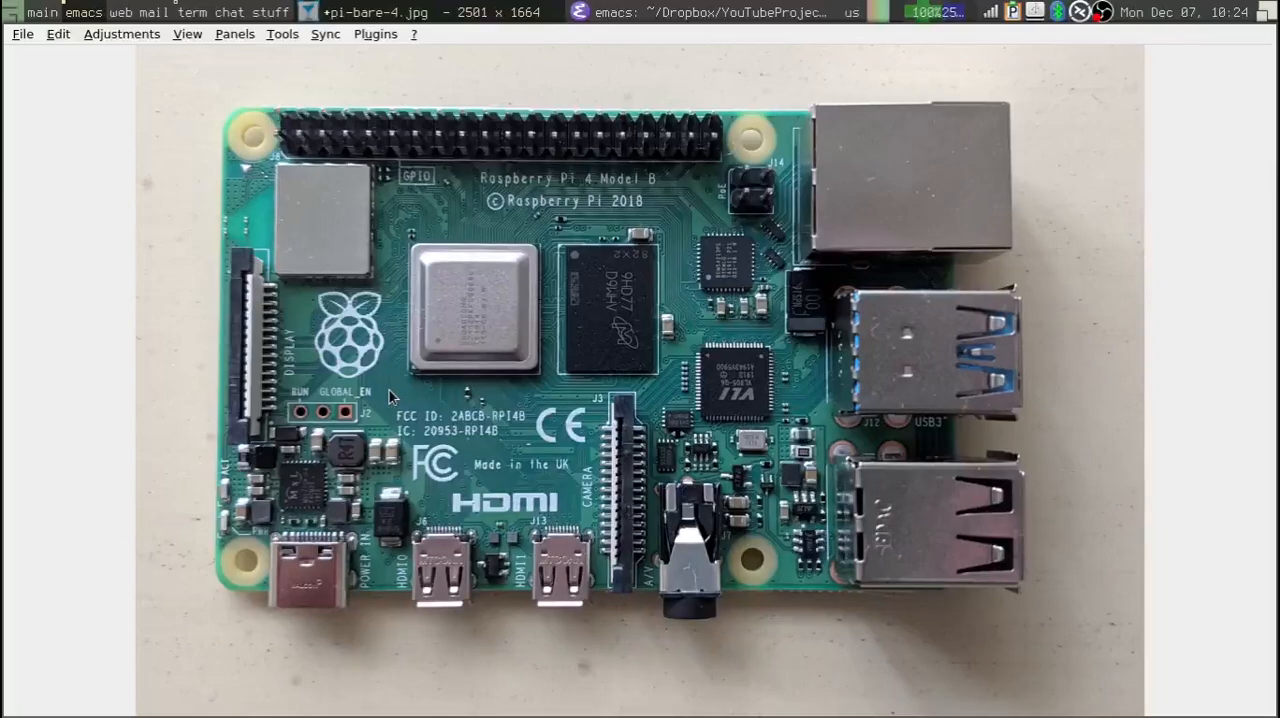
{"action": "mouse_move", "coordinate": [538, 348]}
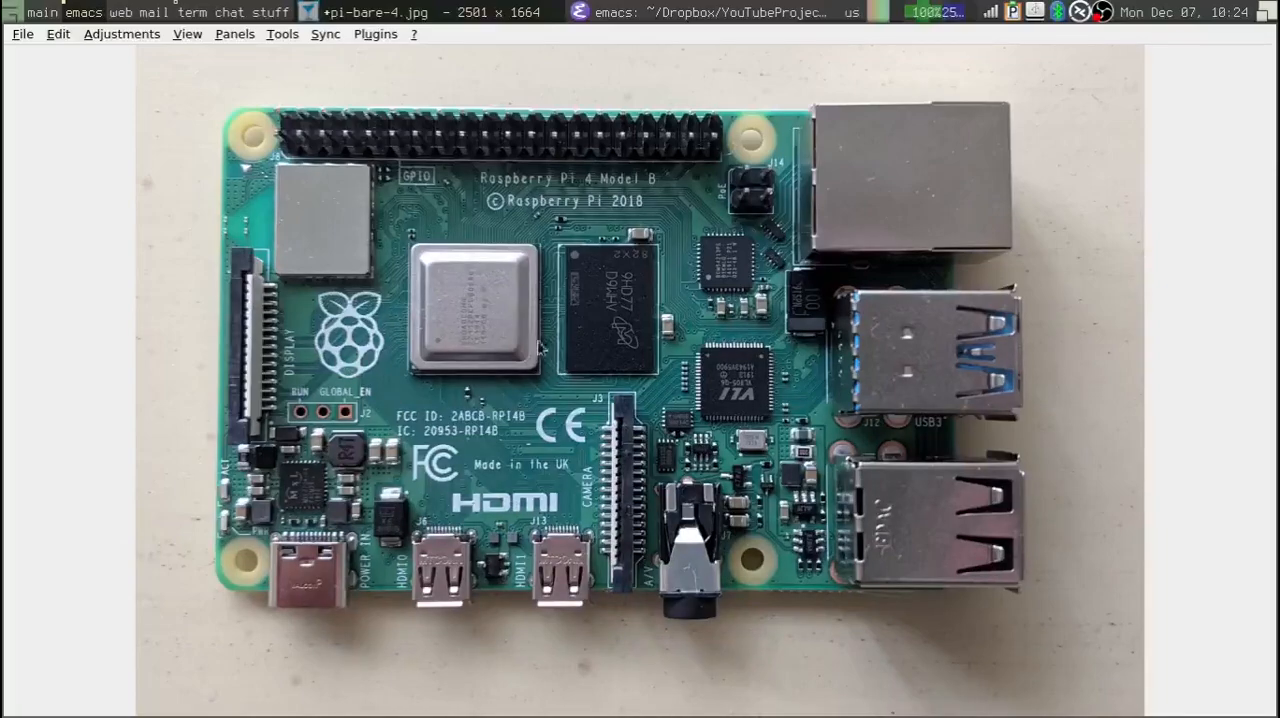
{"action": "mouse_move", "coordinate": [528, 400]}
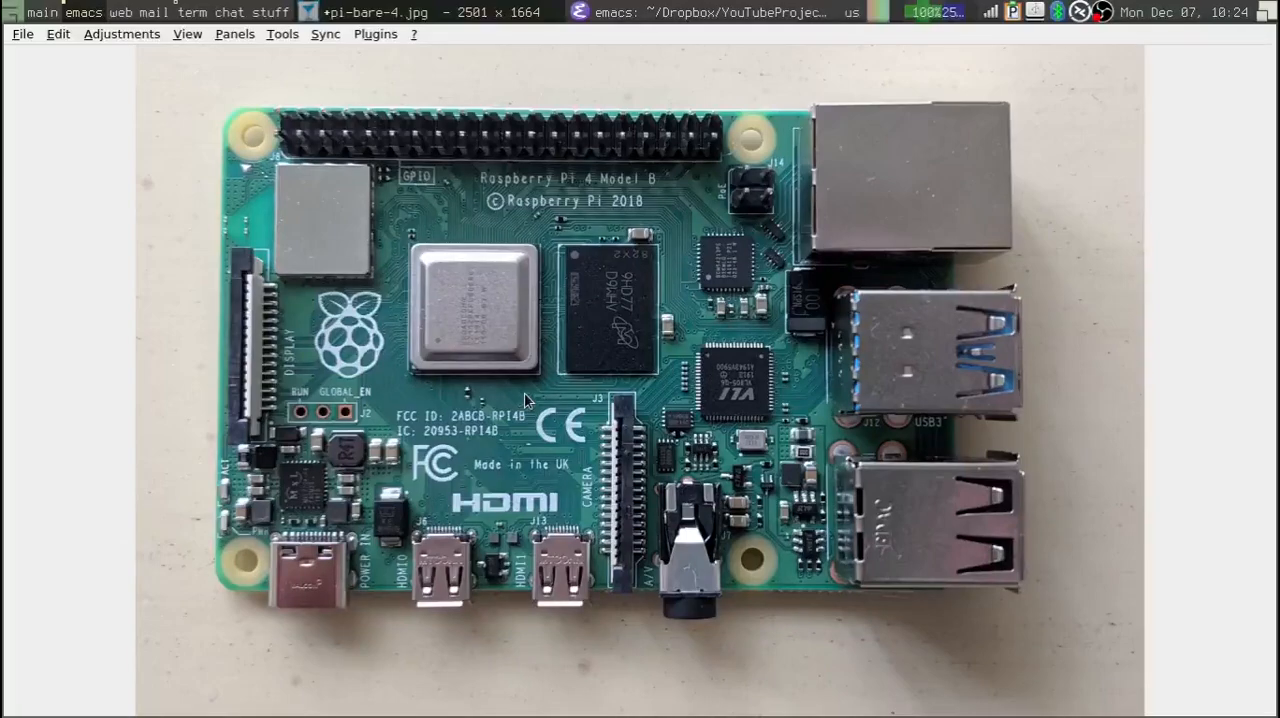
{"action": "mouse_move", "coordinate": [598, 330]}
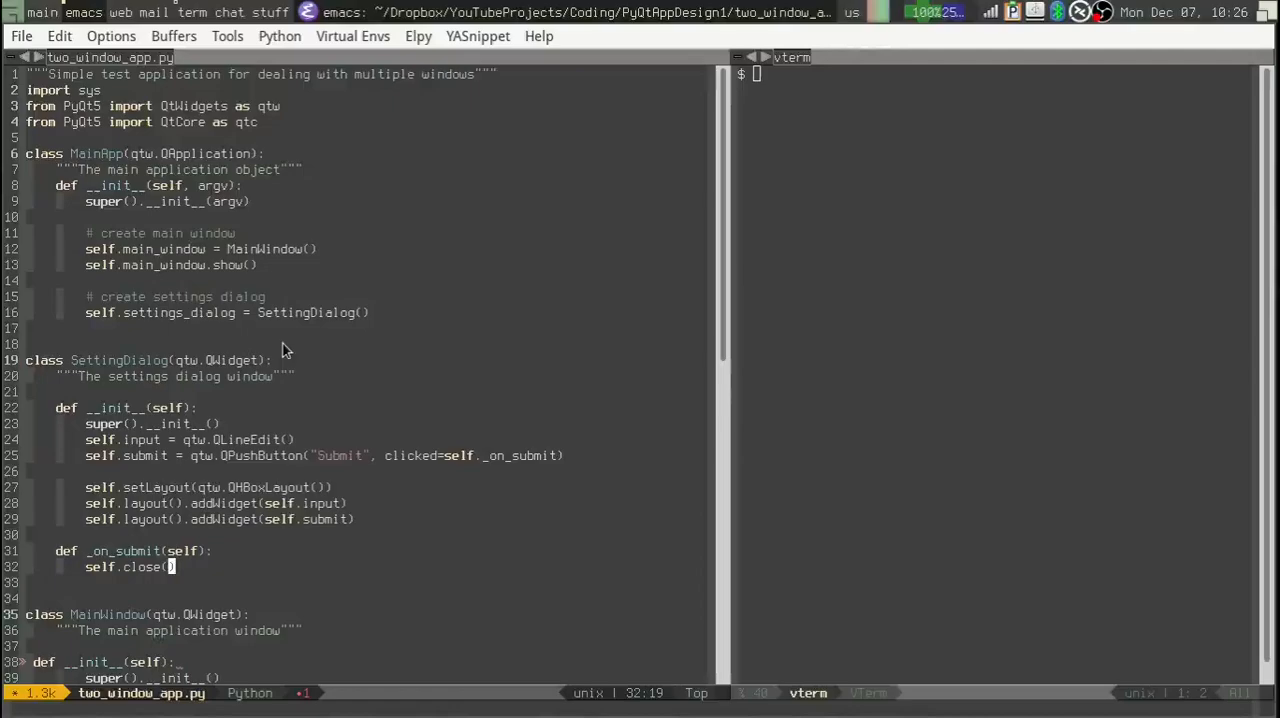
{"action": "mouse_move", "coordinate": [258, 342]}
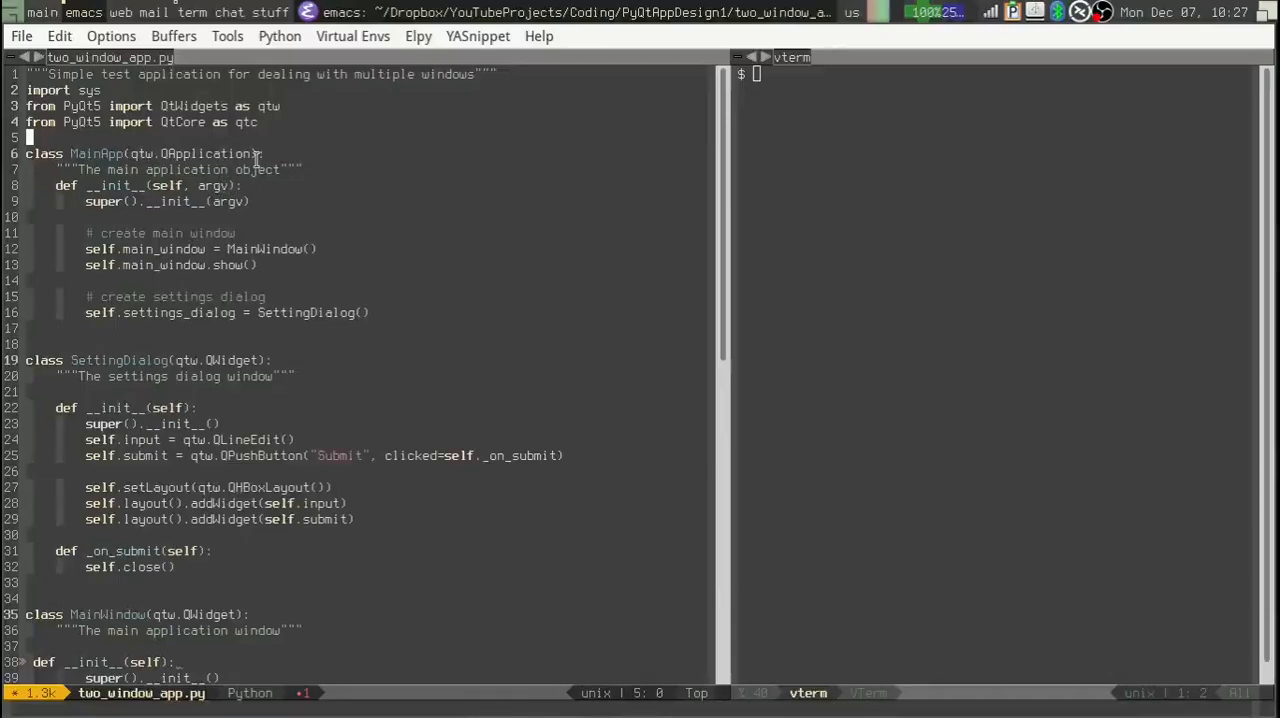
{"action": "left_click", "coordinate": [220, 154]}
{"action": "type", "text": "python two_window_app.py"}
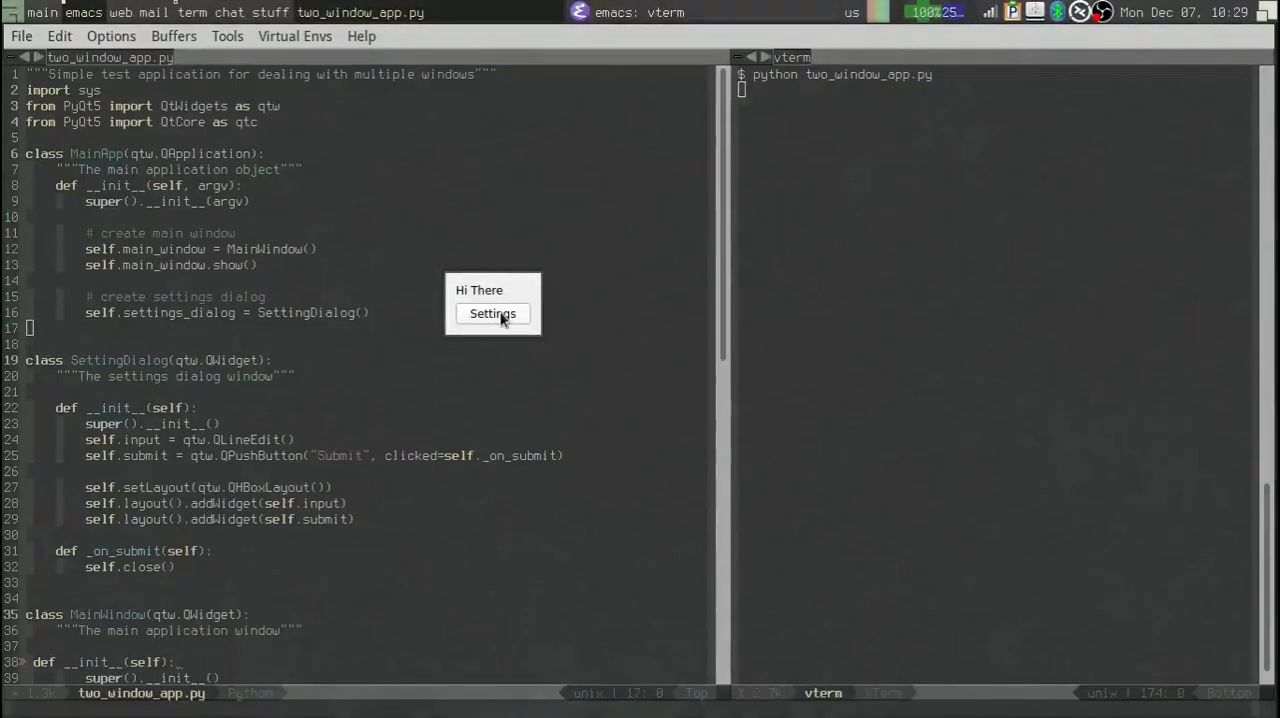
{"action": "mouse_move", "coordinate": [492, 296]}
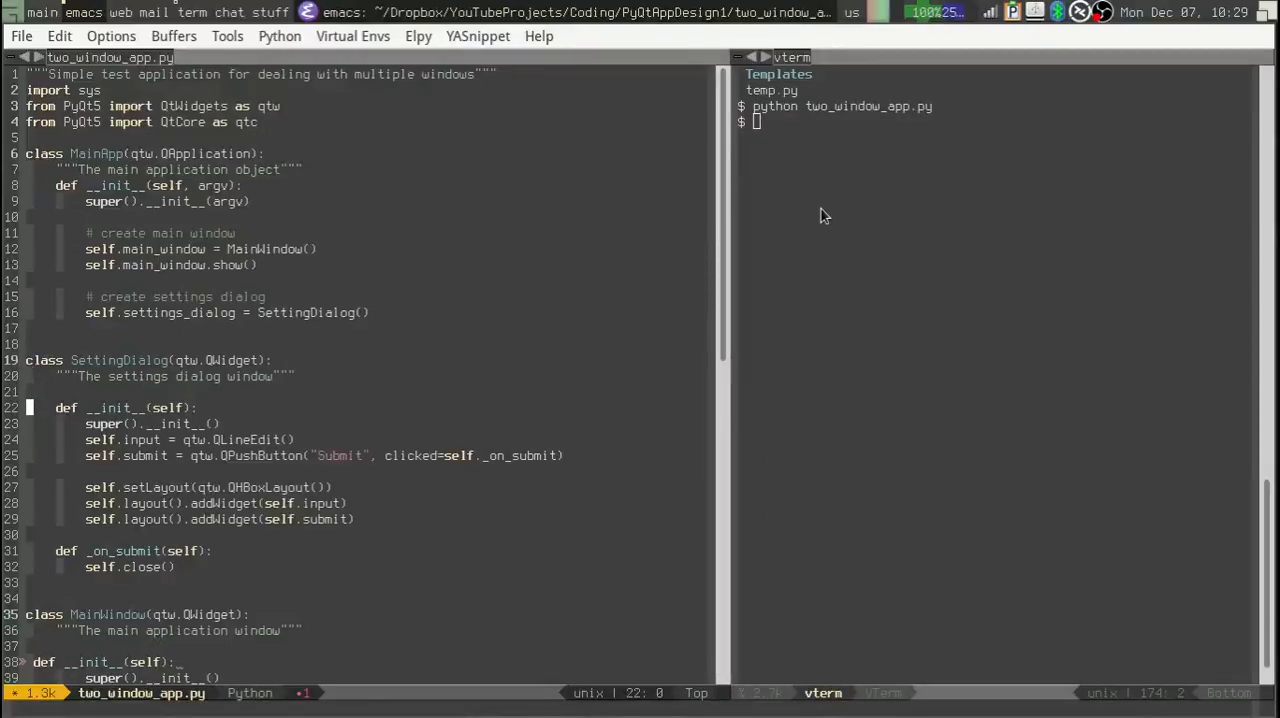
Scroll down to MainWindow.__init__ and its Settings QPushButton call
{"action": "scroll", "scroll_direction": "down", "scroll_amount": 3}
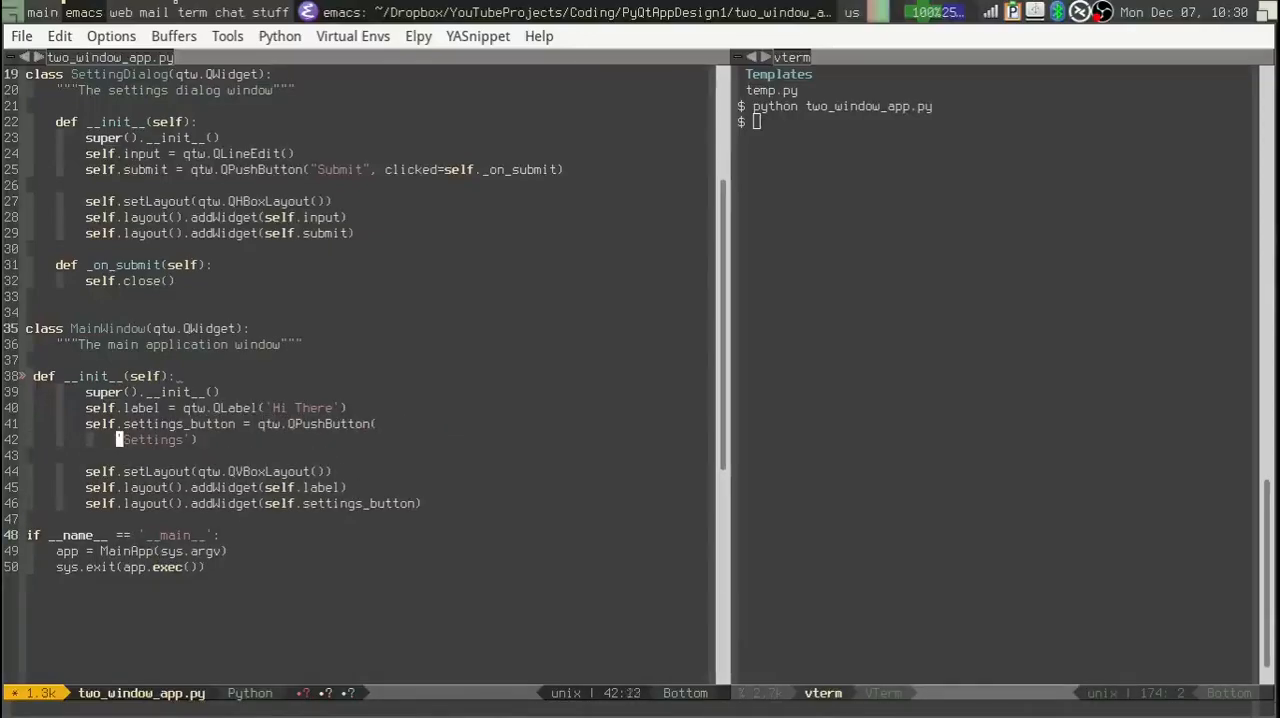
Add clicked=app.settings_dialog.show as a Settings button argument and save the file
{"action": "key", "text": "Return"}
{"action": "type", "text": "clicke"}
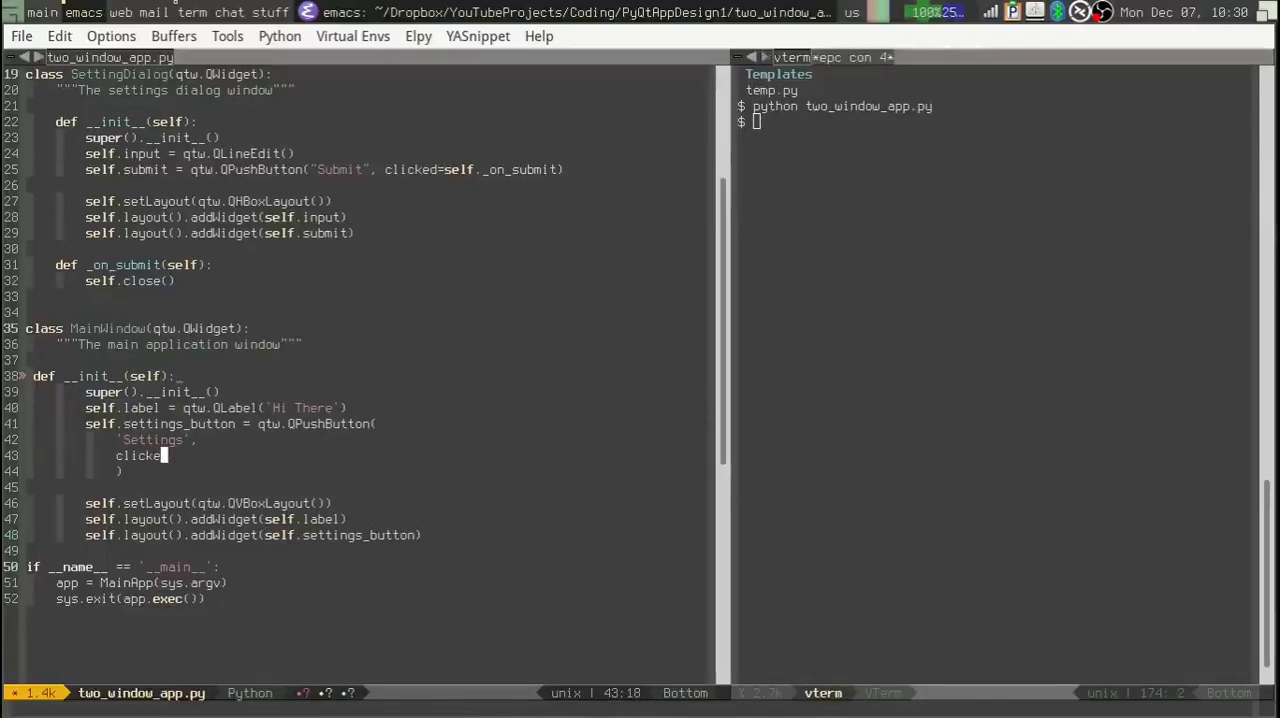
{"action": "type", "text": "d="}
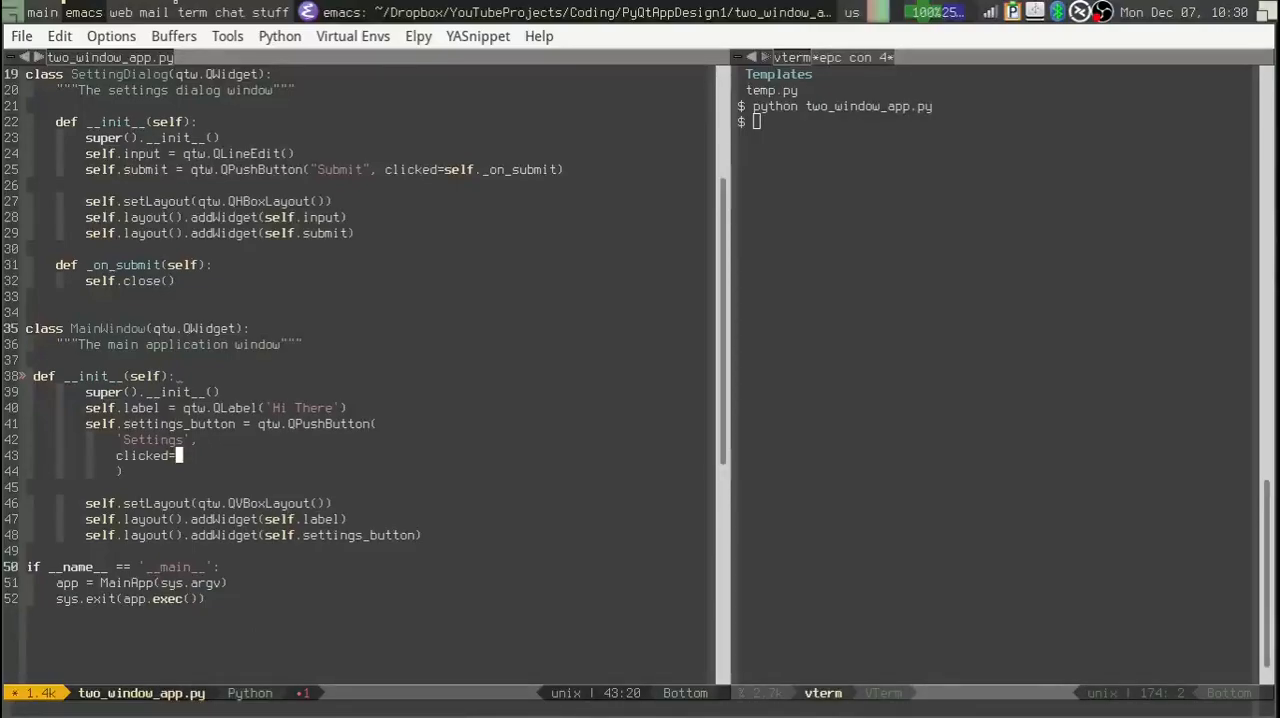
{"action": "left_click", "coordinate": [28, 296]}
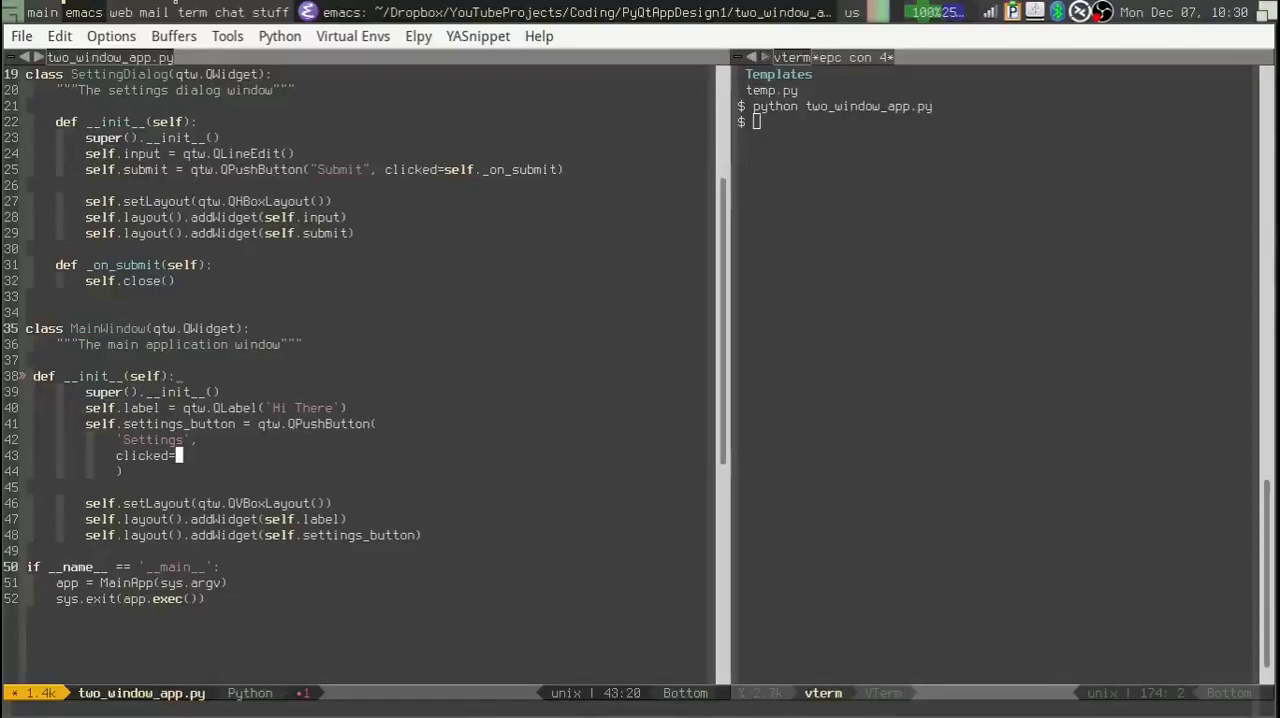
{"action": "type", "text": "app."}
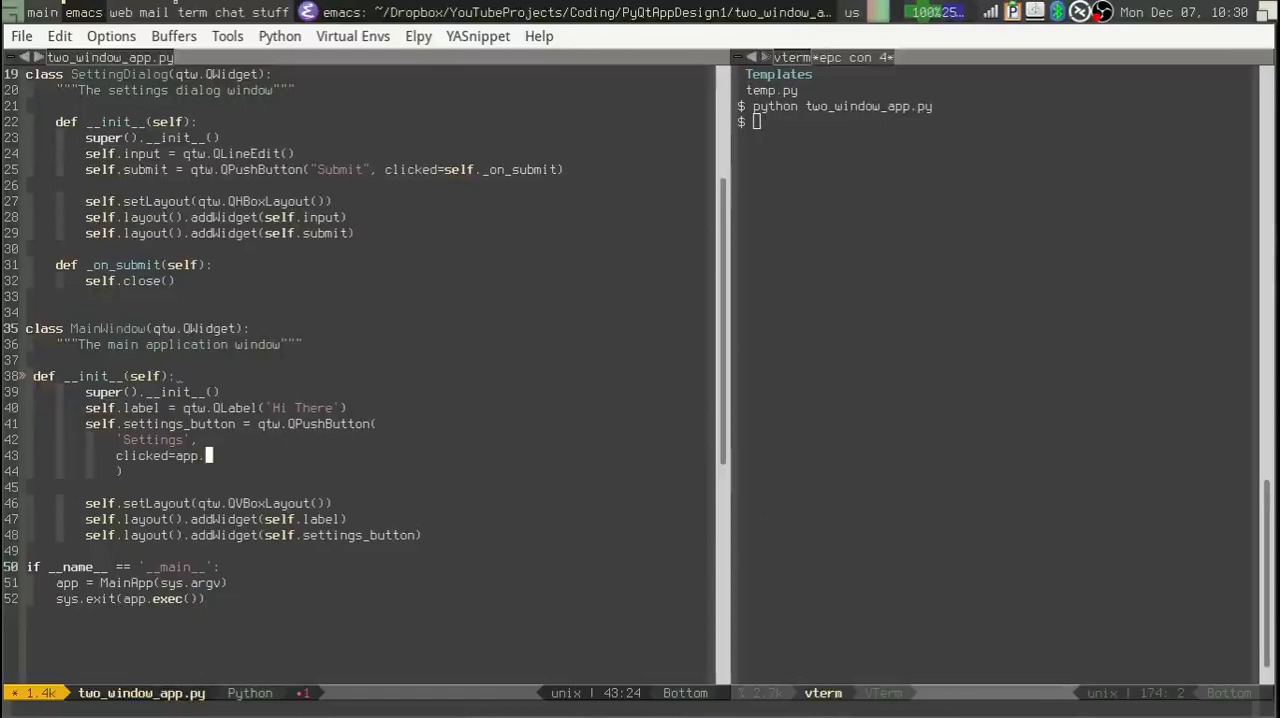
{"action": "type", "text": "settings_dia"}
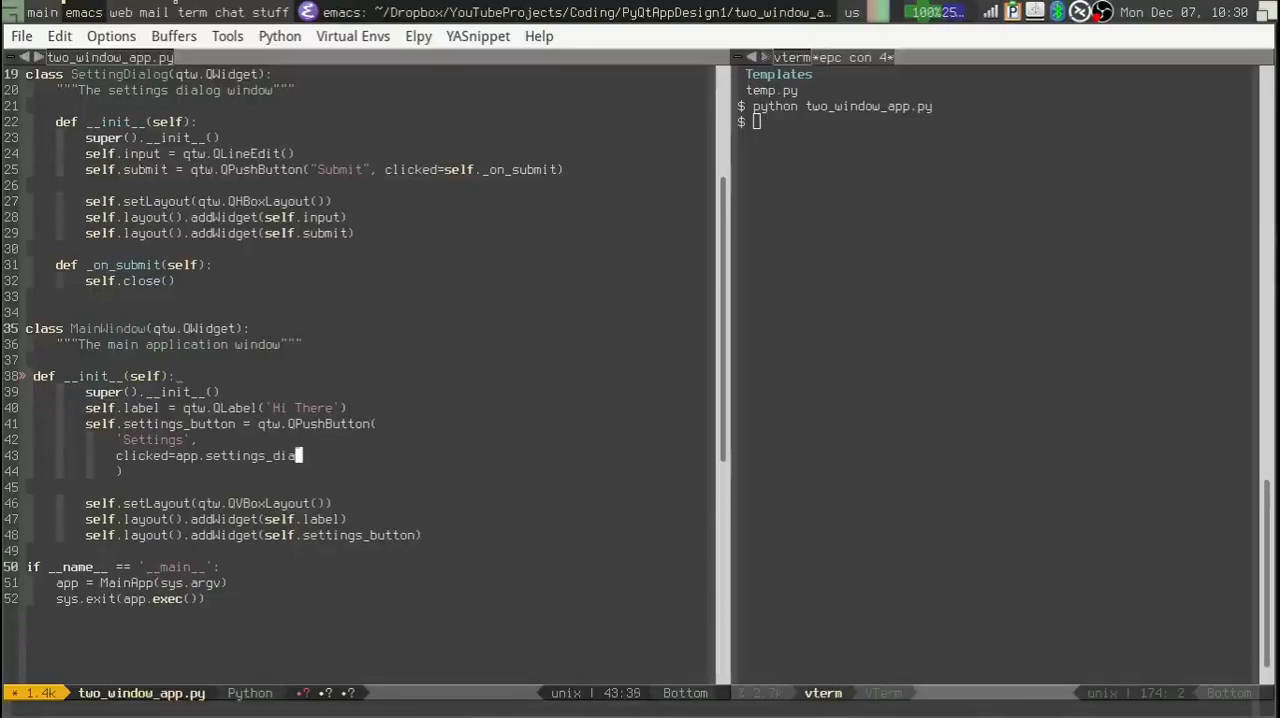
{"action": "type", "text": "log."}
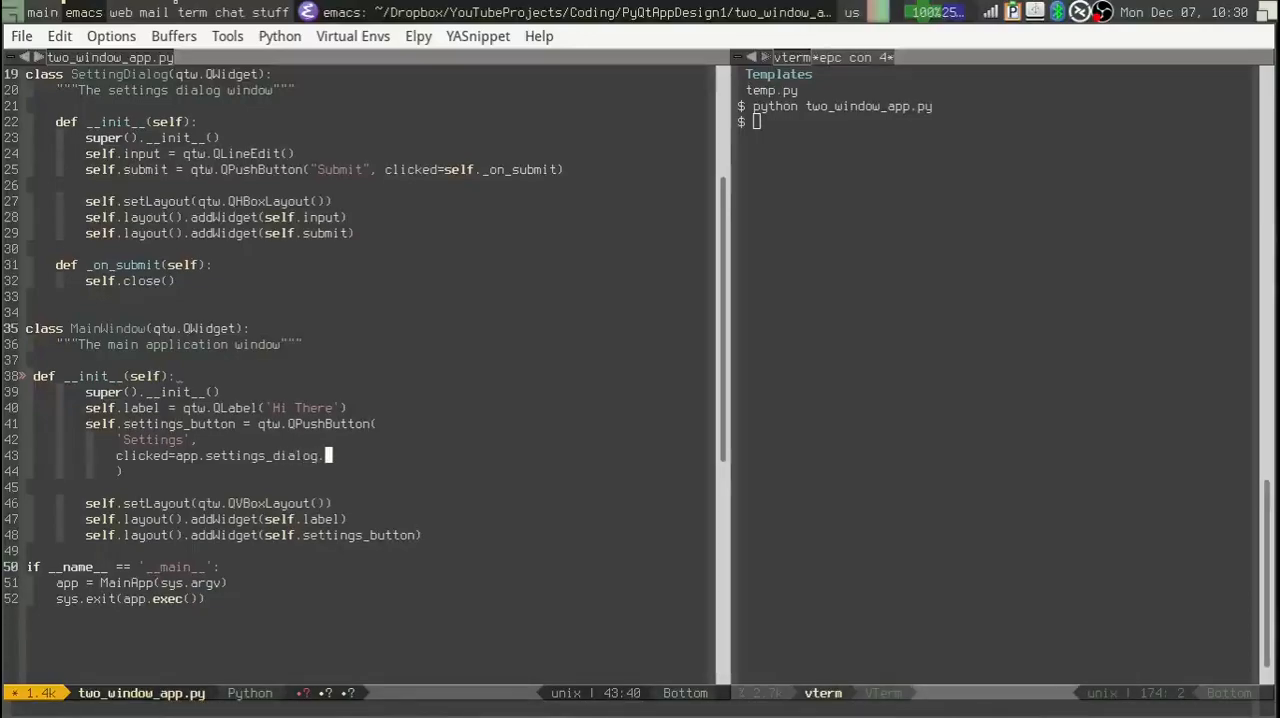
{"action": "type", "text": "show"}
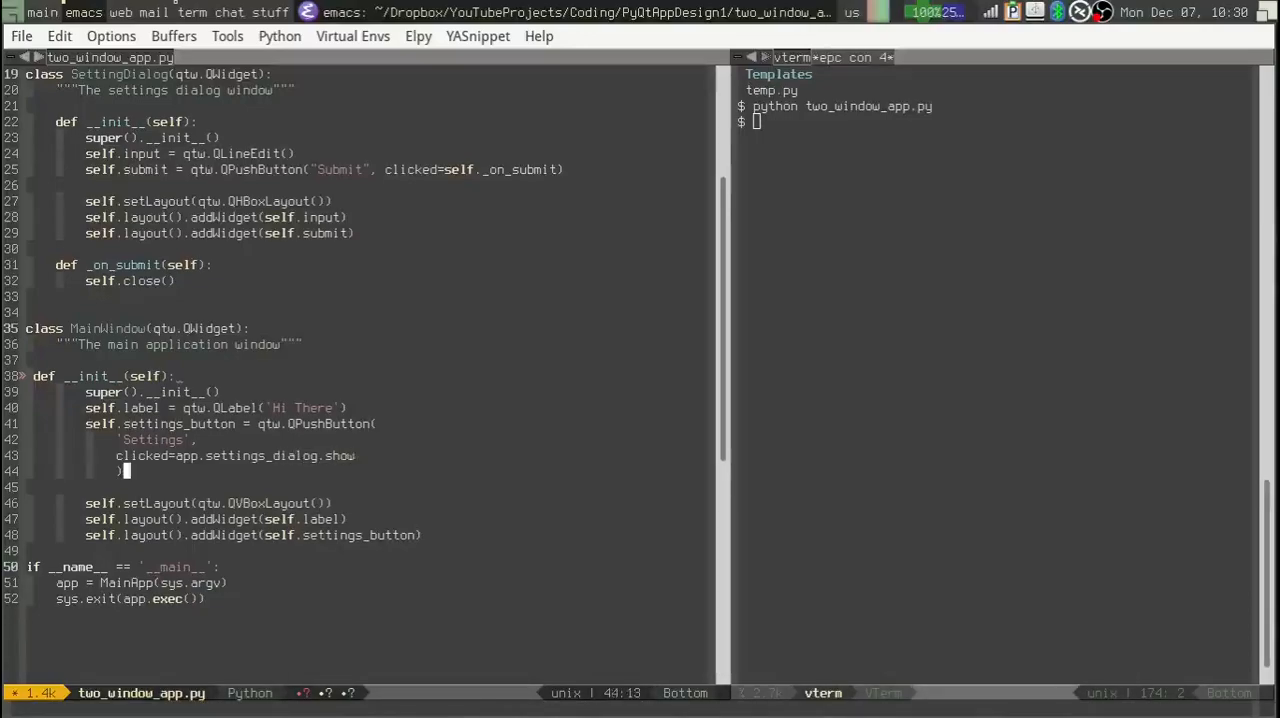
{"action": "key", "text": "C-x C-s"}
{"action": "type", "text": "python two_window_app.py"}
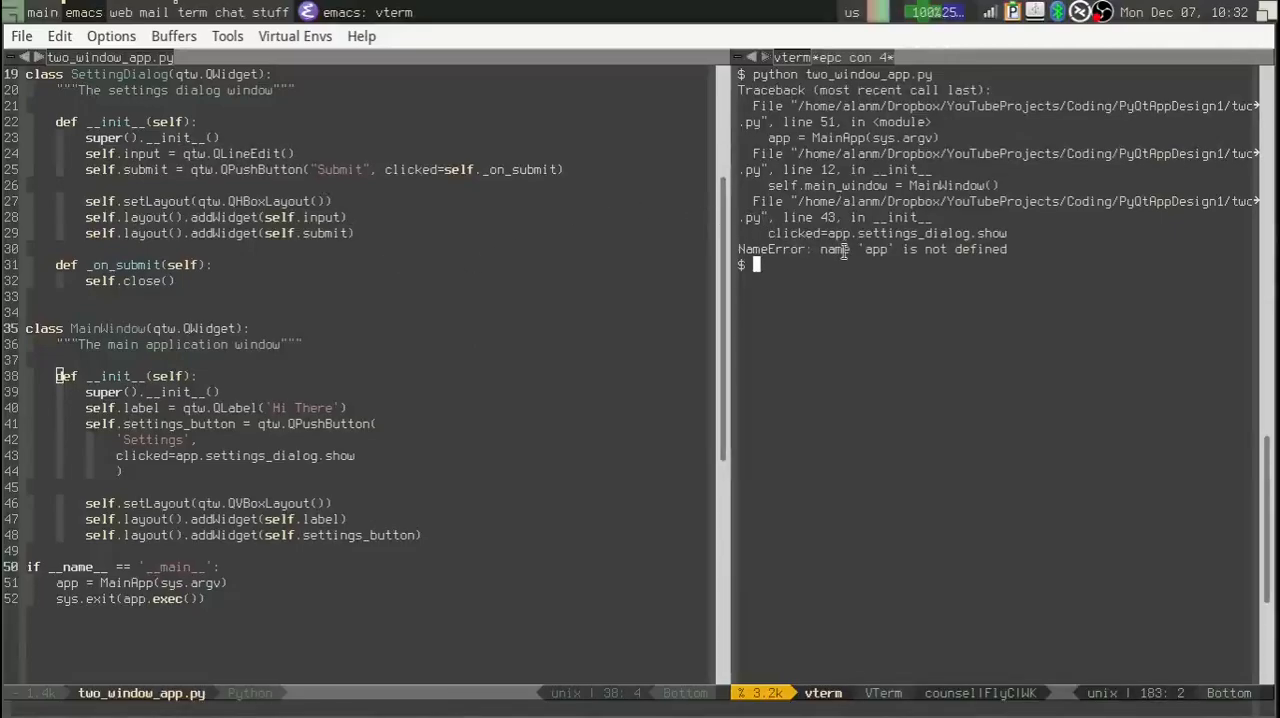
{"action": "mouse_move", "coordinate": [936, 264]}
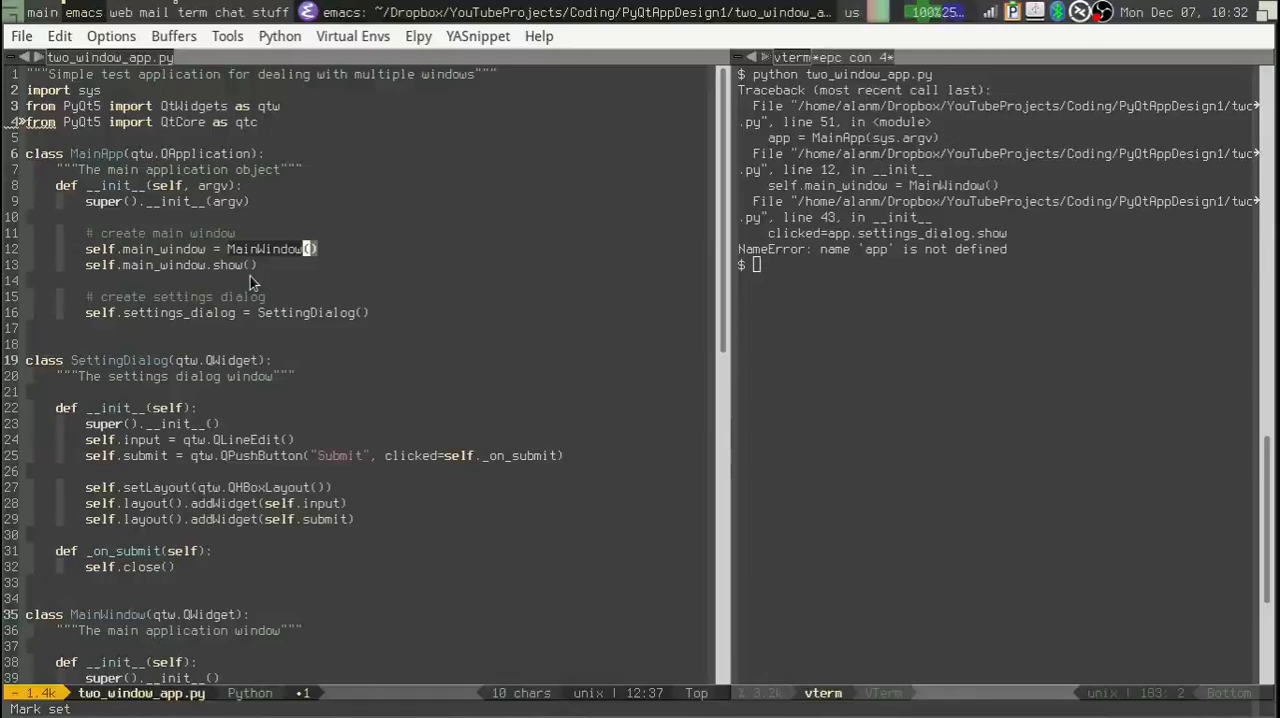
Move settings dialog creation above the main window and call MainWindow(self.settings_dialog)
{"action": "scroll", "scroll_direction": "down", "scroll_amount": 3}
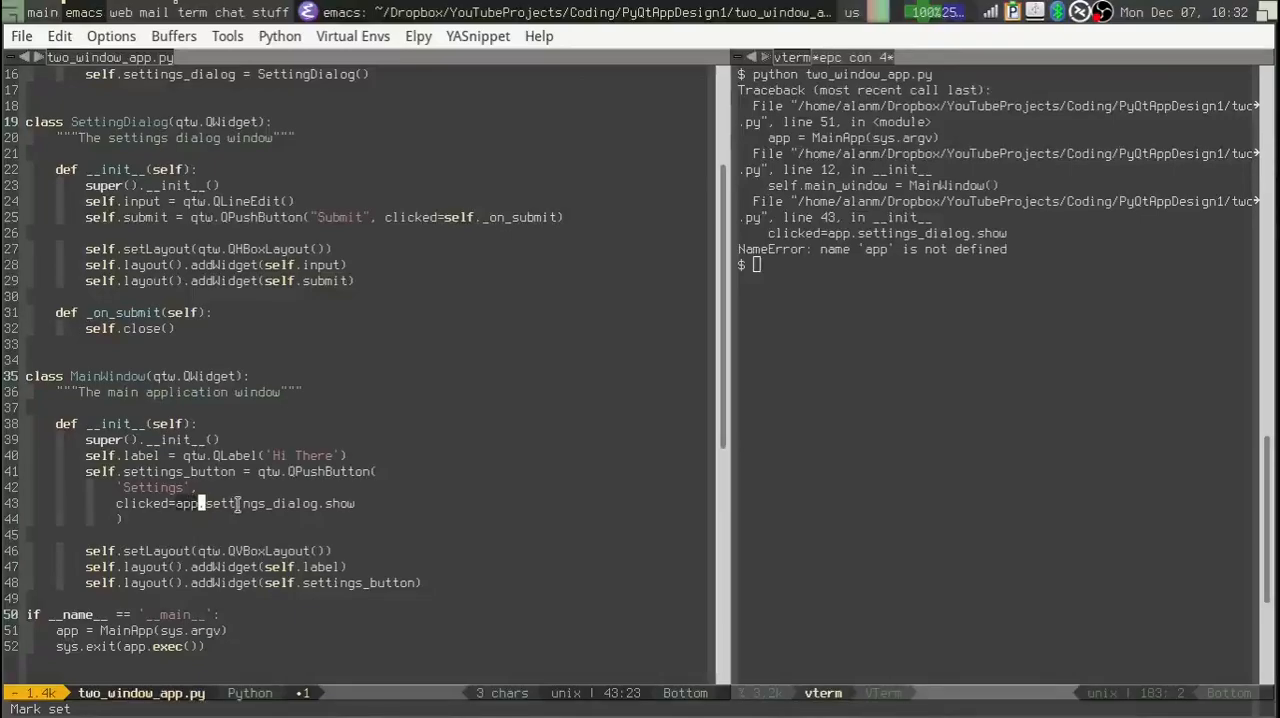
{"action": "left_click", "coordinate": [308, 392]}
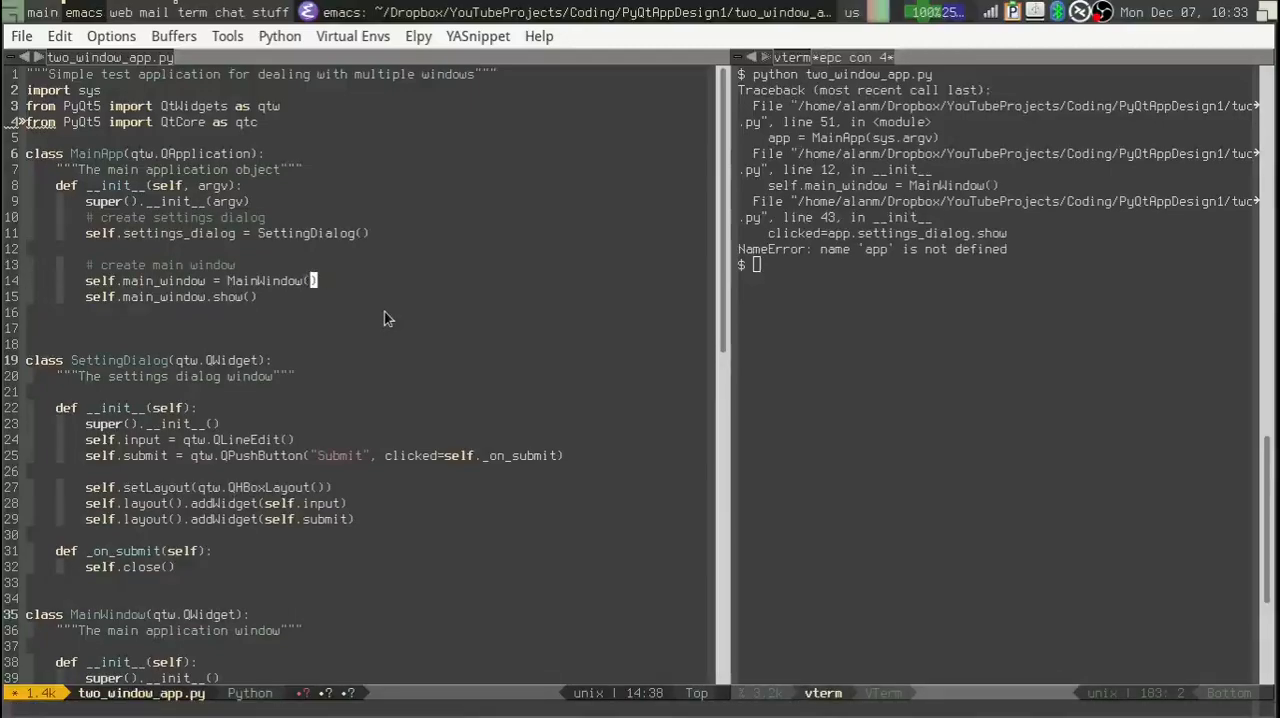
{"action": "type", "text": "self.settings_dialog"}
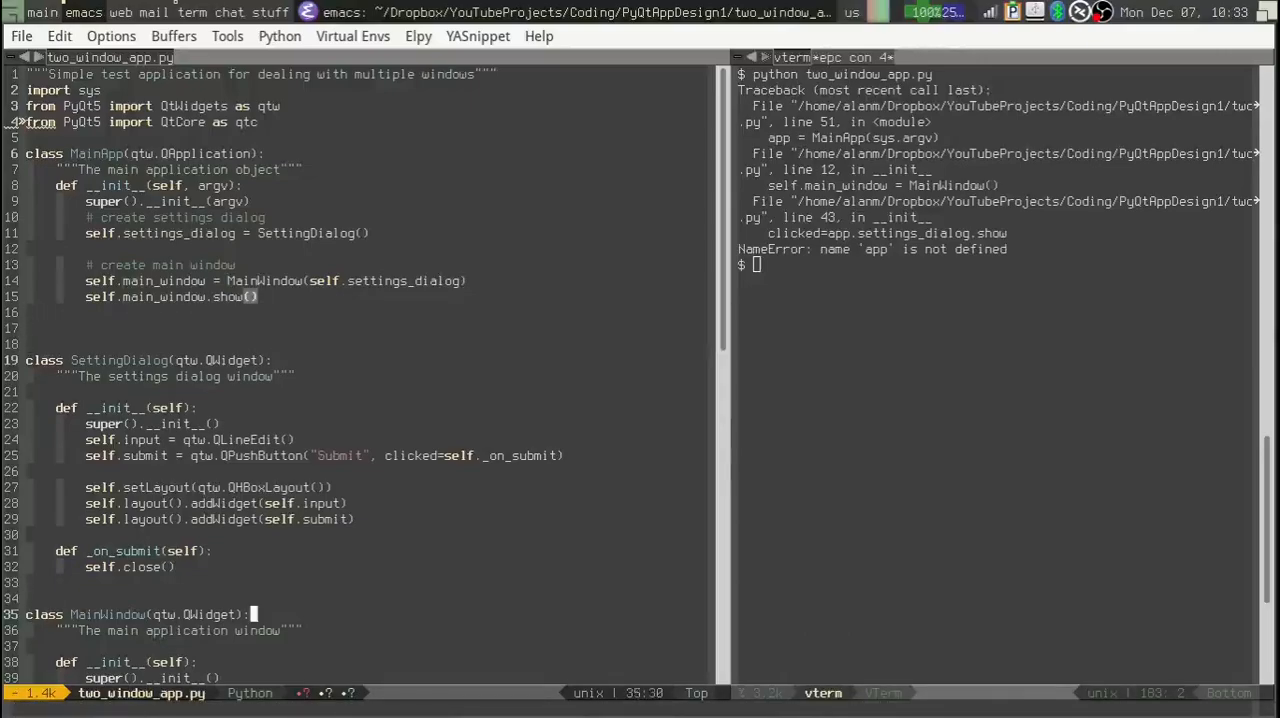
{"action": "scroll", "scroll_direction": "down", "scroll_amount": 3}
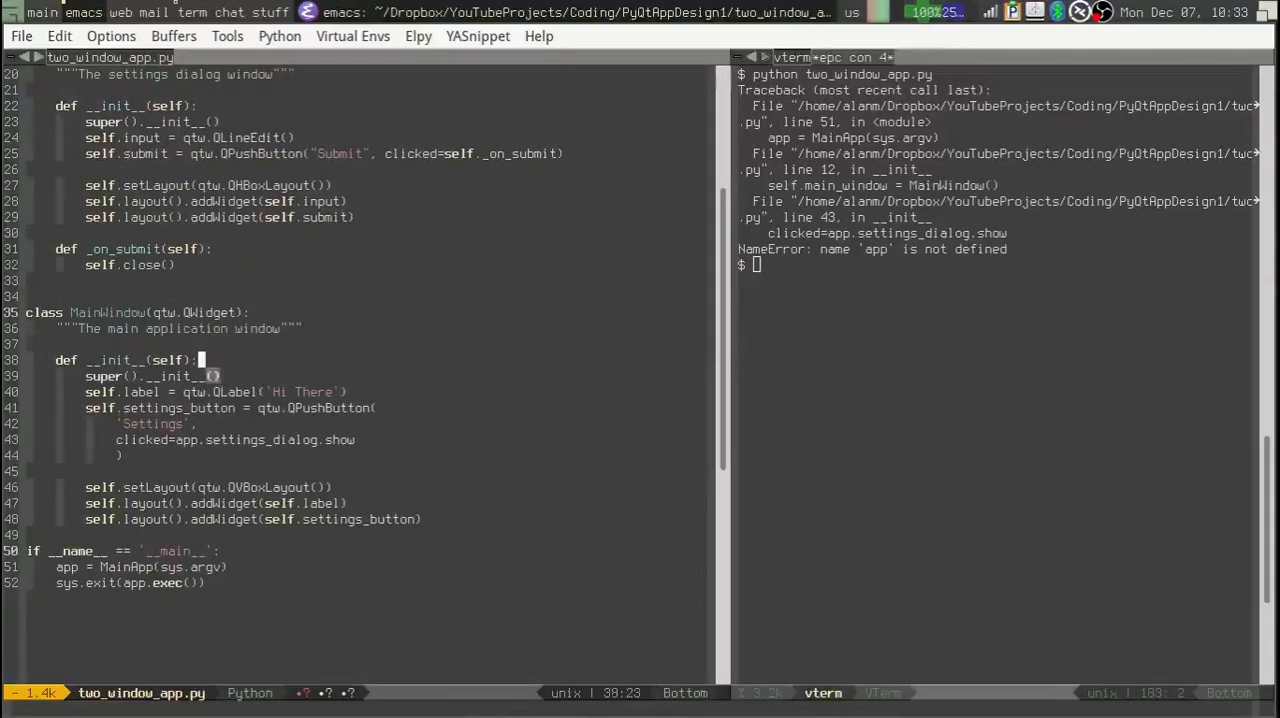
Add a settings_dialog parameter after self in MainWindow.__init__
{"action": "type", "text": ","}
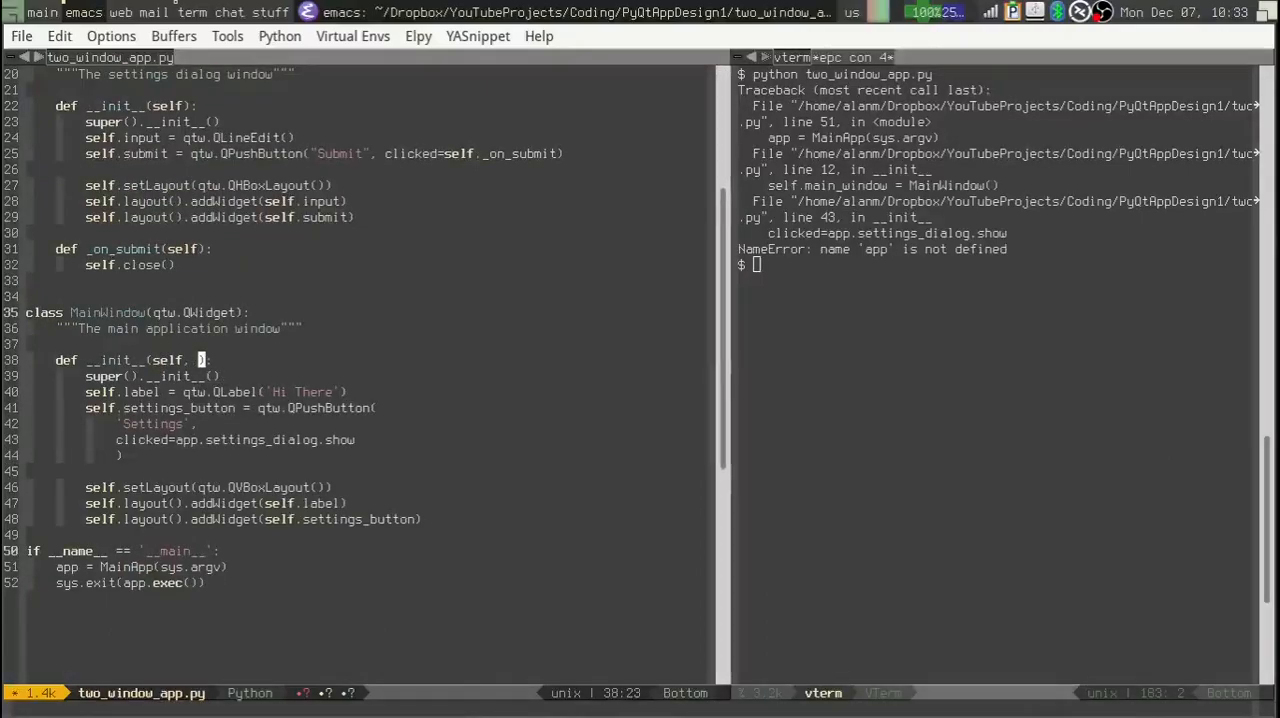
{"action": "type", "text": "setting"}
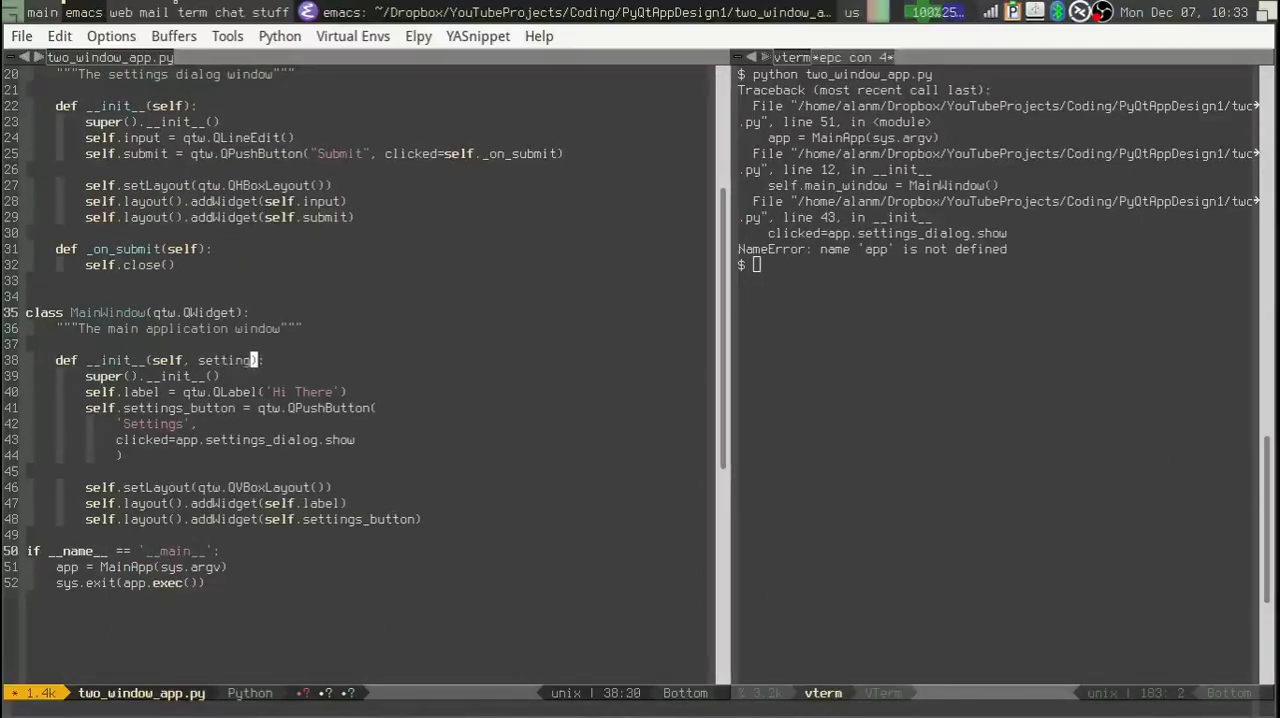
{"action": "type", "text": "s_dialog"}
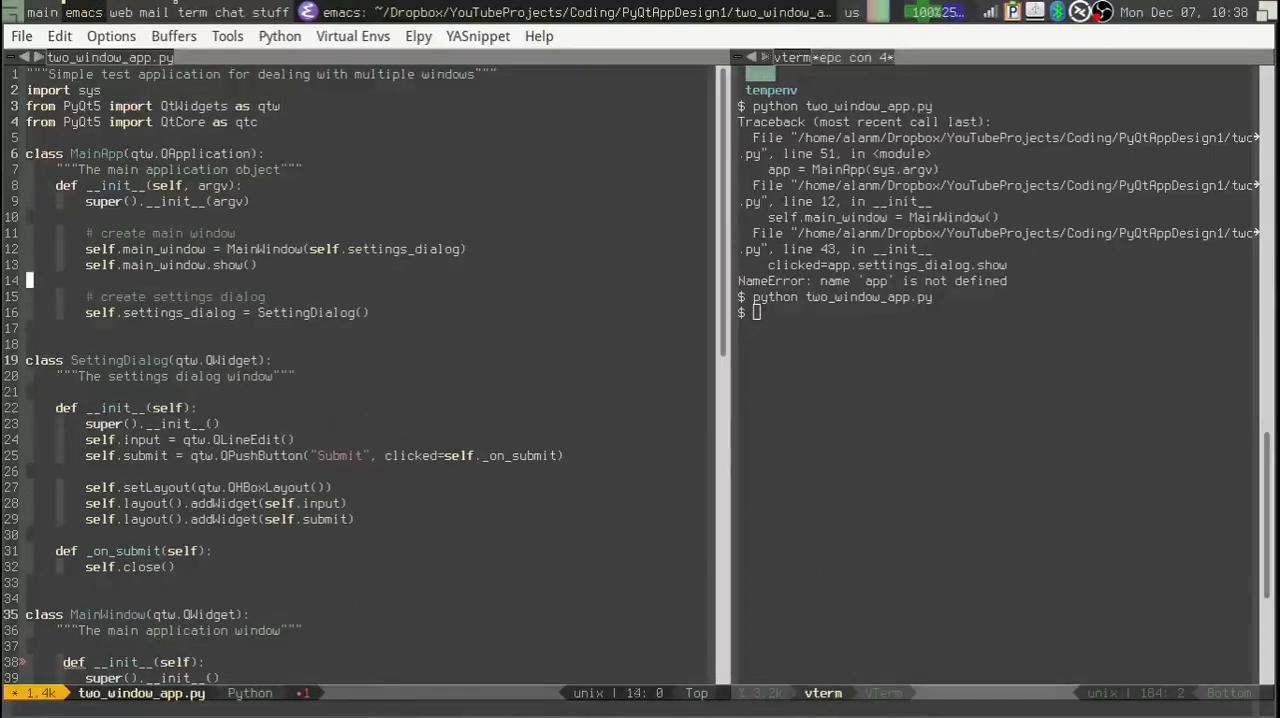
Write self.main_window.settings_button.clicked.connect(self.set… on a new line after the dialog creation
{"action": "key", "text": "down"}
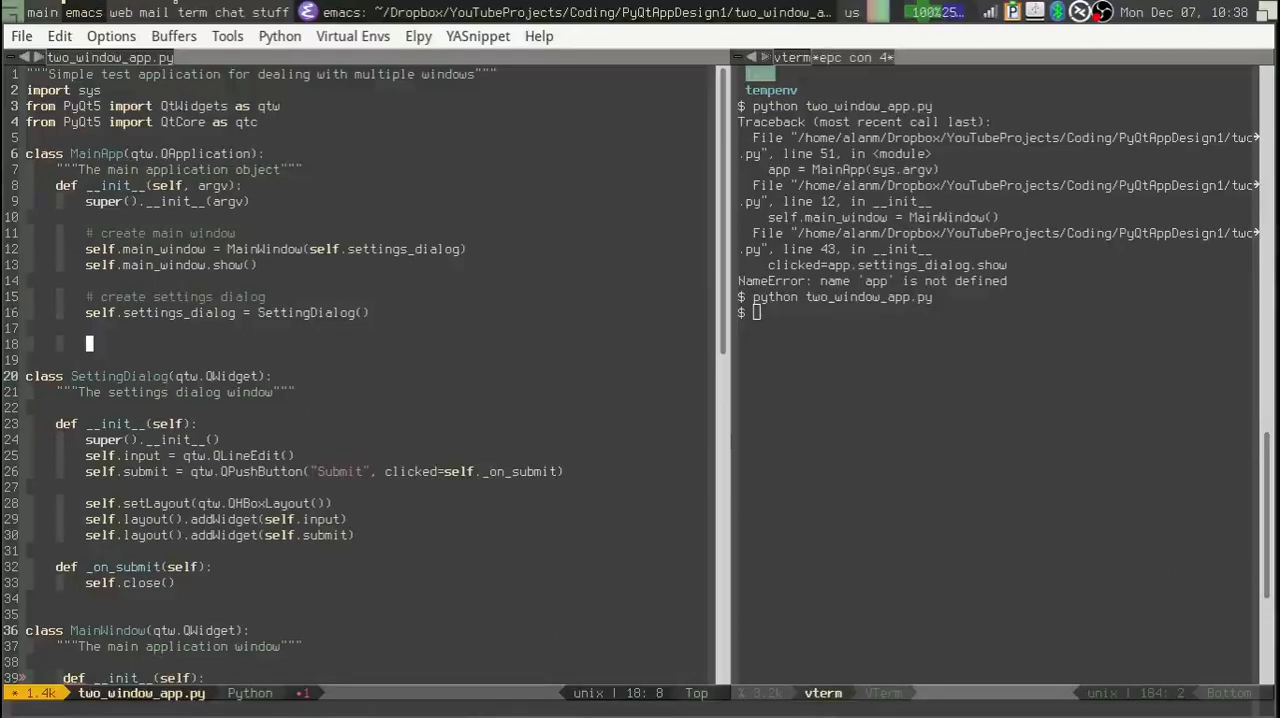
{"action": "type", "text": "self"}
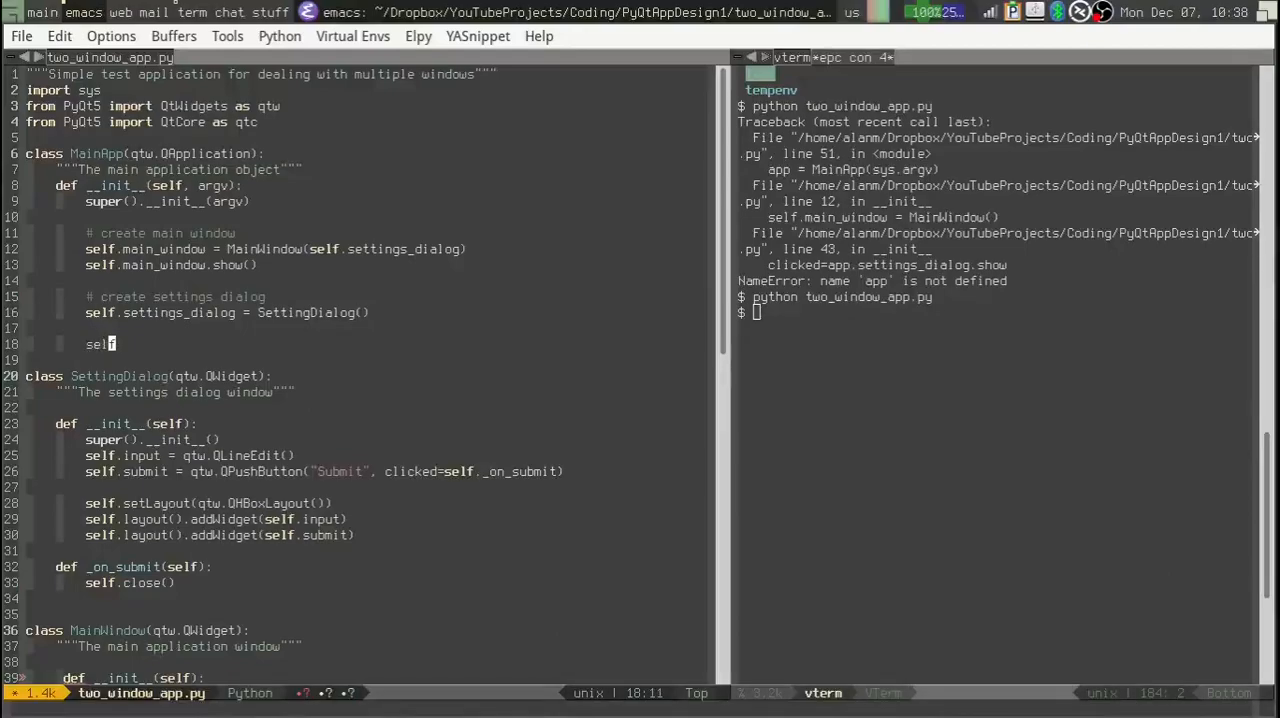
{"action": "type", "text": ".main_window."}
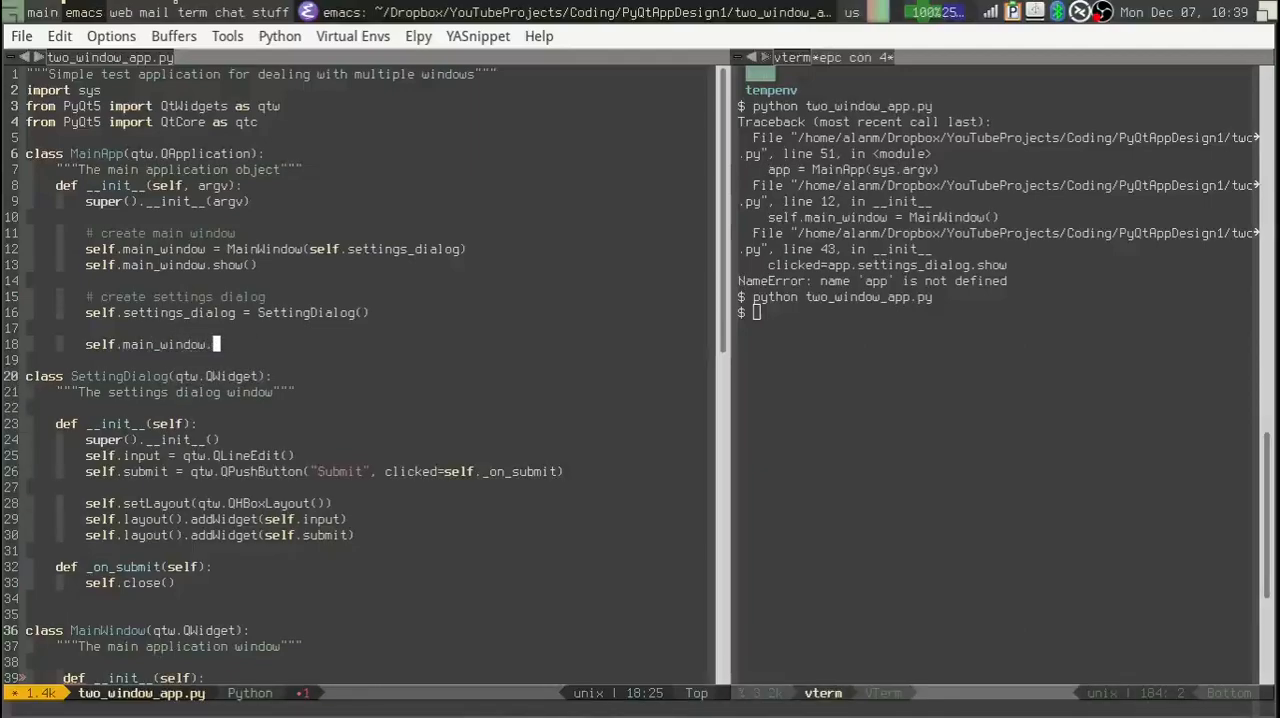
{"action": "type", "text": "settings_button"}
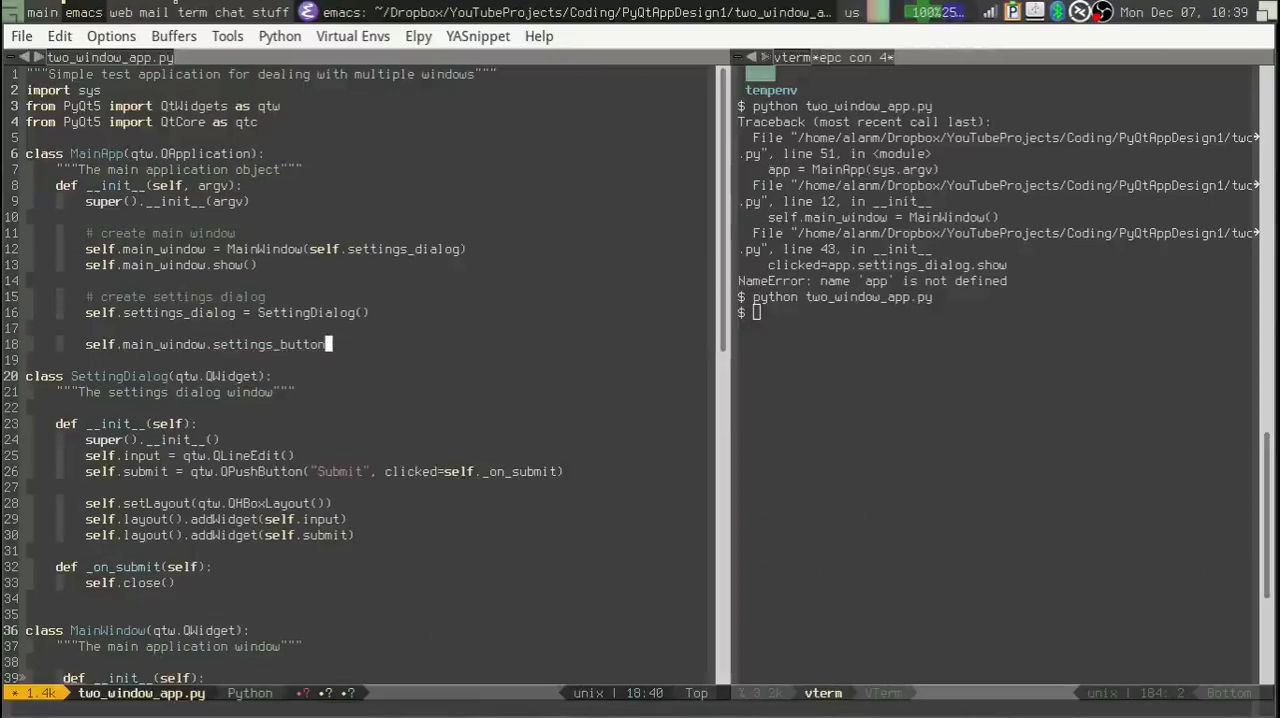
{"action": "type", "text": ".clicked"}
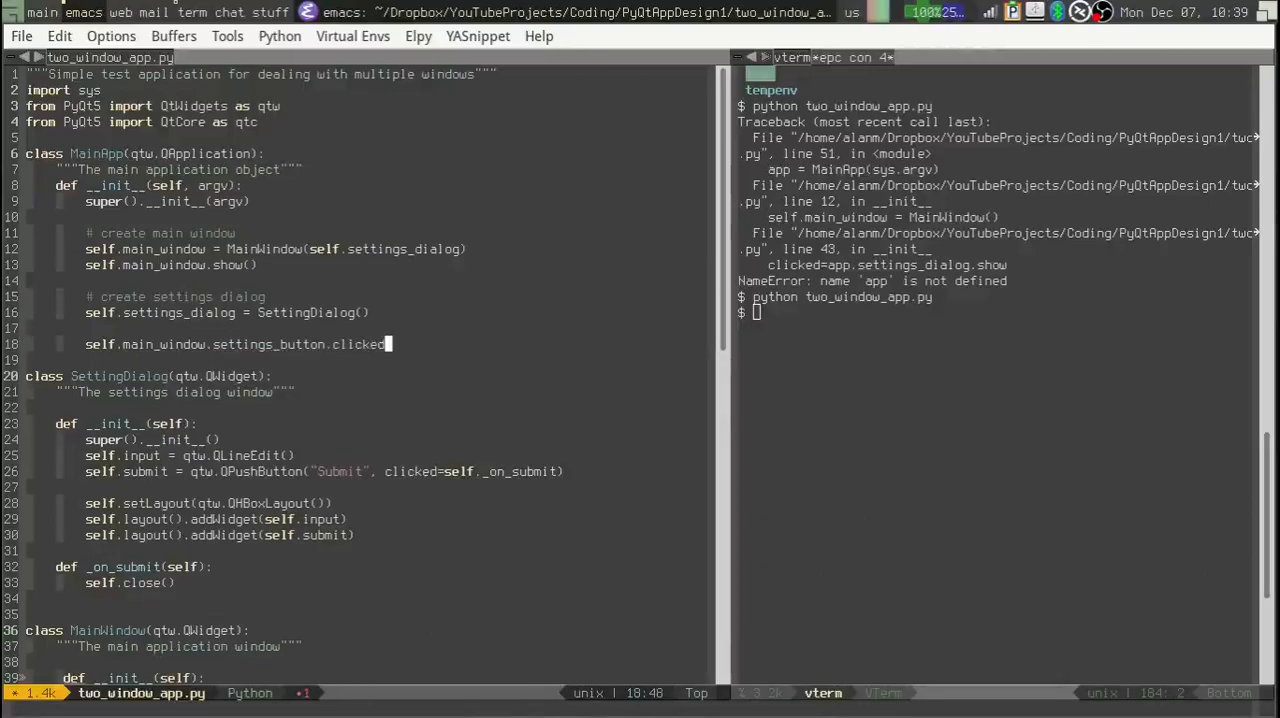
{"action": "type", "text": ".connect()"}
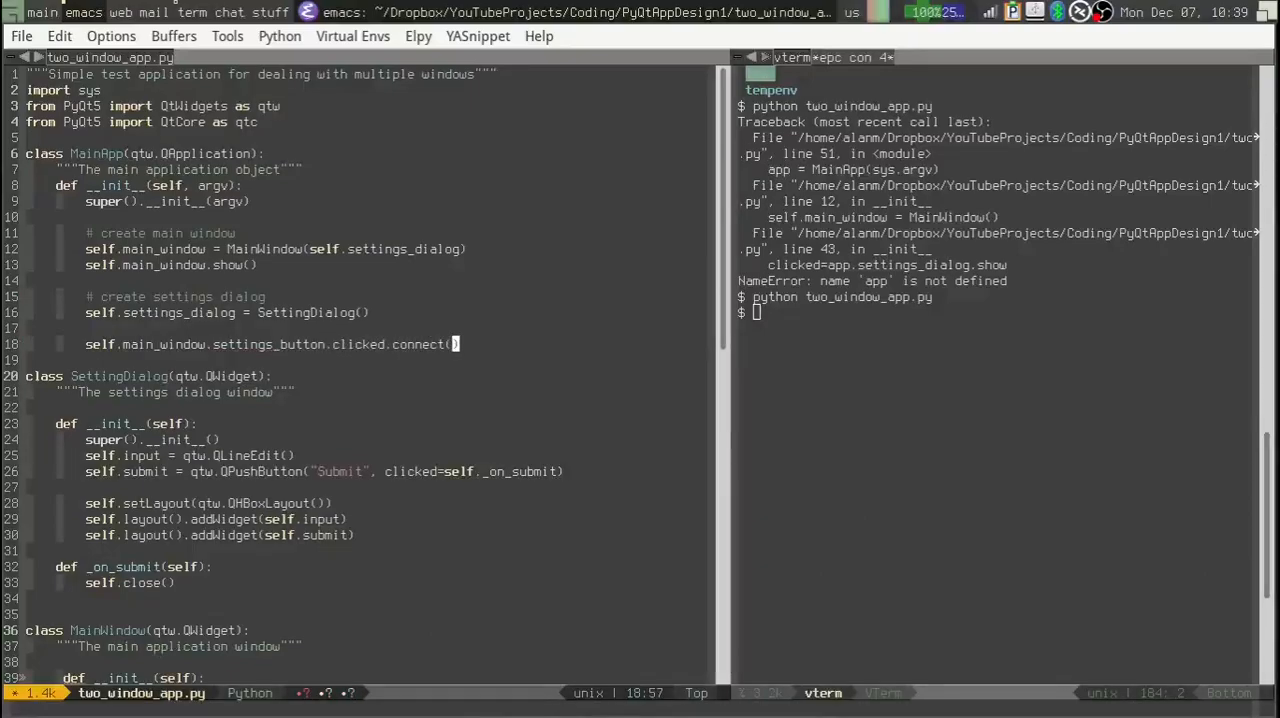
{"action": "type", "text": "self.settings_dialog.show"}
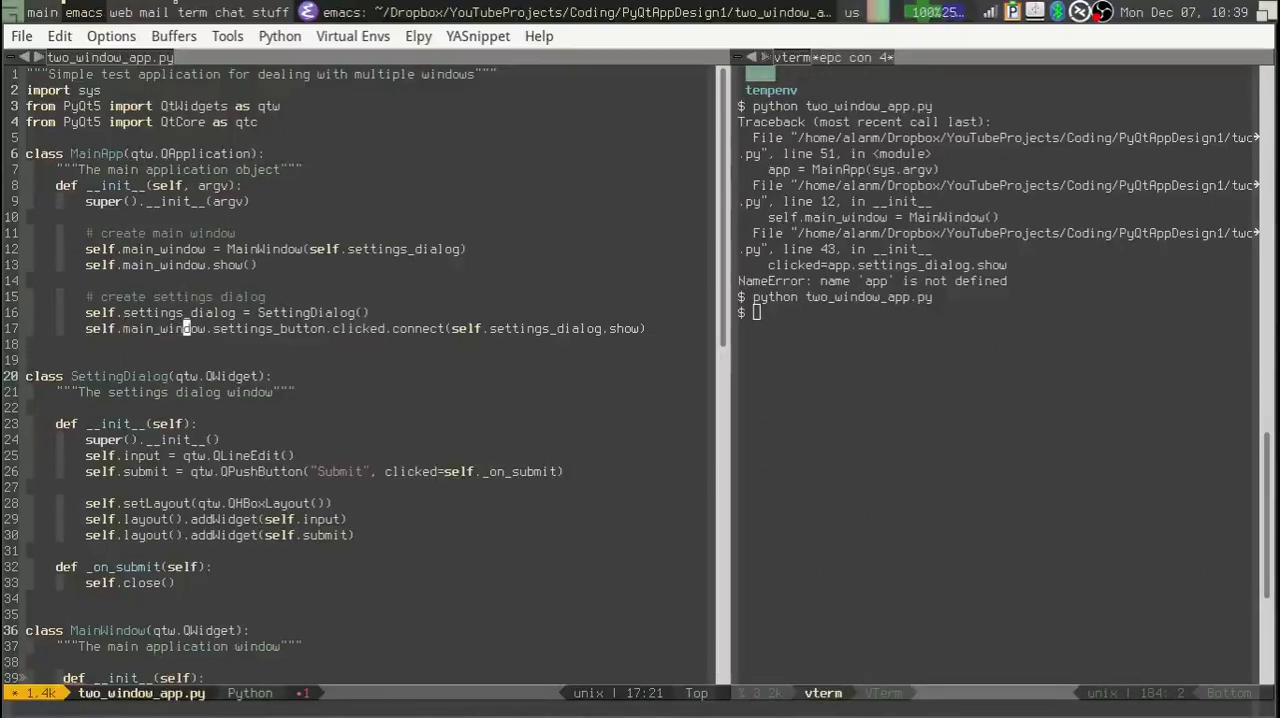
{"action": "mouse_move", "coordinate": [304, 328]}
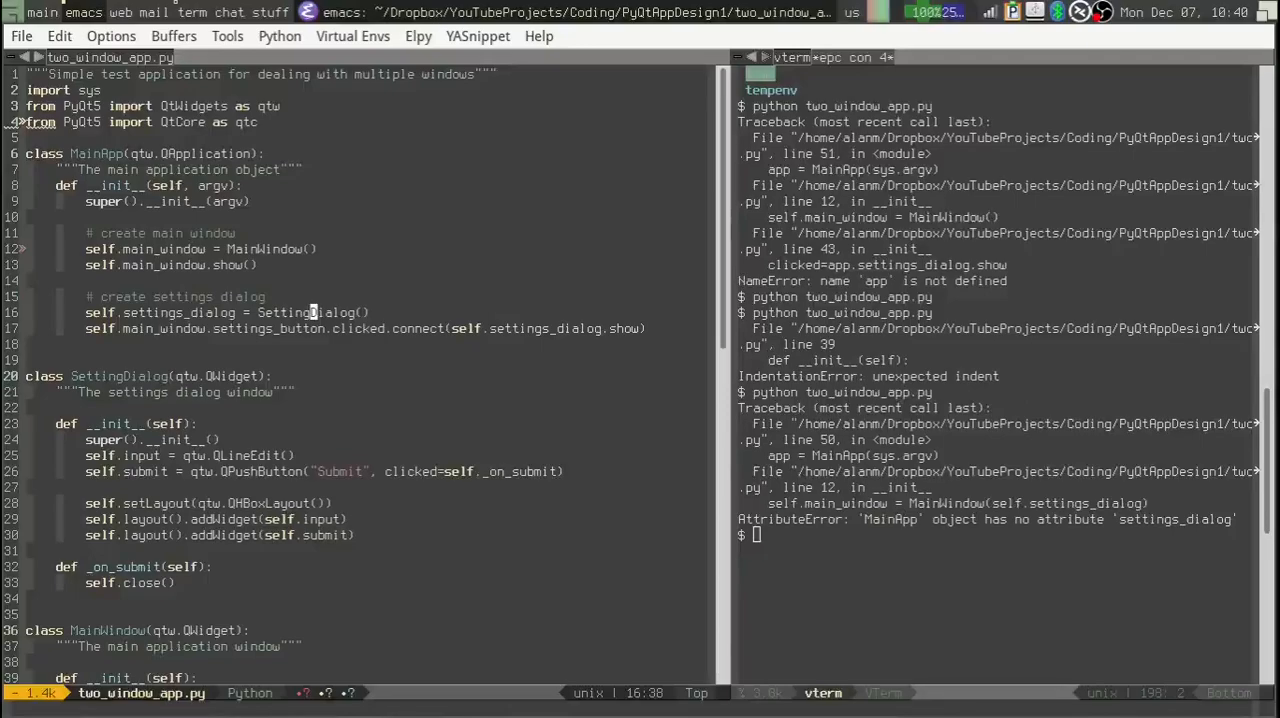
Rerun python two_window_app.py in the terminal after removing the MainWindow argument
{"action": "type", "text": "python two_window_app.py"}
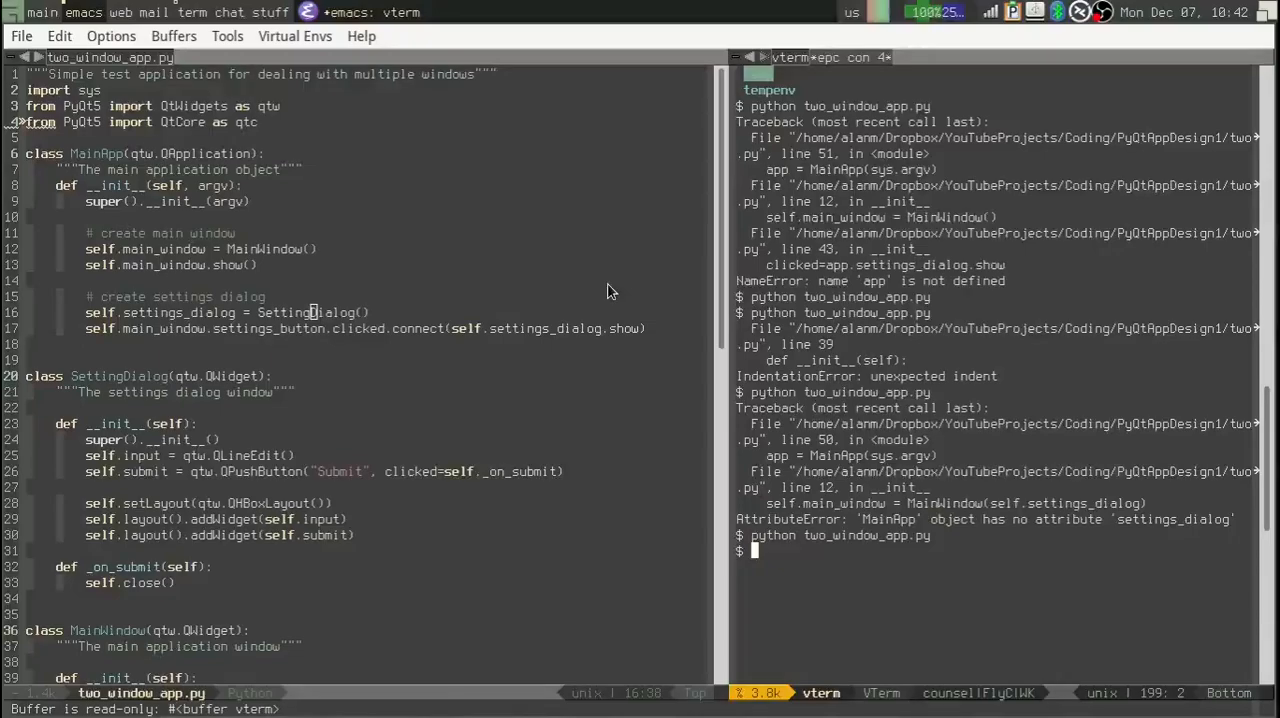
{"action": "mouse_move", "coordinate": [340, 296]}
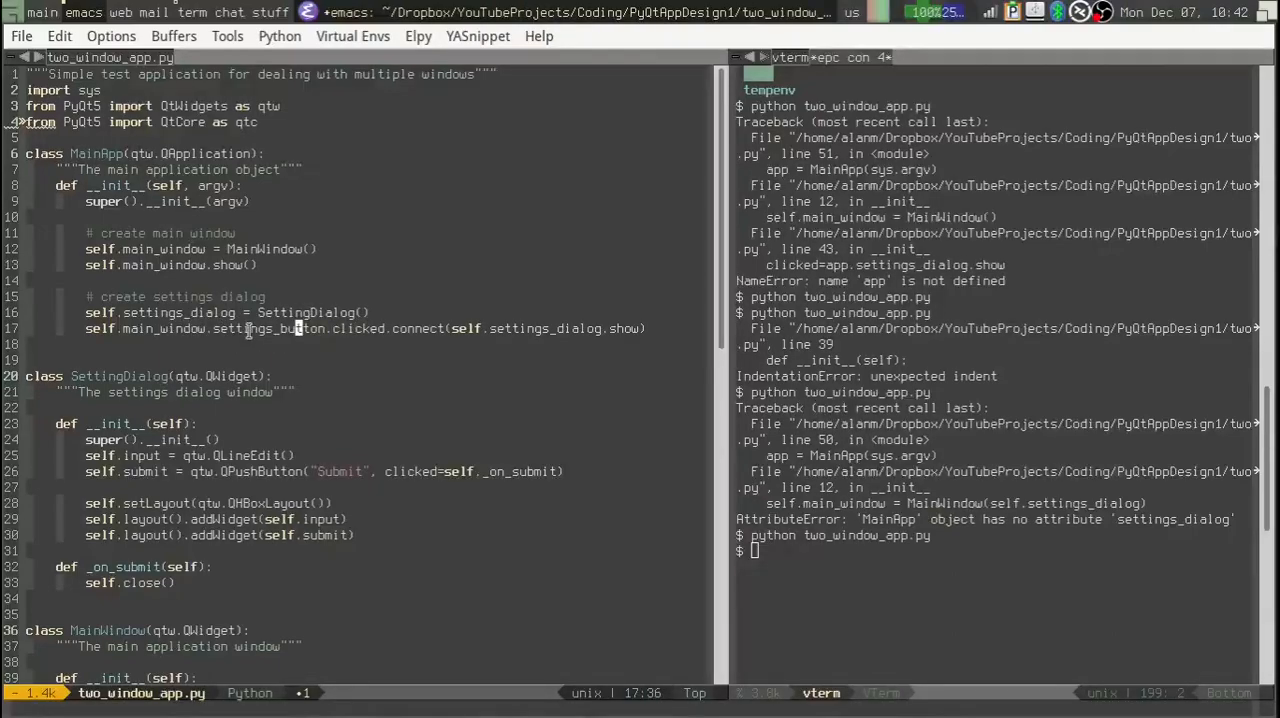
{"action": "mouse_move", "coordinate": [230, 292]}
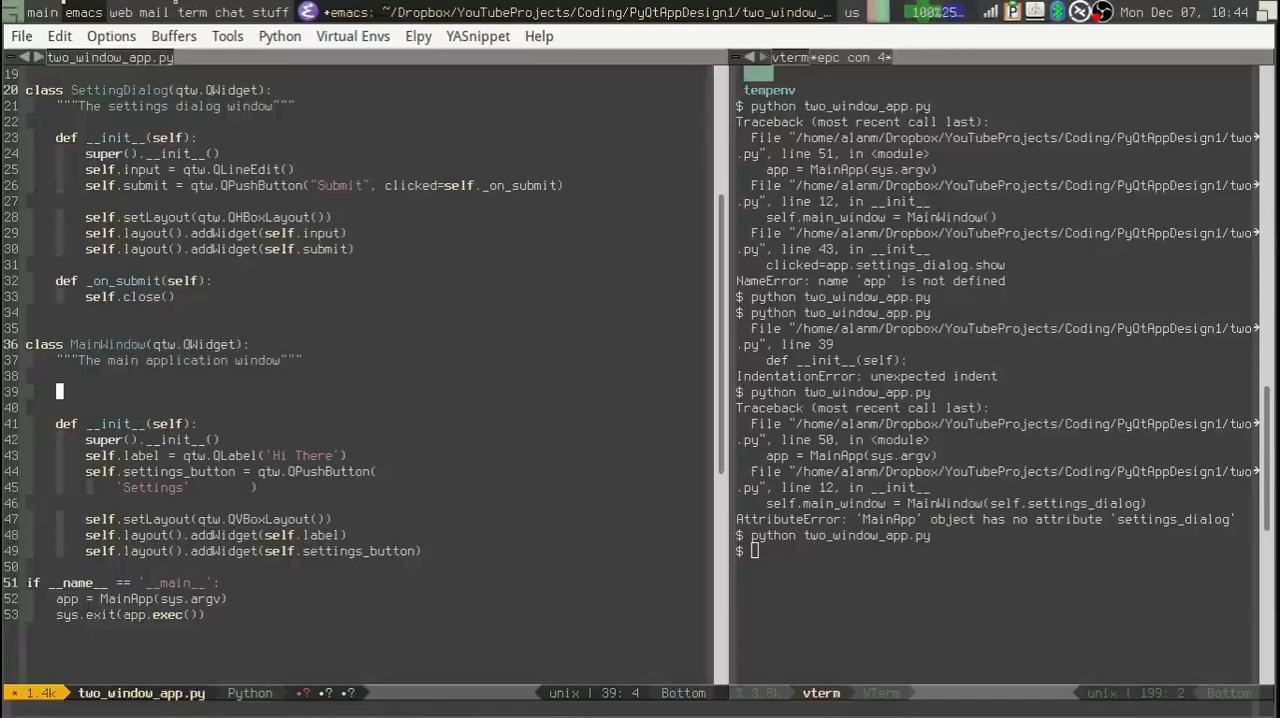
Declare settings_requested = qtc.pyqtSignal(bool) and set clicked=self.settings_requested on the button, then save
{"action": "type", "text": "settings_button"}
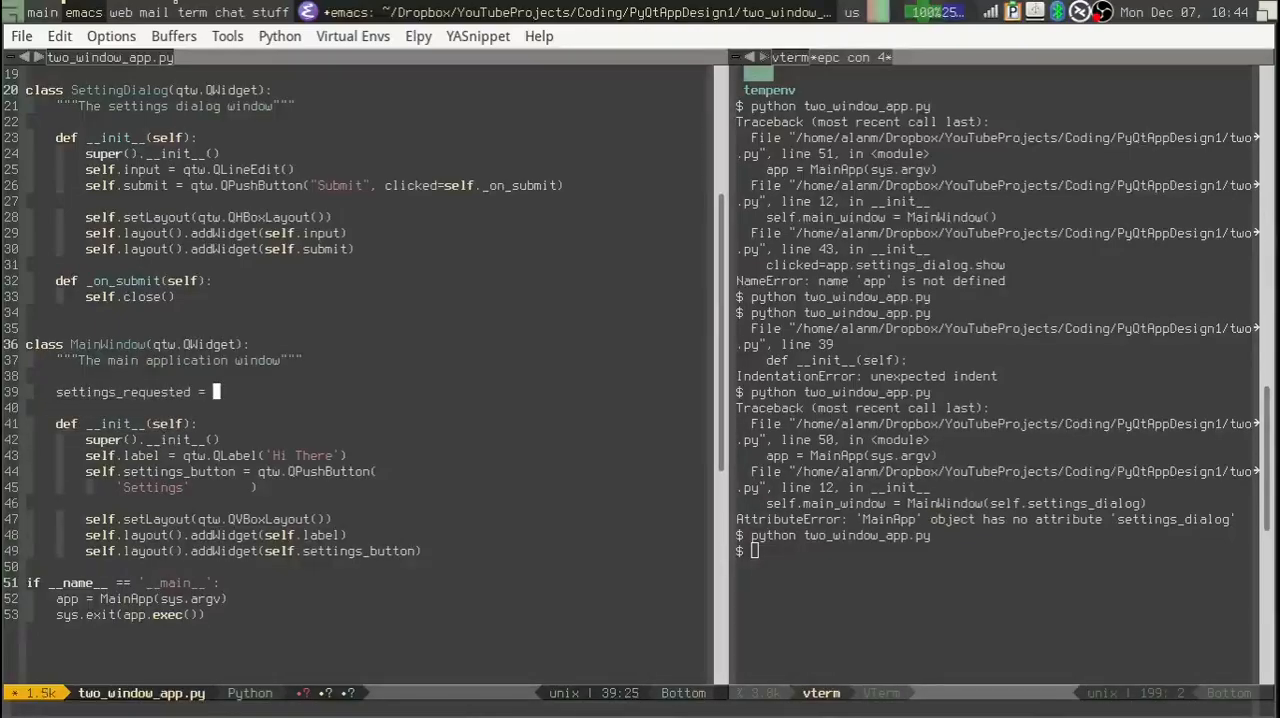
{"action": "type", "text": "qtc."}
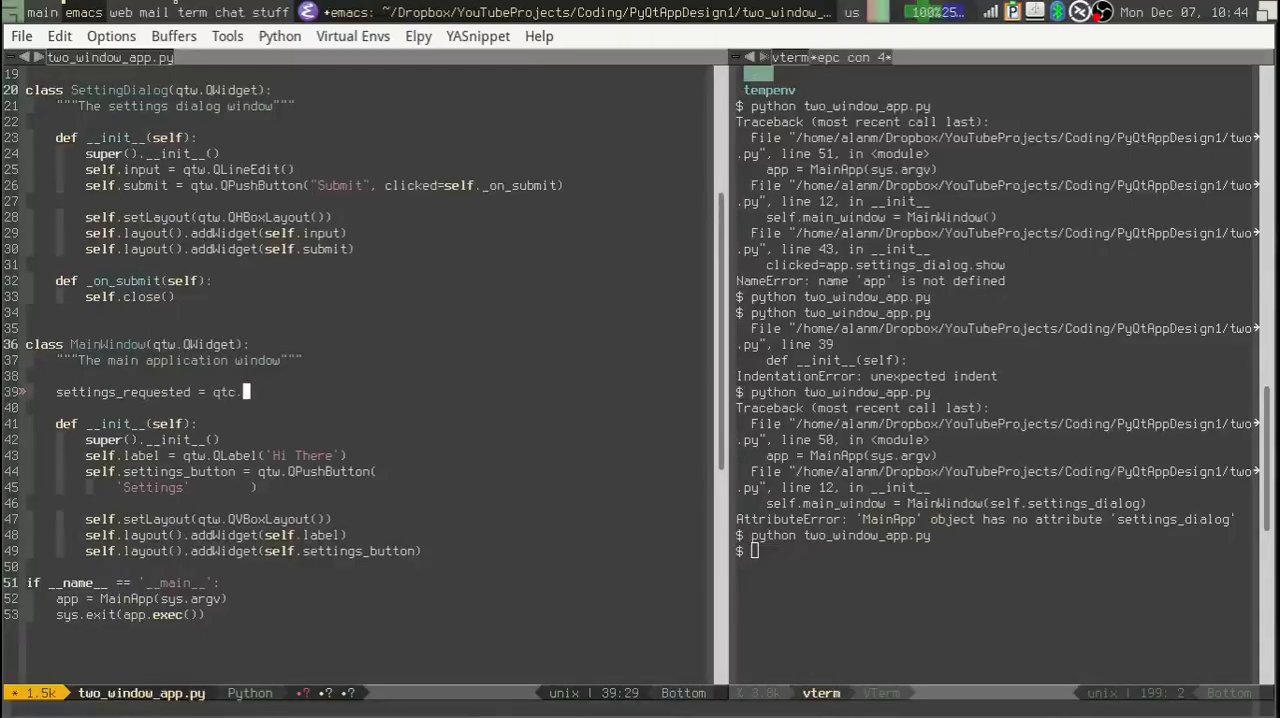
{"action": "type", "text": "pyqtS"}
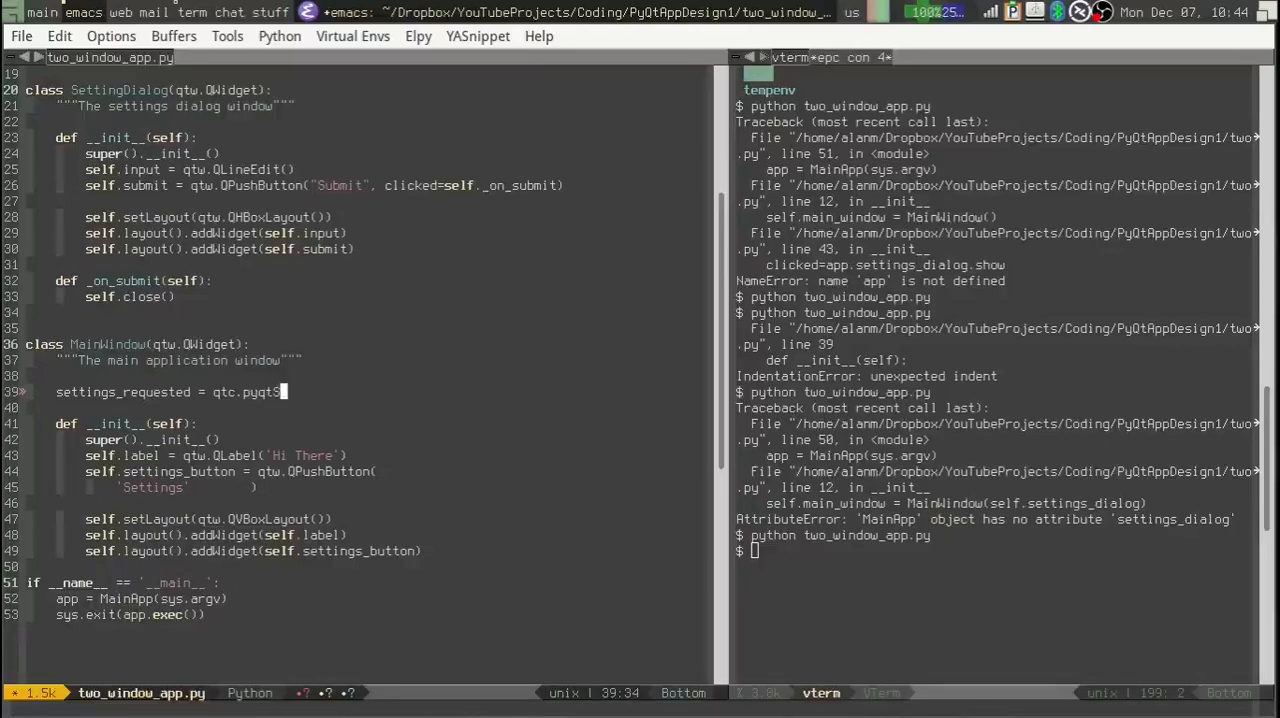
{"action": "type", "text": "ignal(bool"}
{"action": "left_click", "coordinate": [188, 488]}
{"action": "type", "text": ","}
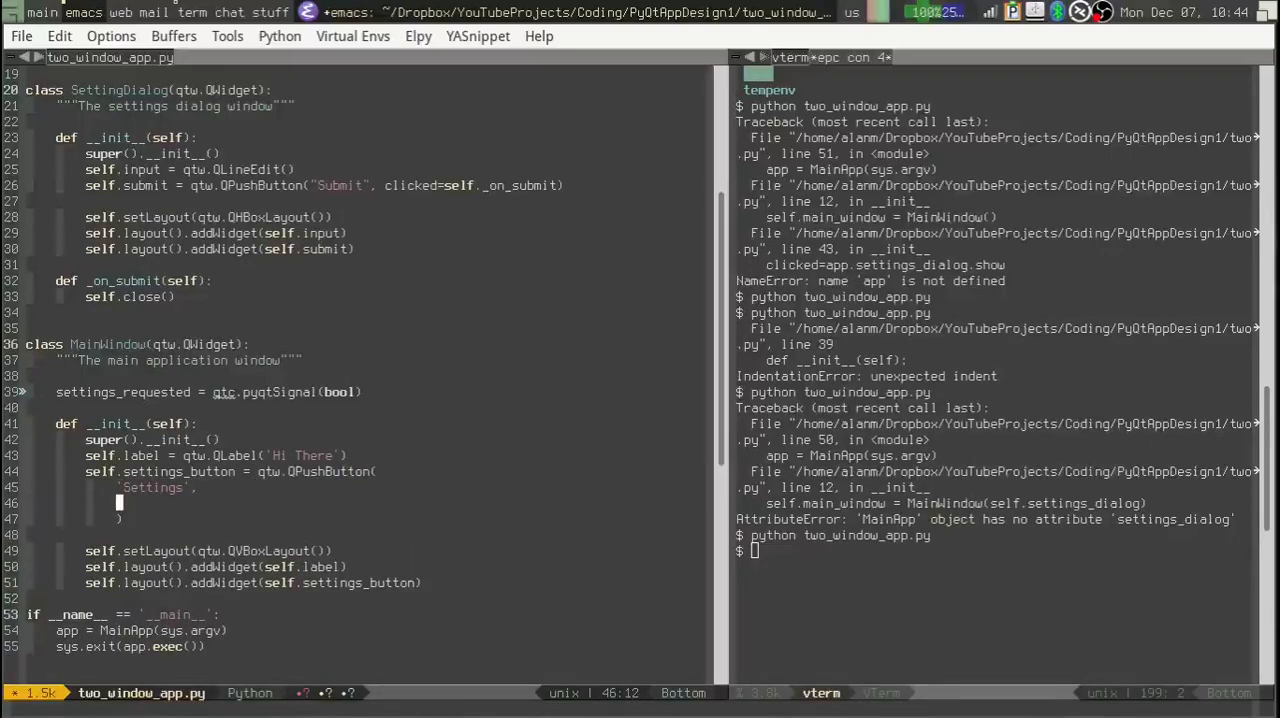
{"action": "type", "text": "clicked"}
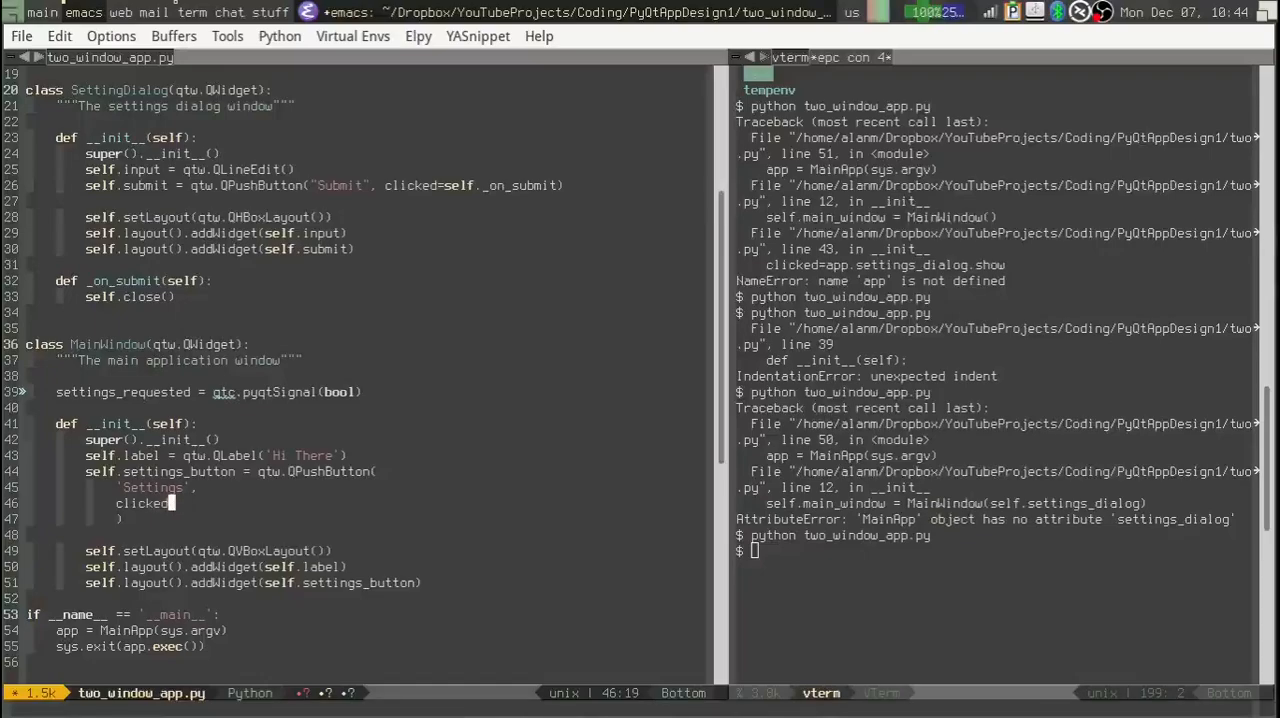
{"action": "type", "text": "=self.settings_requested"}
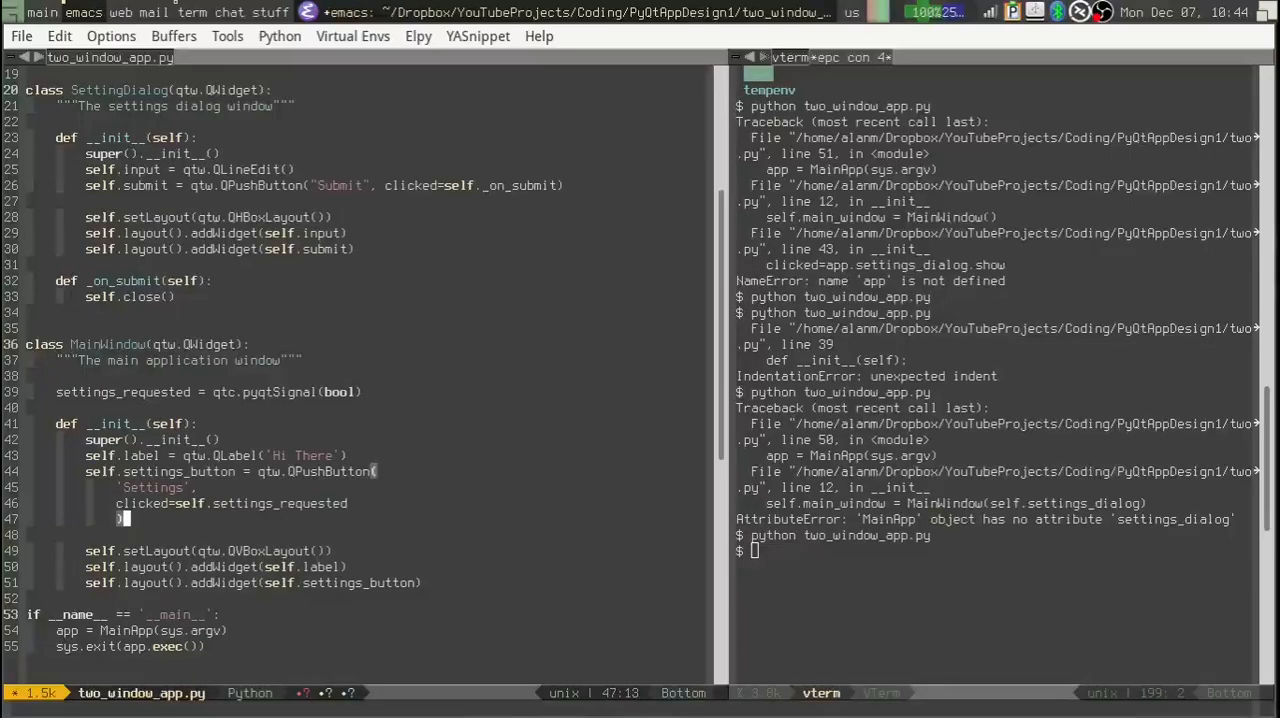
{"action": "key", "text": "C-x C-s"}
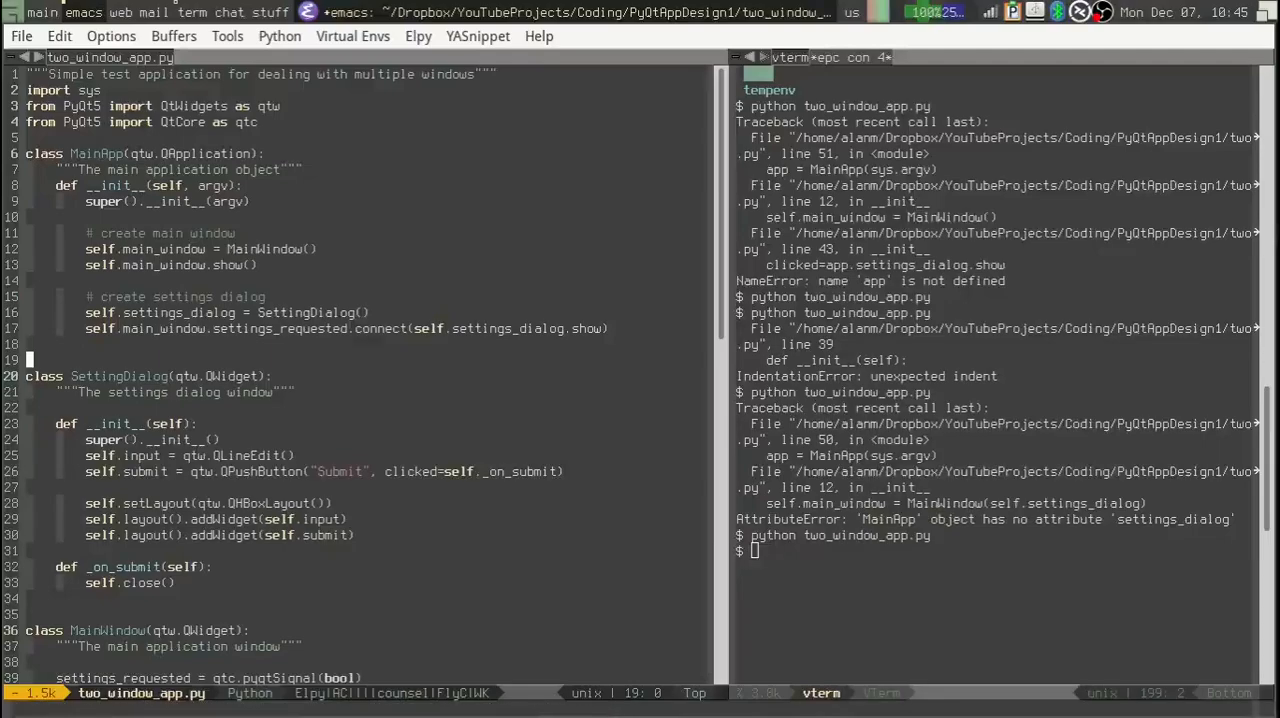
{"action": "scroll", "scroll_direction": "down", "scroll_amount": 3}
{"action": "type", "text": "python two_window_app.py"}
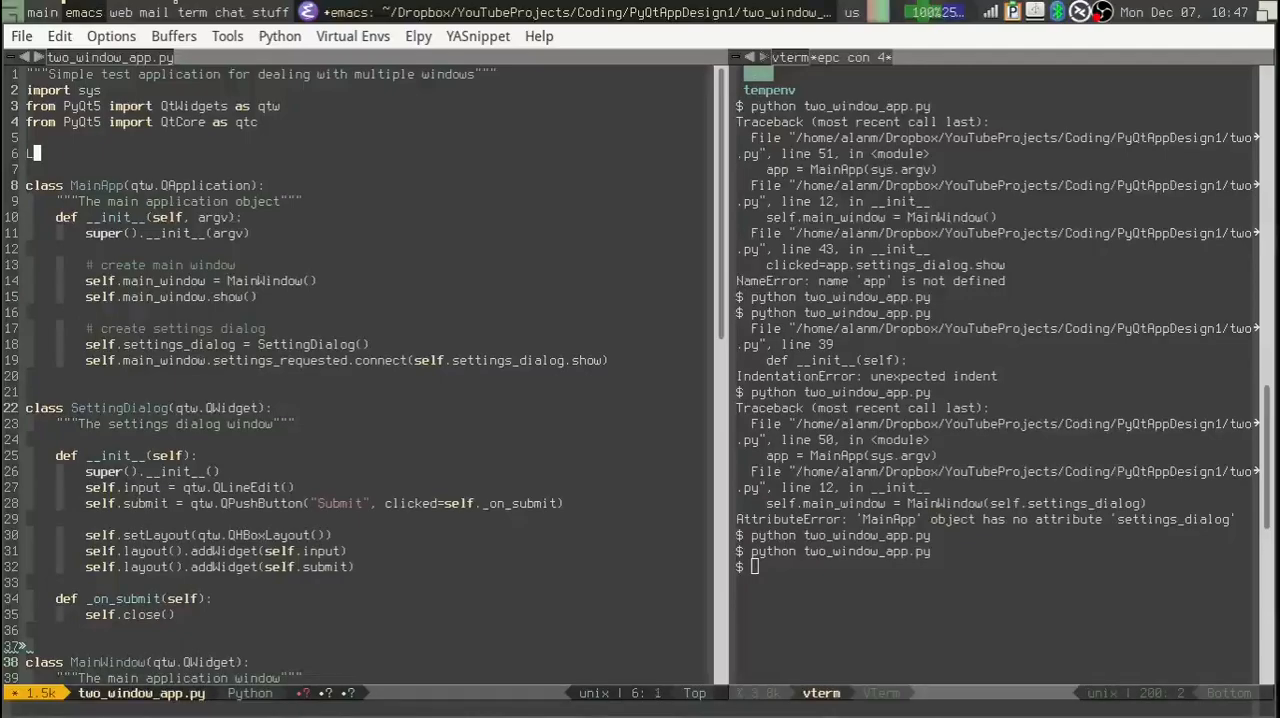
Define module-level constant LABEL_TEXT = 'Hi There' below the imports
{"action": "type", "text": "LABEL_TEXT"}
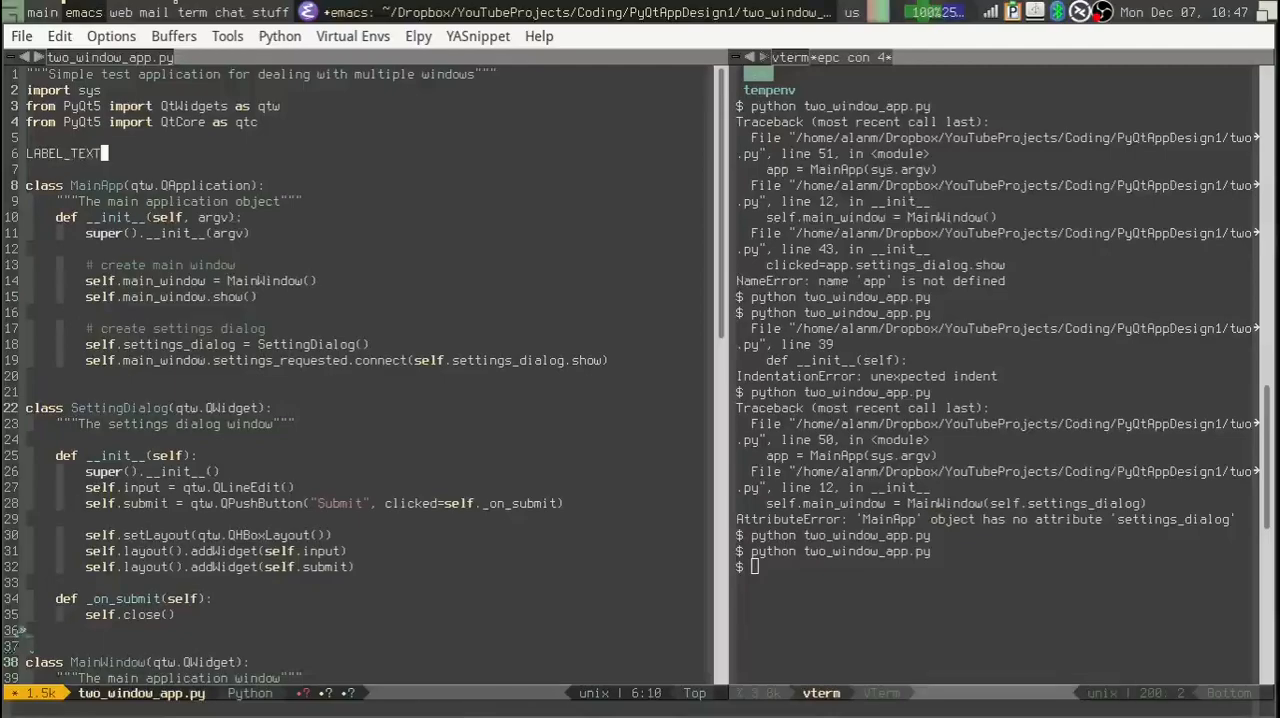
{"action": "type", "text": "= 'Hi"}
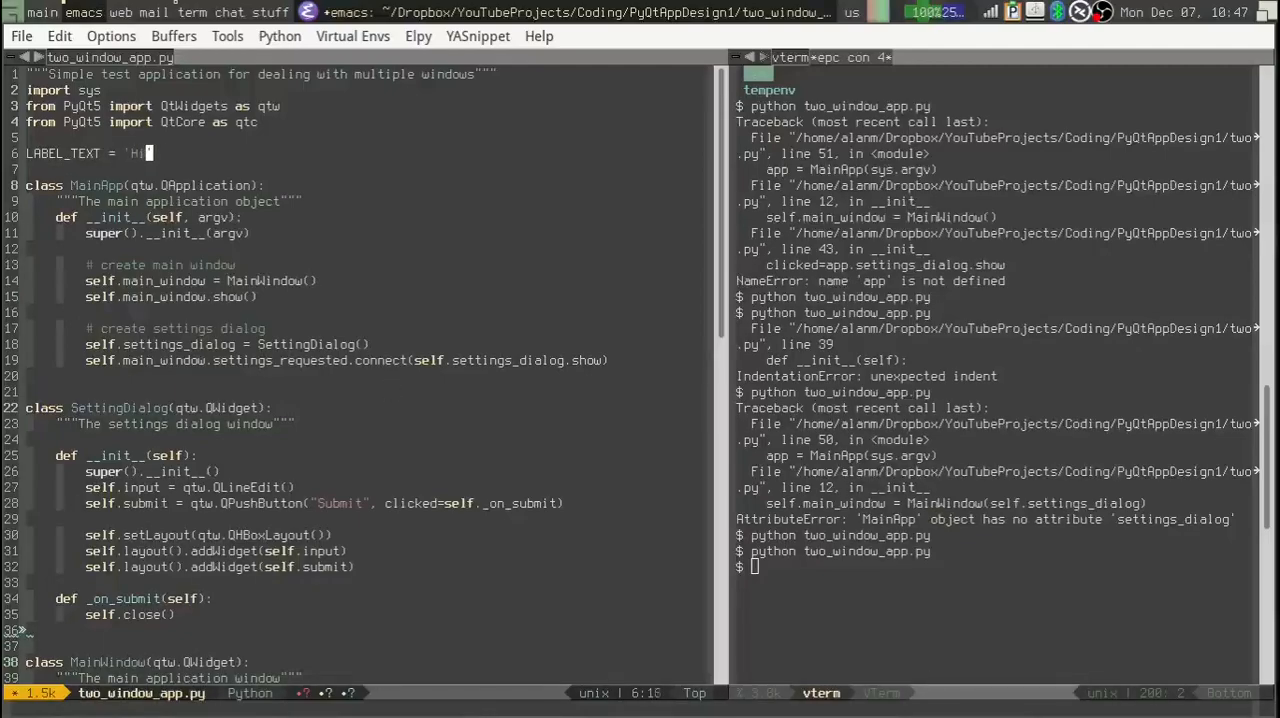
{"action": "type", "text": "There"}
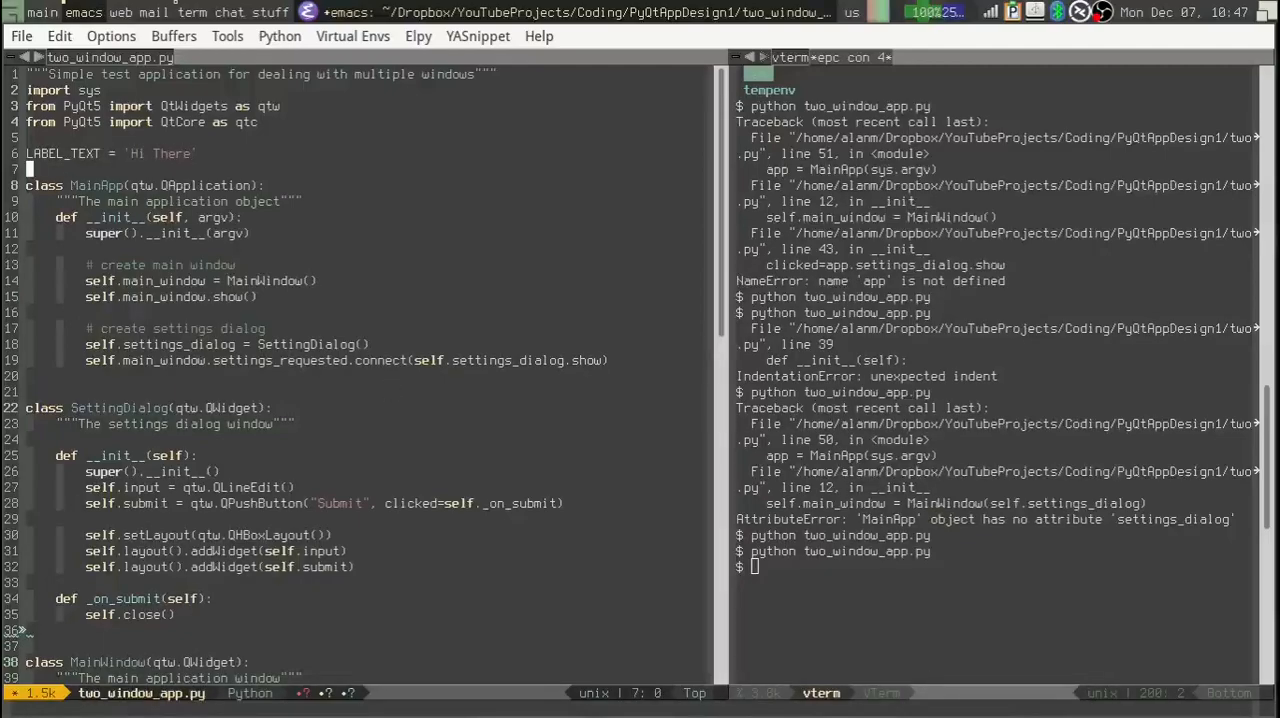
Replace the hard-coded 'Hi There' in the QLabel call with LABEL_TEXT
{"action": "left_click", "coordinate": [28, 440]}
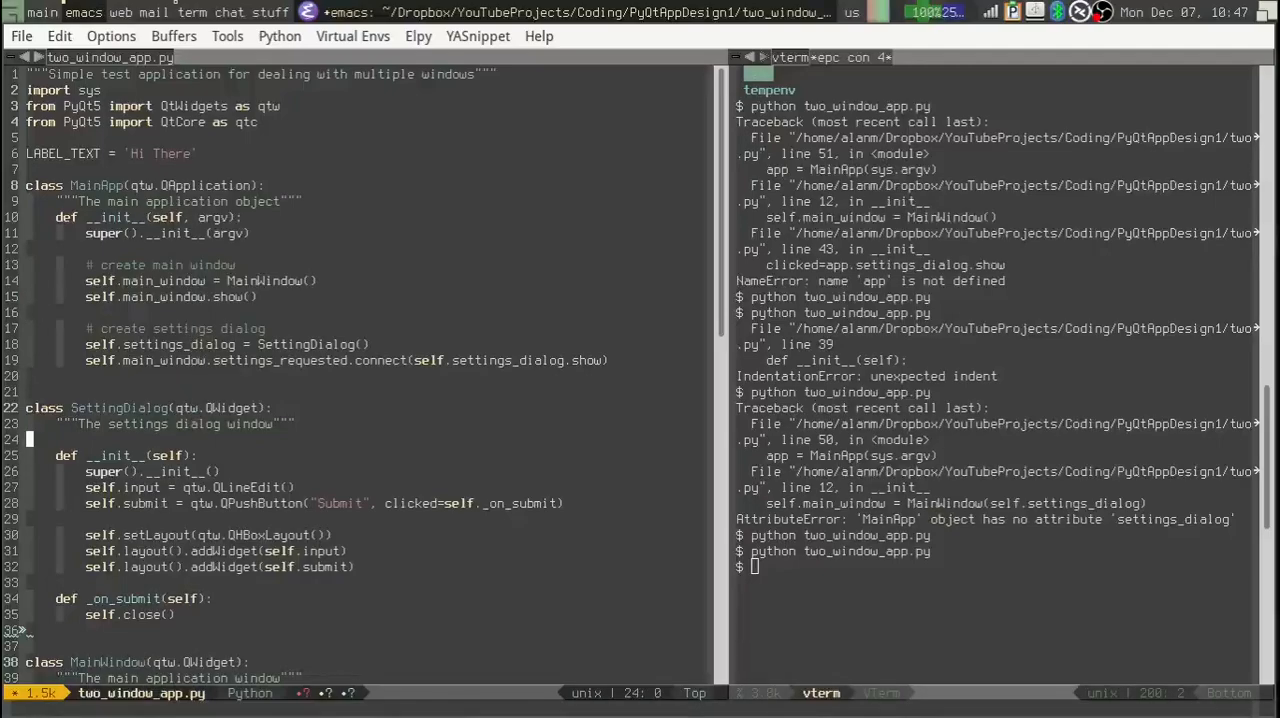
{"action": "scroll", "scroll_direction": "down", "scroll_amount": 3}
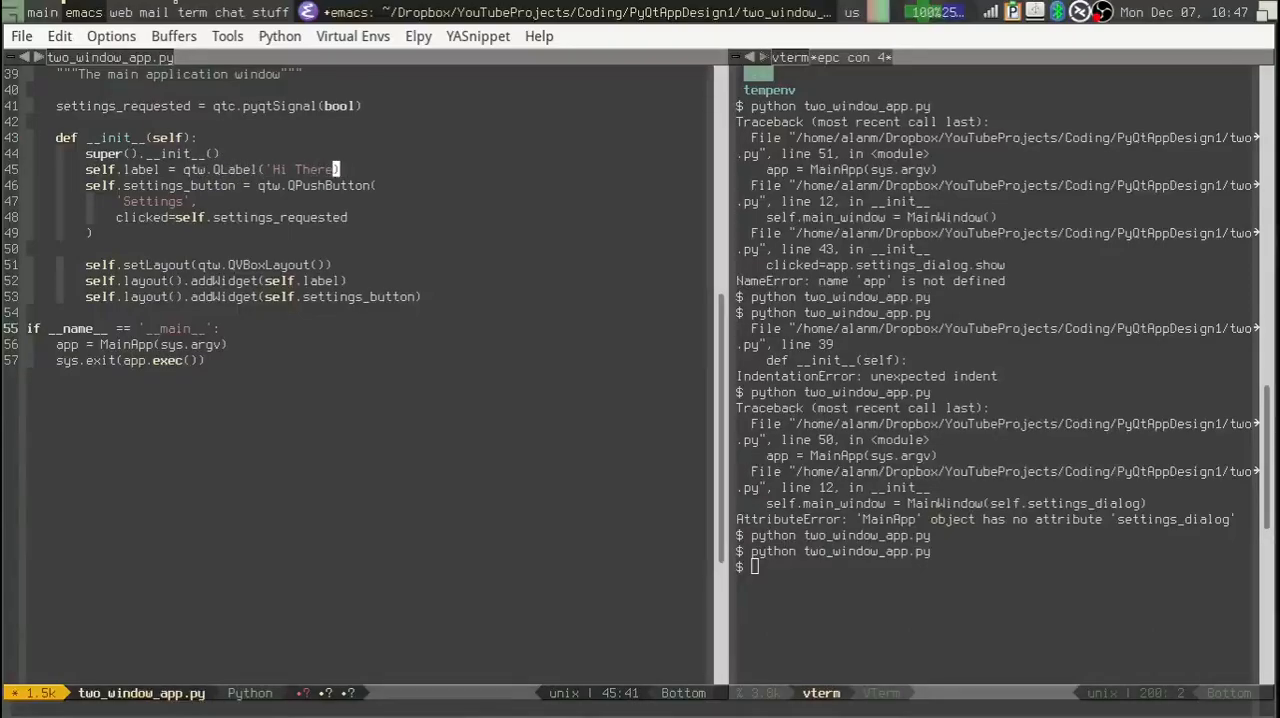
{"action": "key", "text": "BackSpace"}
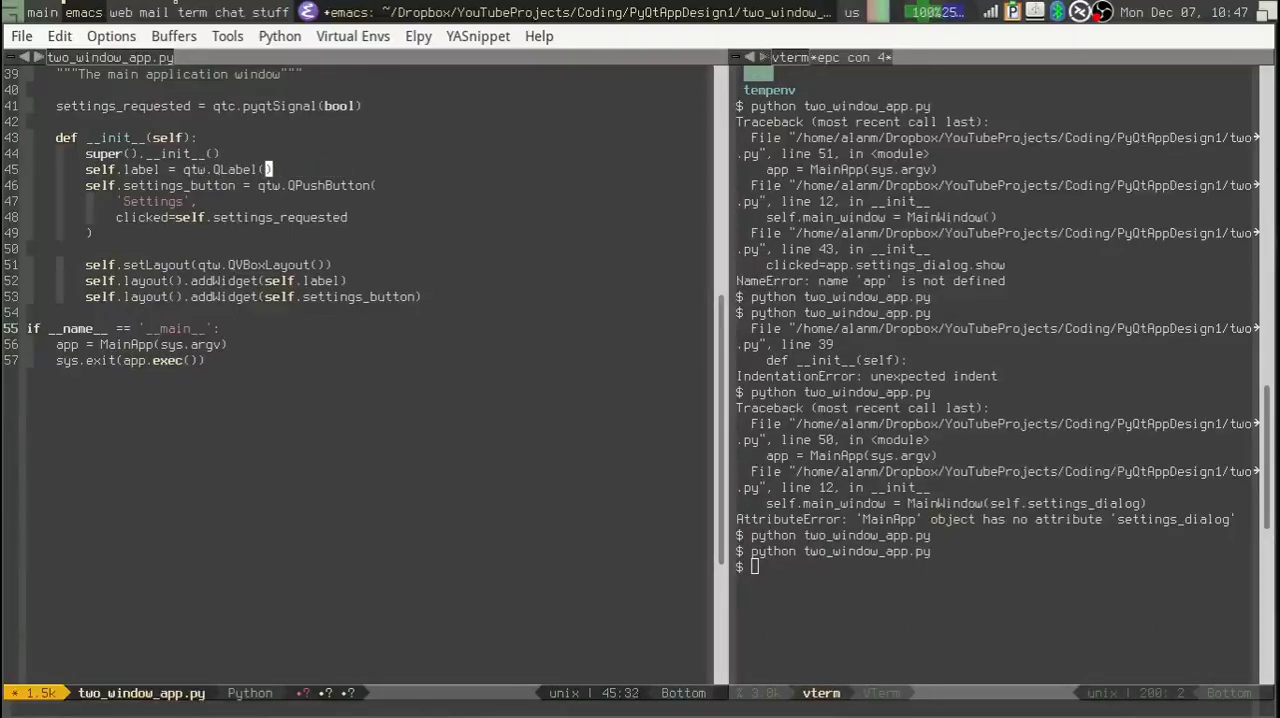
{"action": "type", "text": "LABEL_TEXTTEXT"}
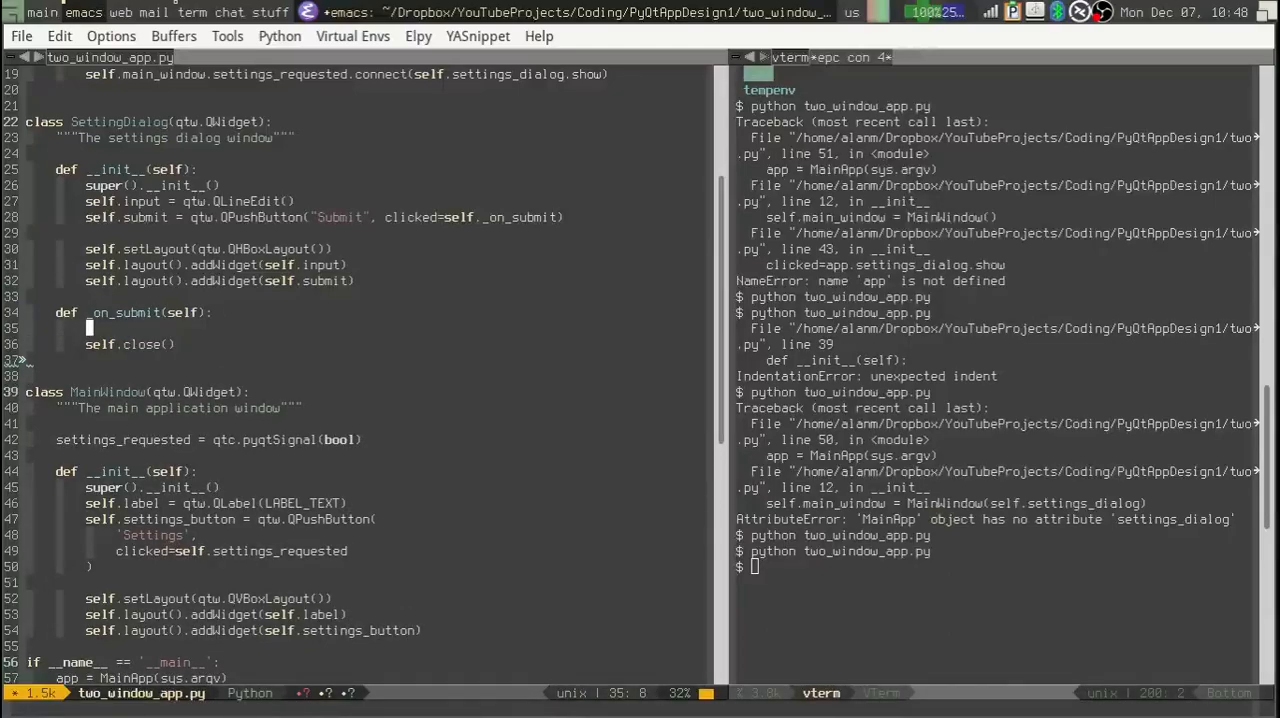
In on_submit, declare global LABEL_TEXT and assign LABEL_TEXT = self.input.text()
{"action": "type", "text": "global"}
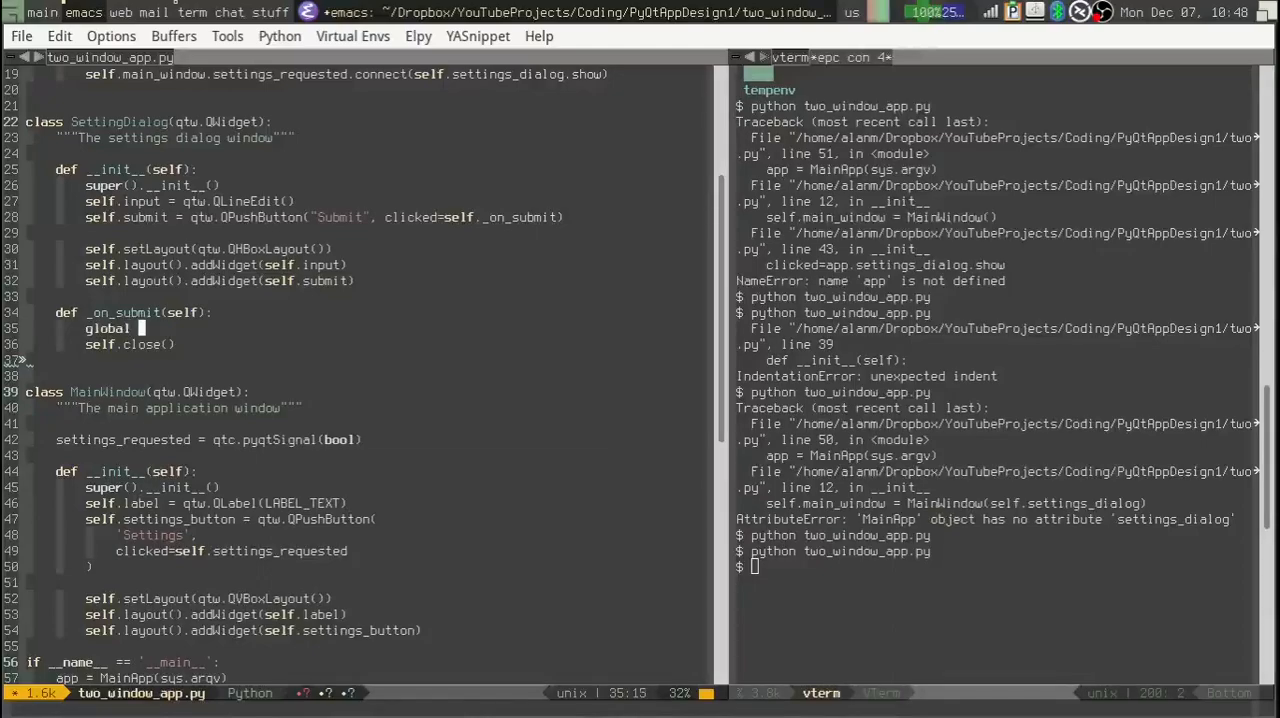
{"action": "type", "text": "LABEL_TEXT"}
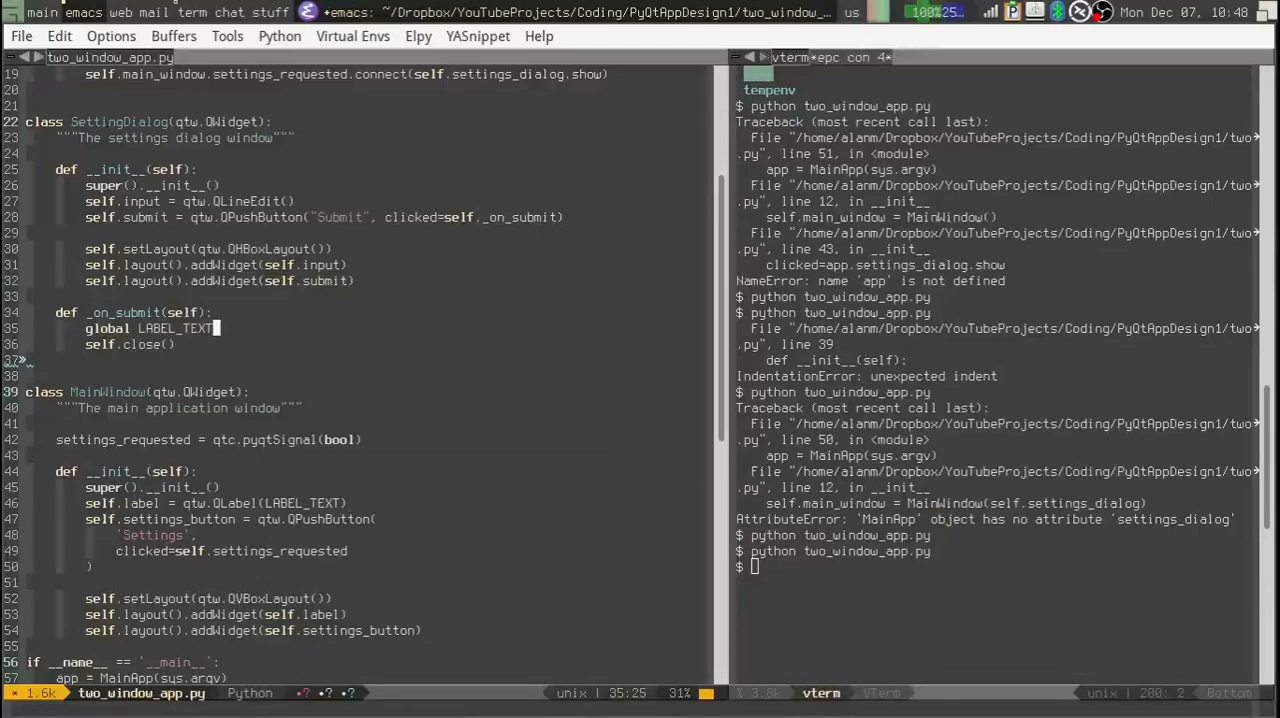
{"action": "key", "text": "Return"}
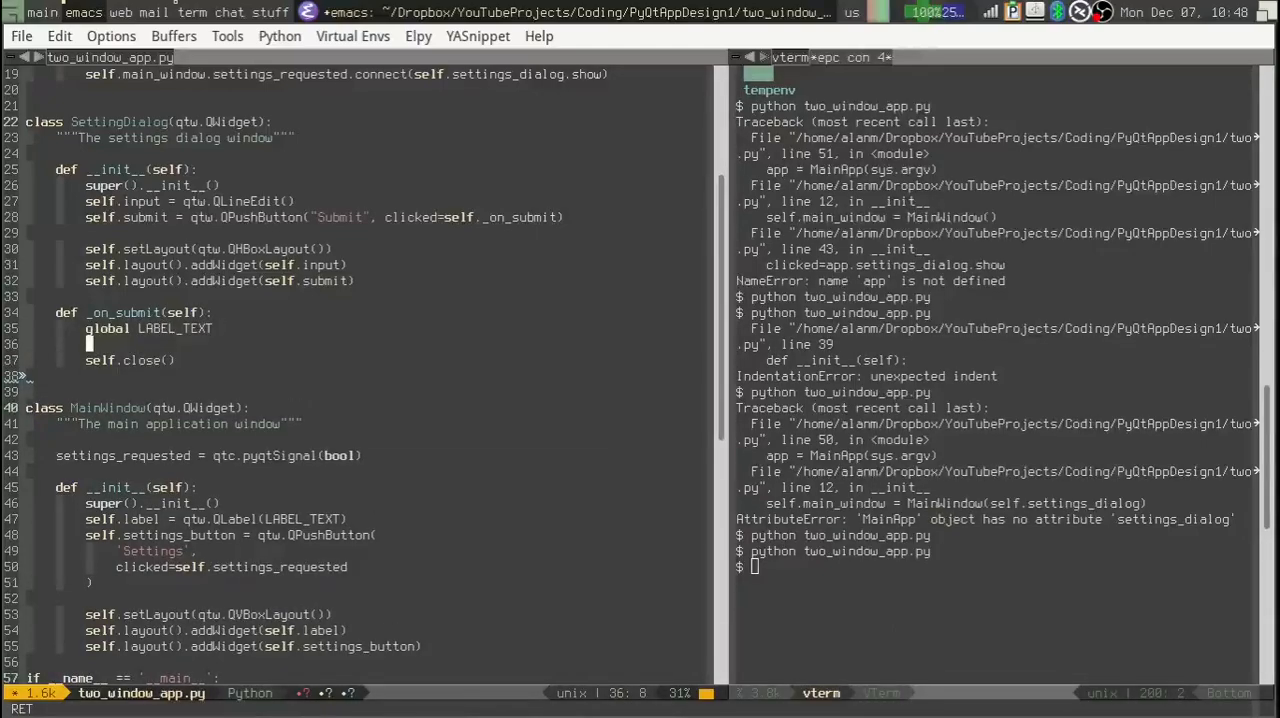
{"action": "type", "text": "LE"}
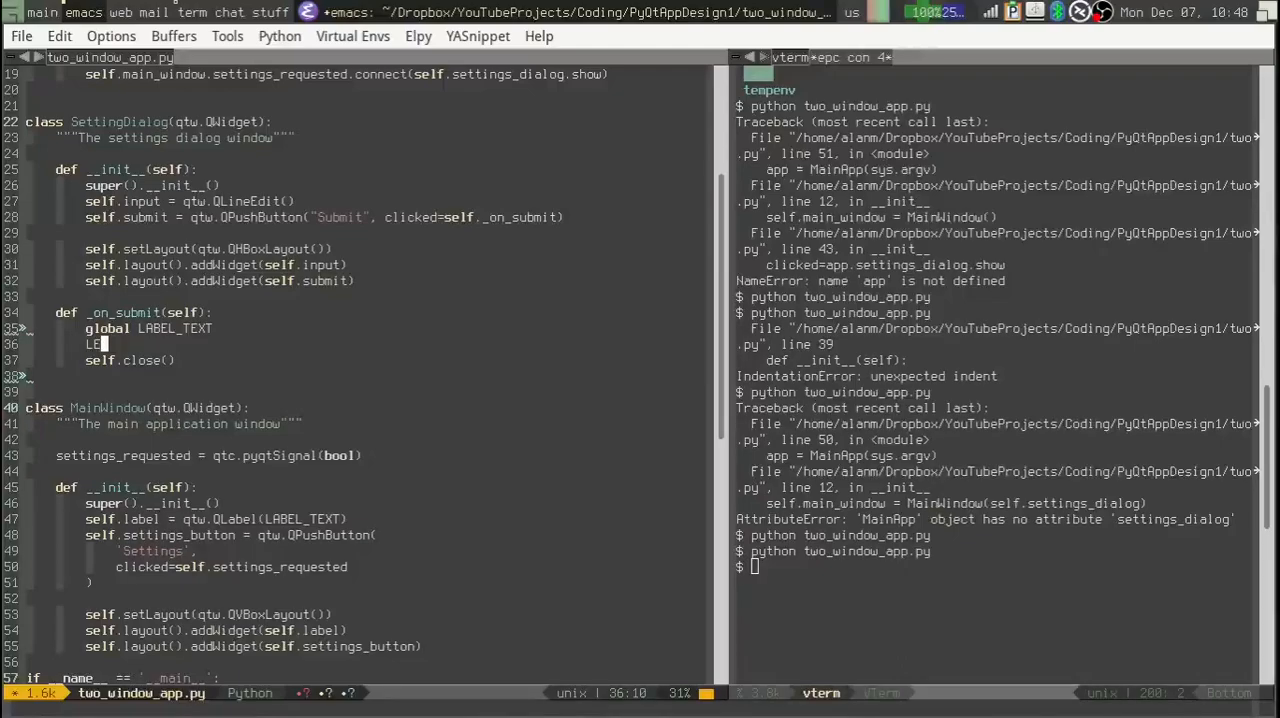
{"action": "type", "text": "ABEL_TEXT"}
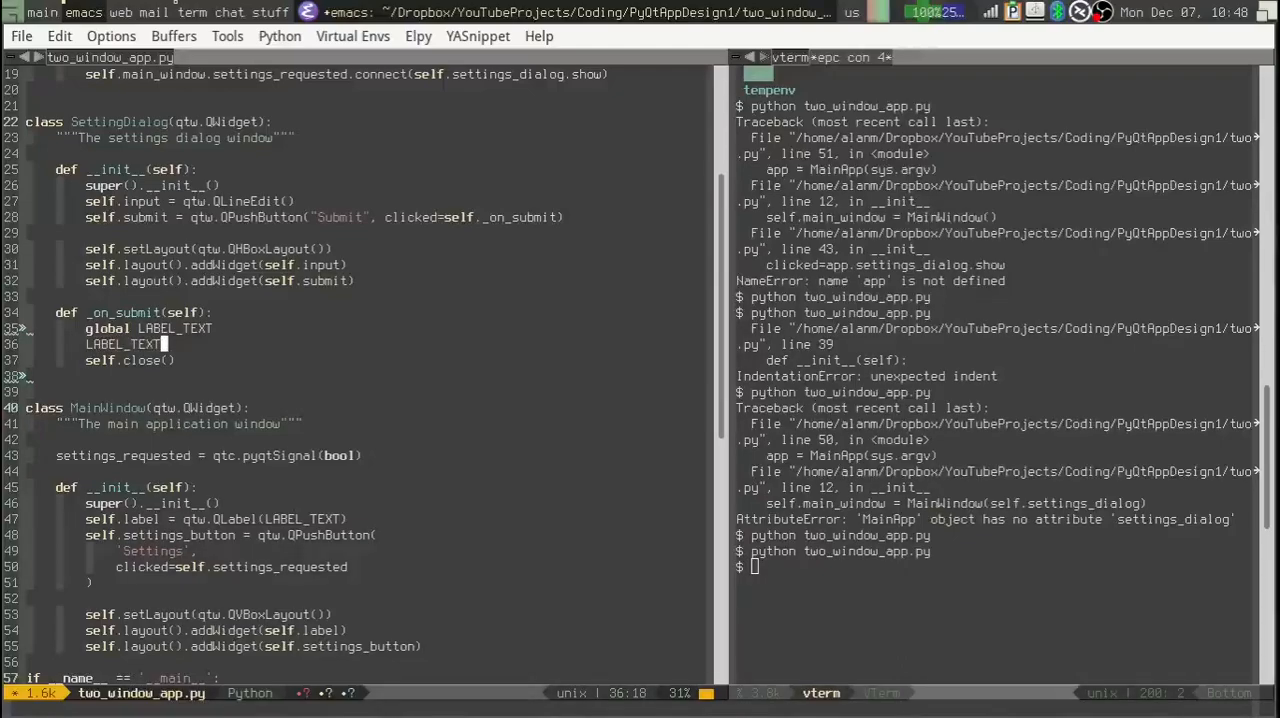
{"action": "type", "text": "="}
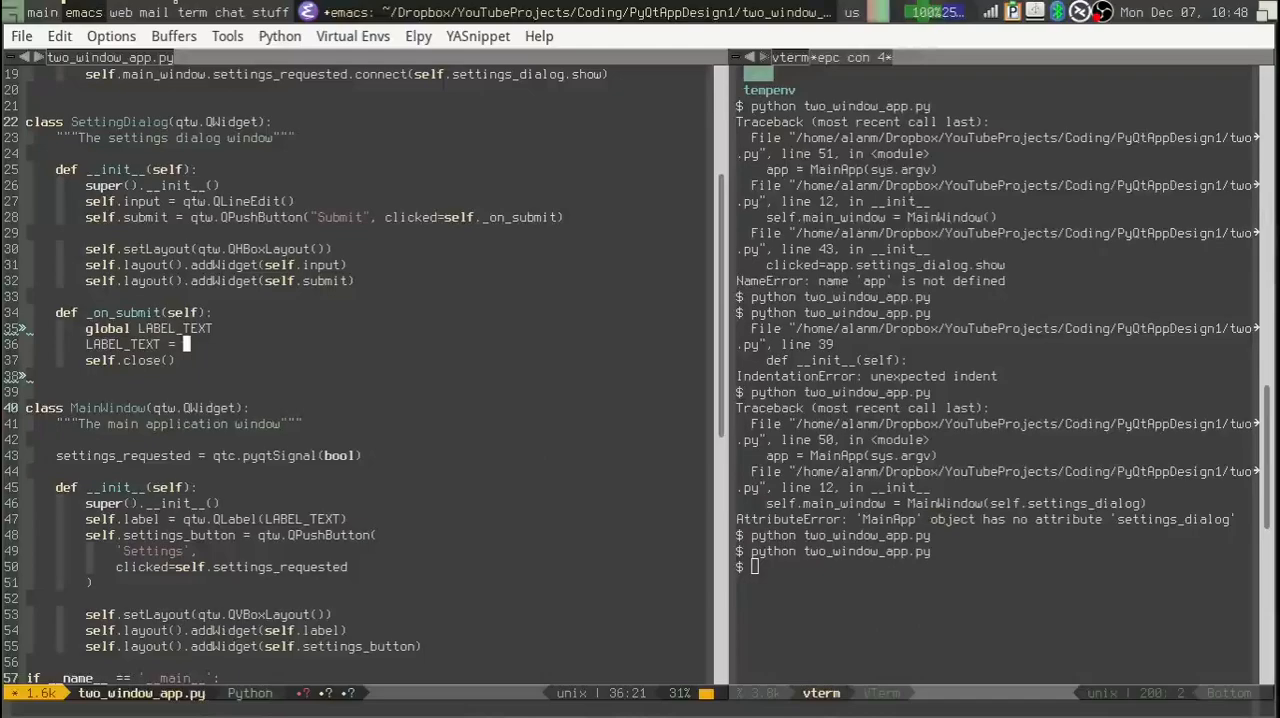
{"action": "type", "text": "s"}
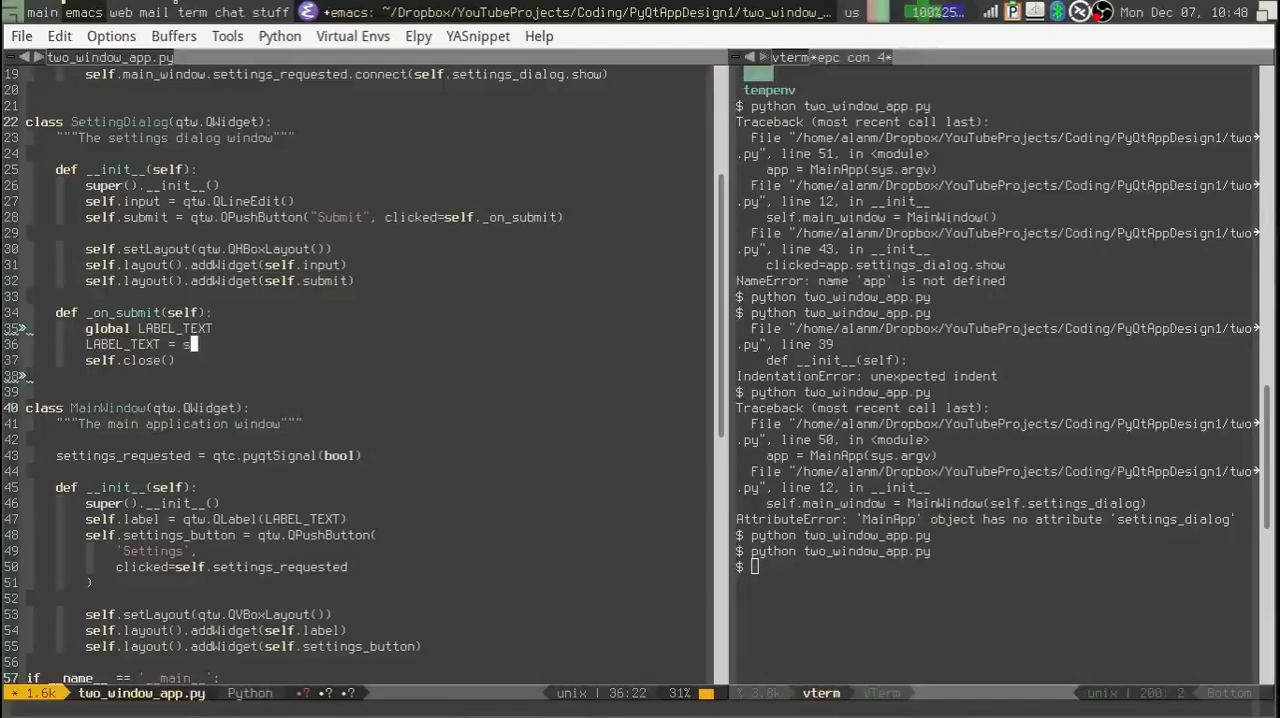
{"action": "type", "text": "elf.input.text("}
{"action": "left_click", "coordinate": [996, 568]}
{"action": "type", "text": "python two_window_app.py"}
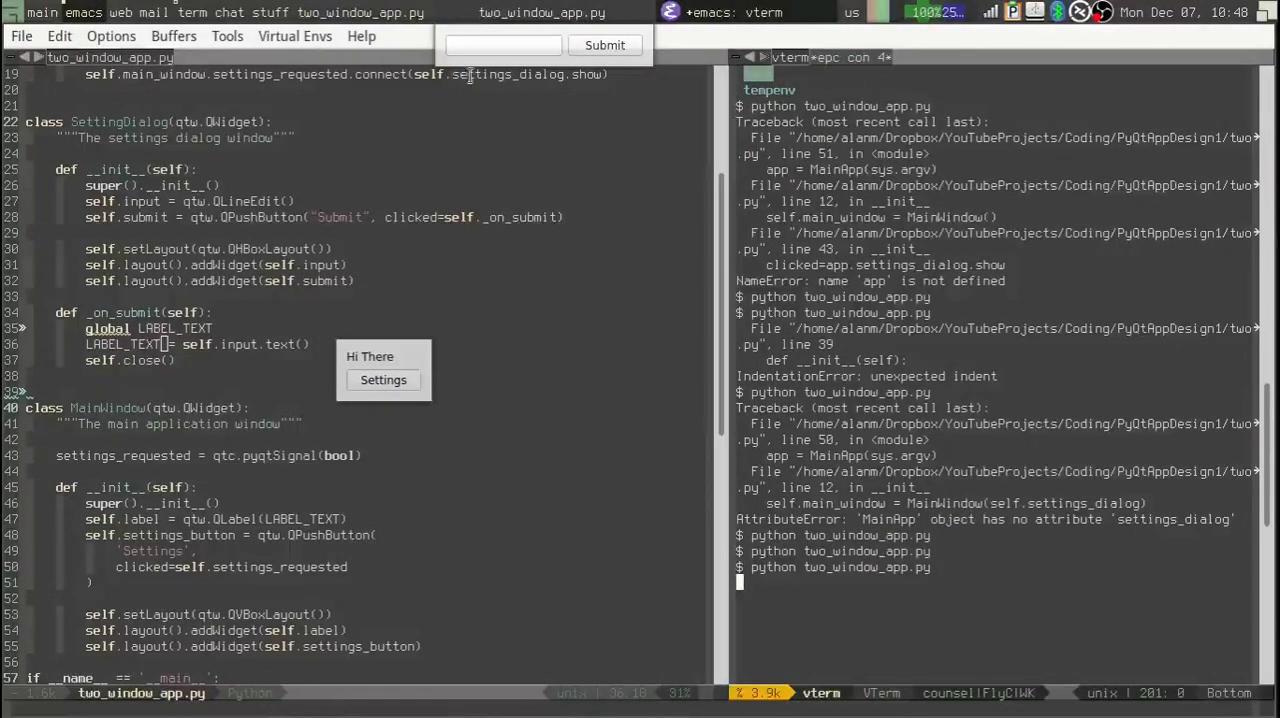
Enter 'test' in the running app's settings dialog to try the submit
{"action": "type", "text": "test"}
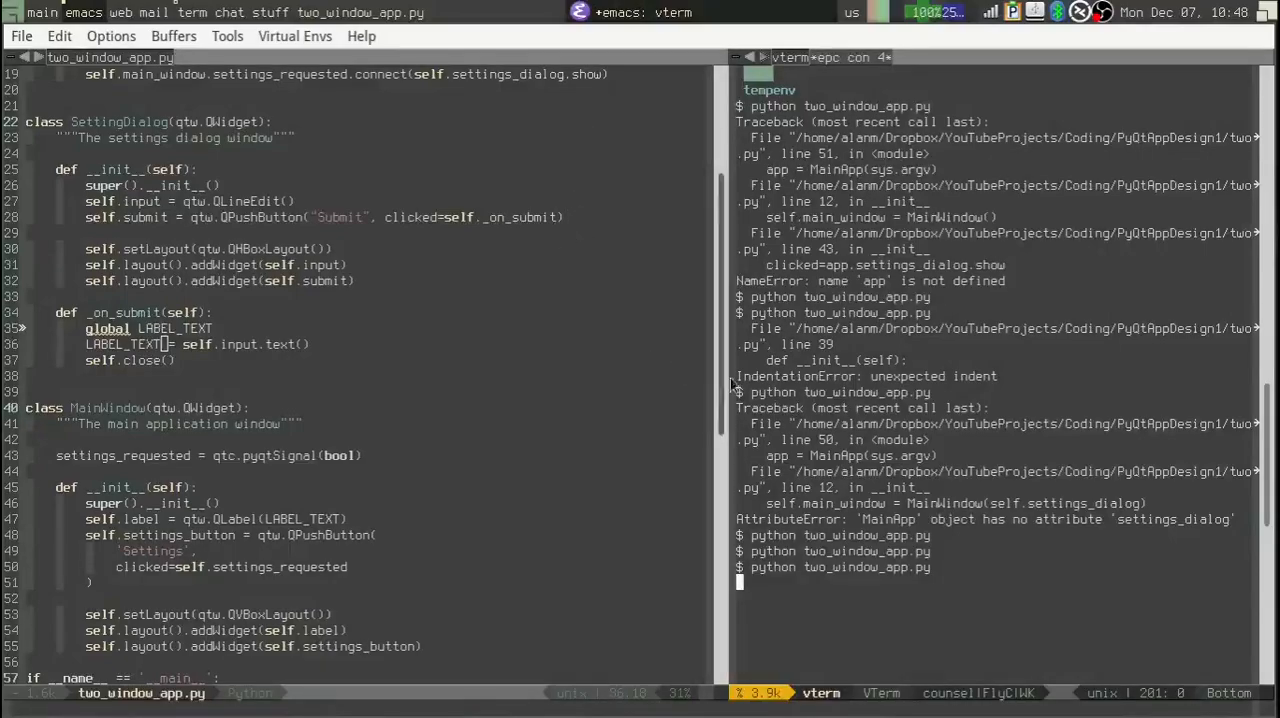
{"action": "mouse_move", "coordinate": [828, 602]}
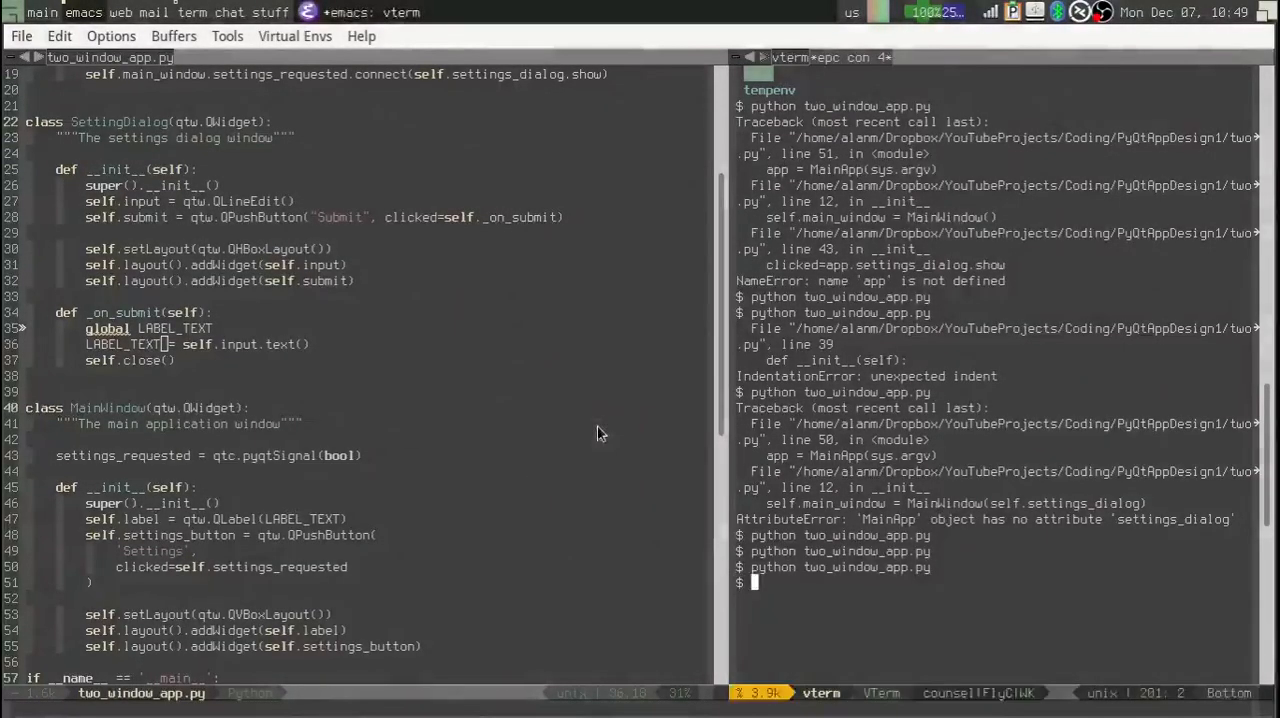
{"action": "mouse_move", "coordinate": [844, 604]}
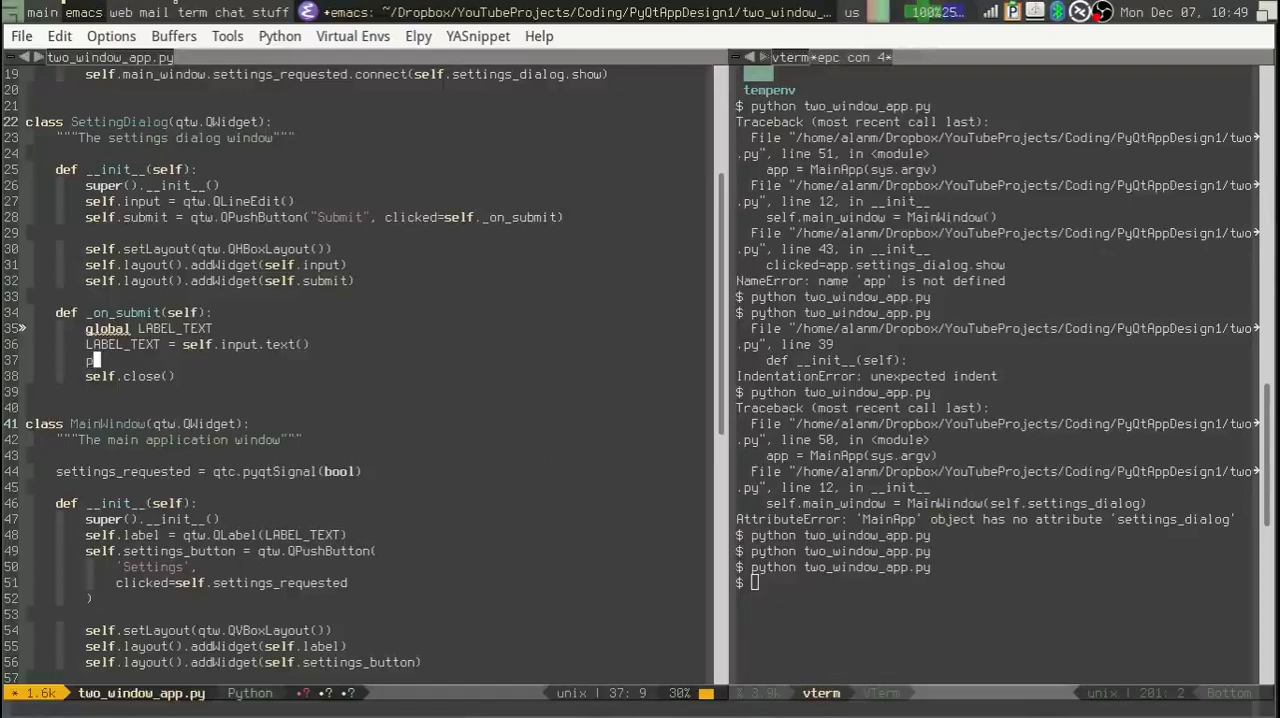
Add print(self.input.text()) and text = self.input.text() inside on_submit
{"action": "type", "text": "print("}
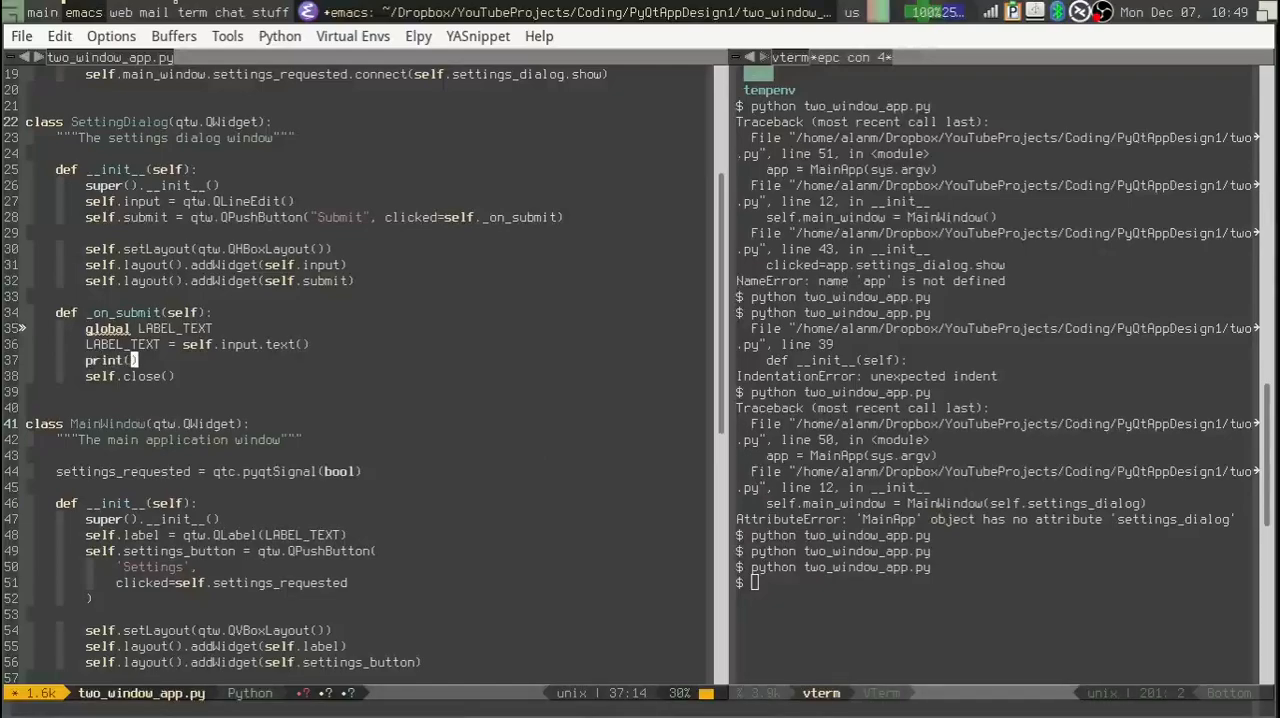
{"action": "type", "text": "self.inp"}
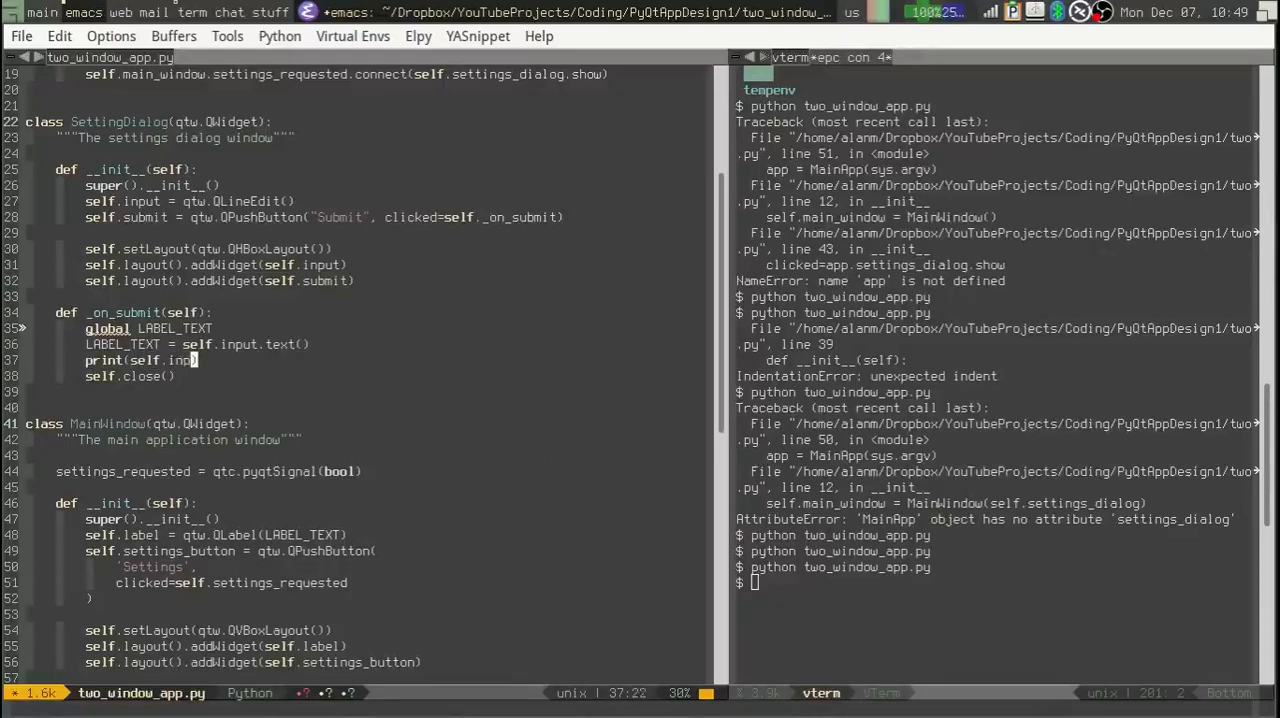
{"action": "type", "text": "ut.text()"}
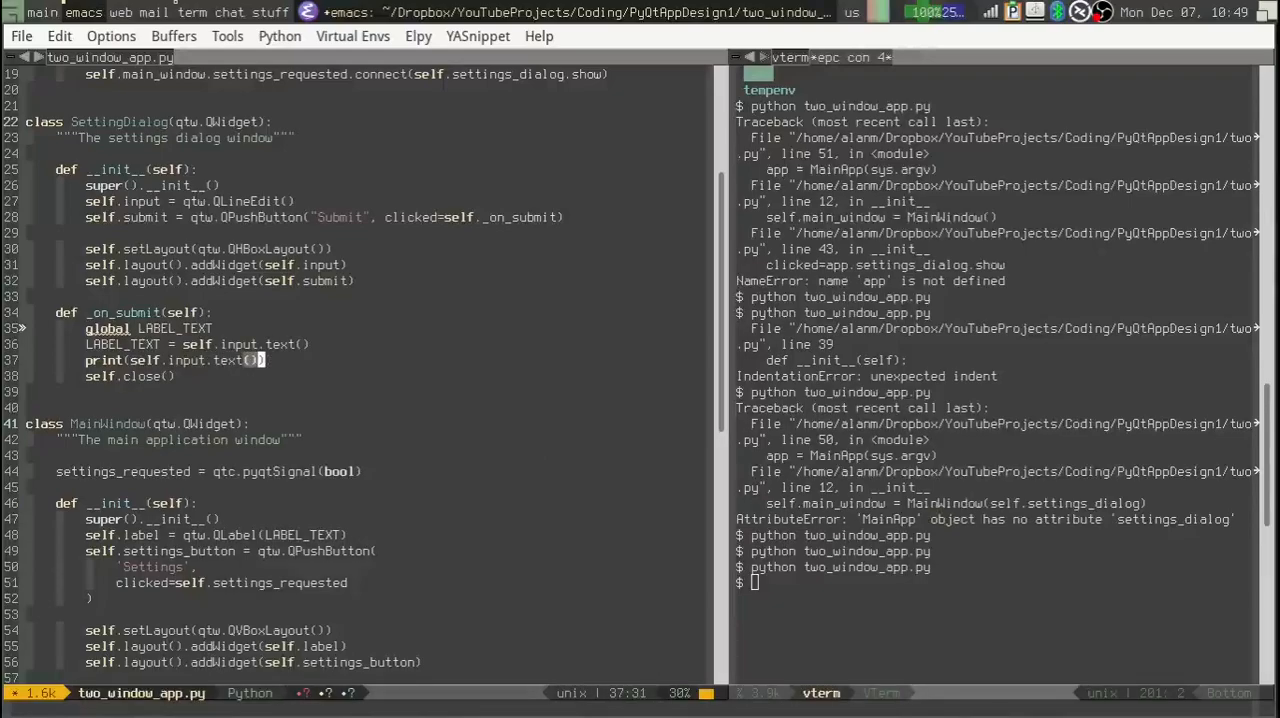
{"action": "key", "text": "Return"}
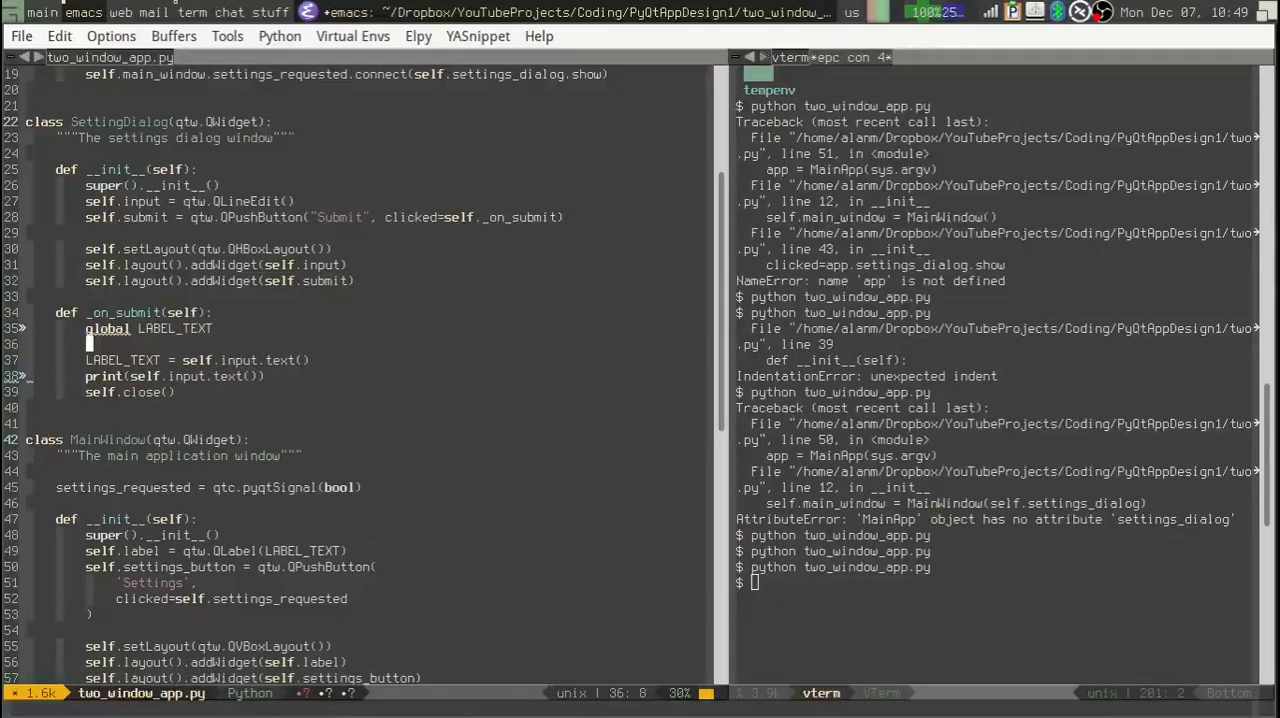
{"action": "type", "text": "text = s"}
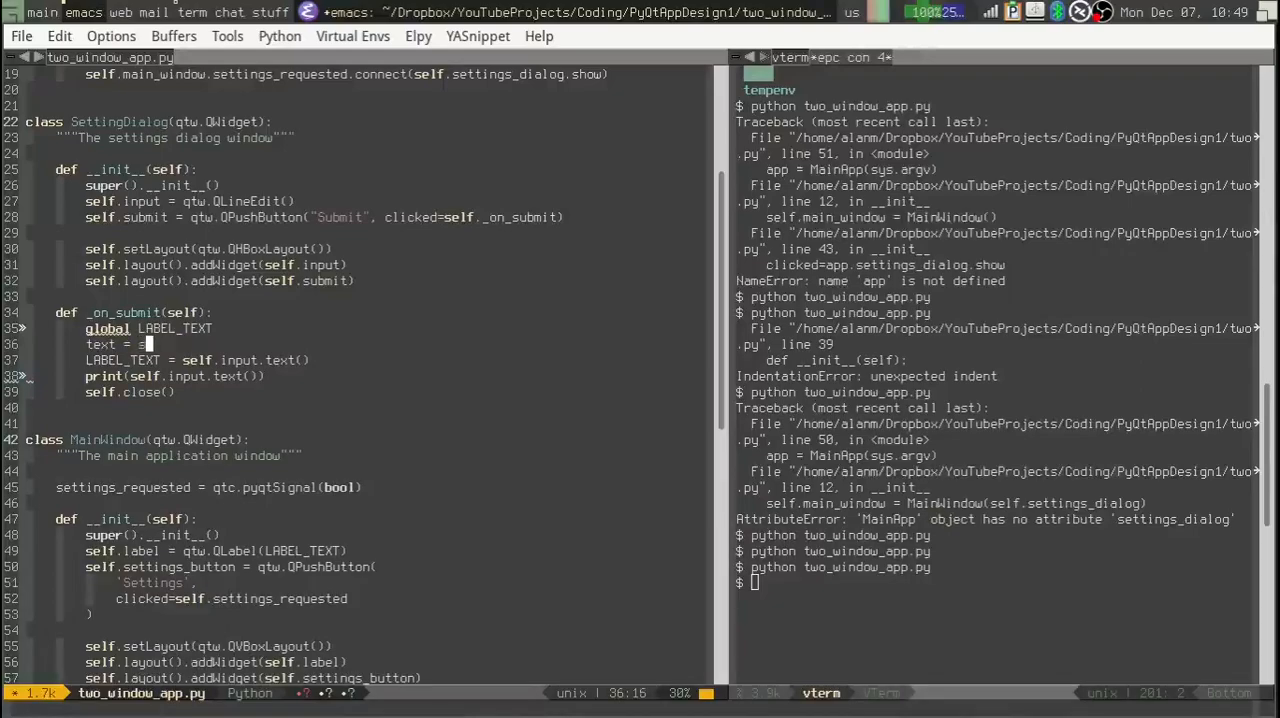
{"action": "type", "text": "self.input.text("}
{"action": "left_click", "coordinate": [996, 584]}
{"action": "type", "text": "python two_window_app.py"}
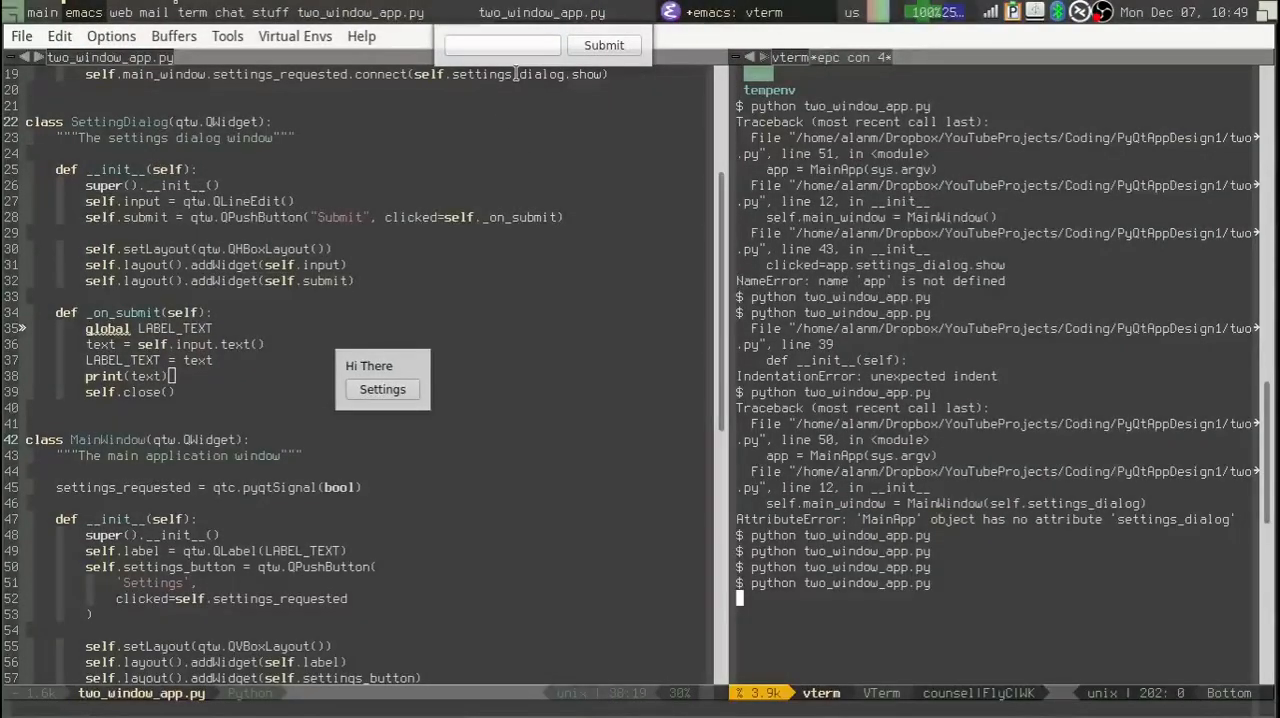
Enter 'test' in the dialog's line edit and submit it to the running app
{"action": "type", "text": "test"}
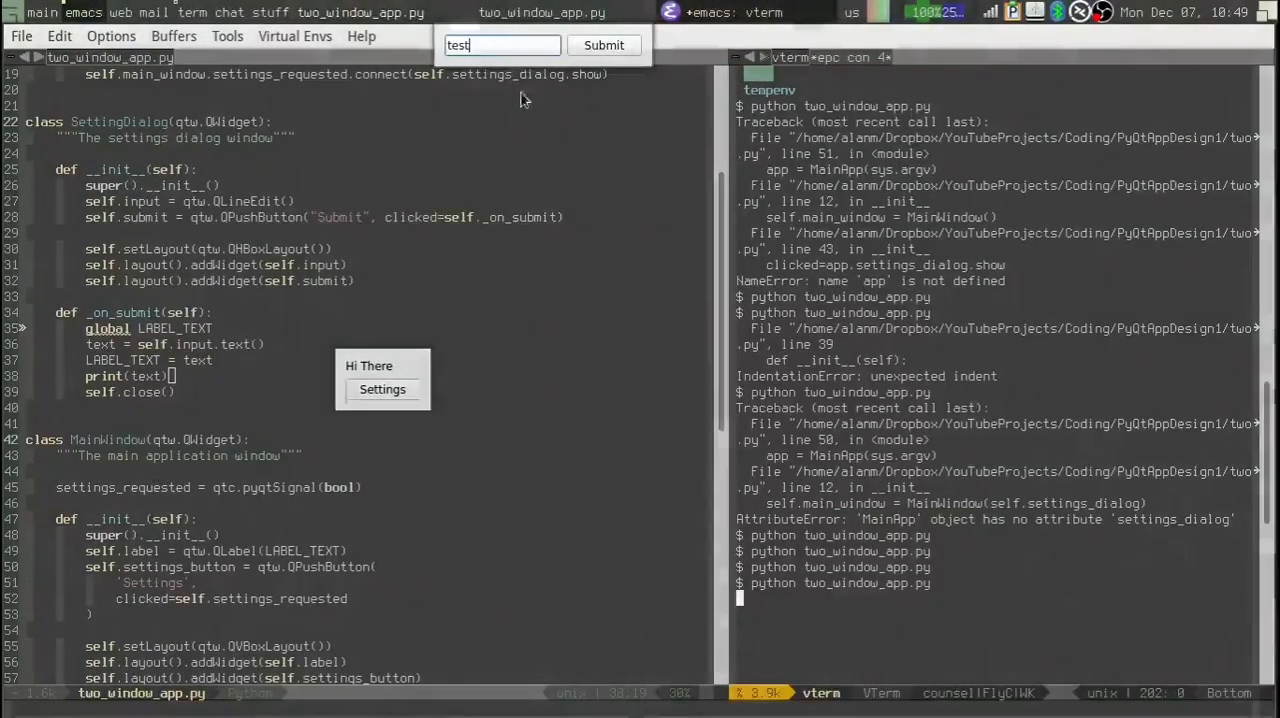
{"action": "left_click", "coordinate": [604, 44]}
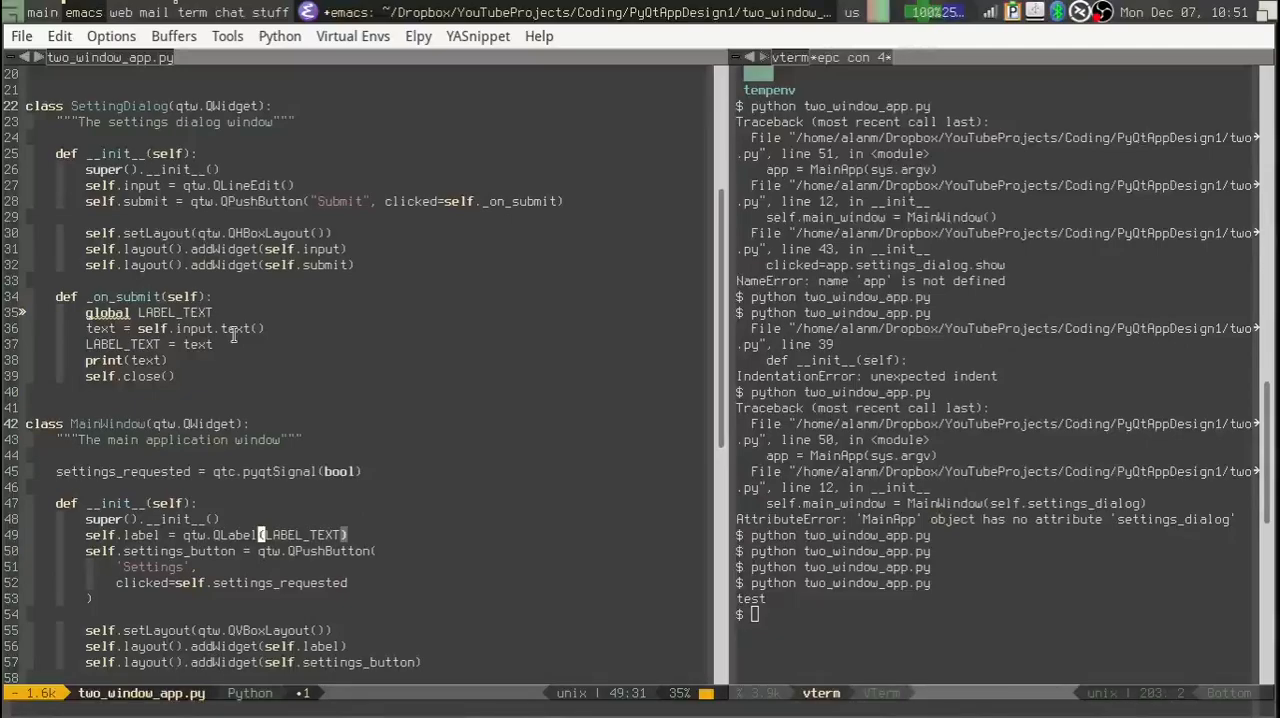
{"action": "left_click", "coordinate": [272, 534]}
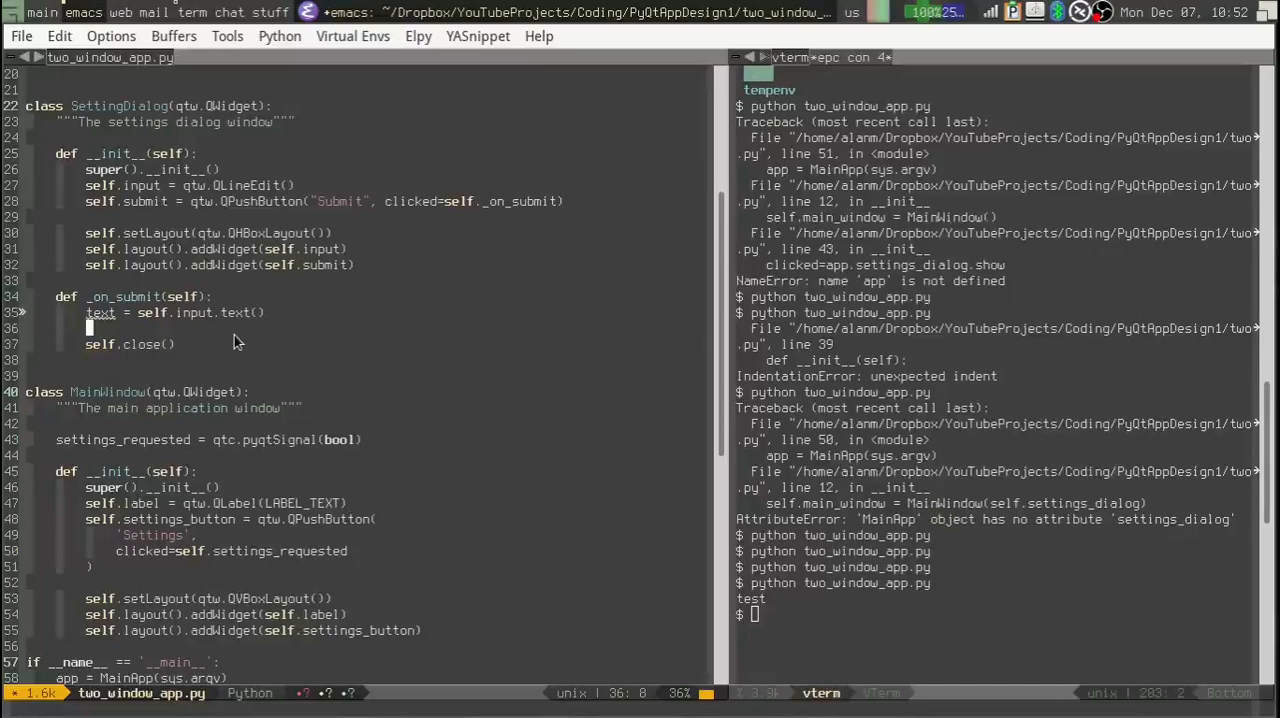
Call app.main_window.label.setText(text) from on_submit before the dialog closes
{"action": "type", "text": "app"}
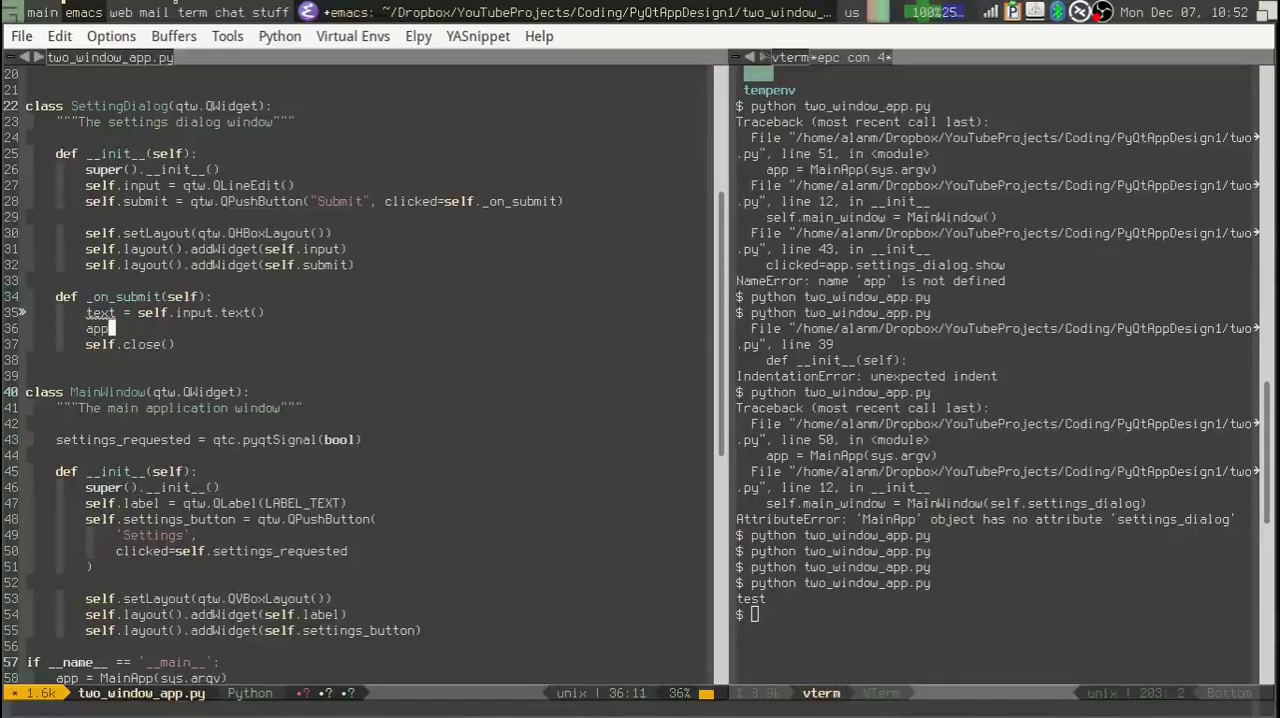
{"action": "type", "text": "."}
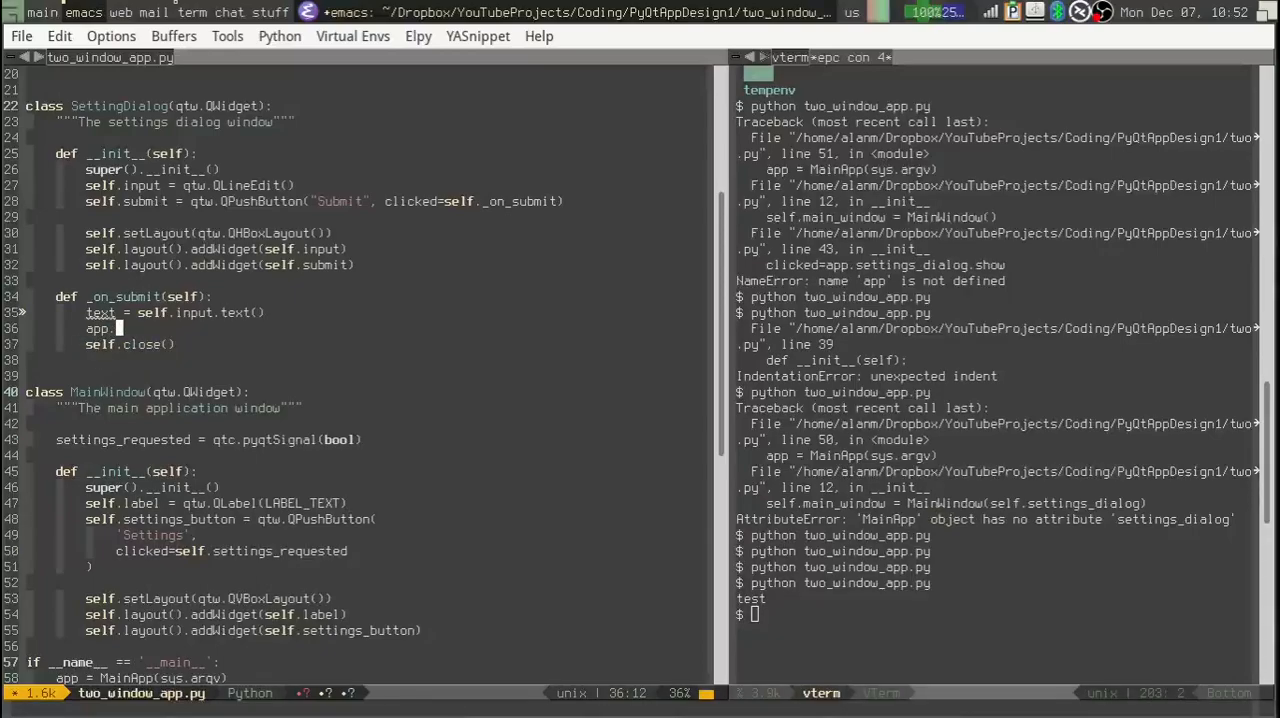
{"action": "type", "text": "main_window."}
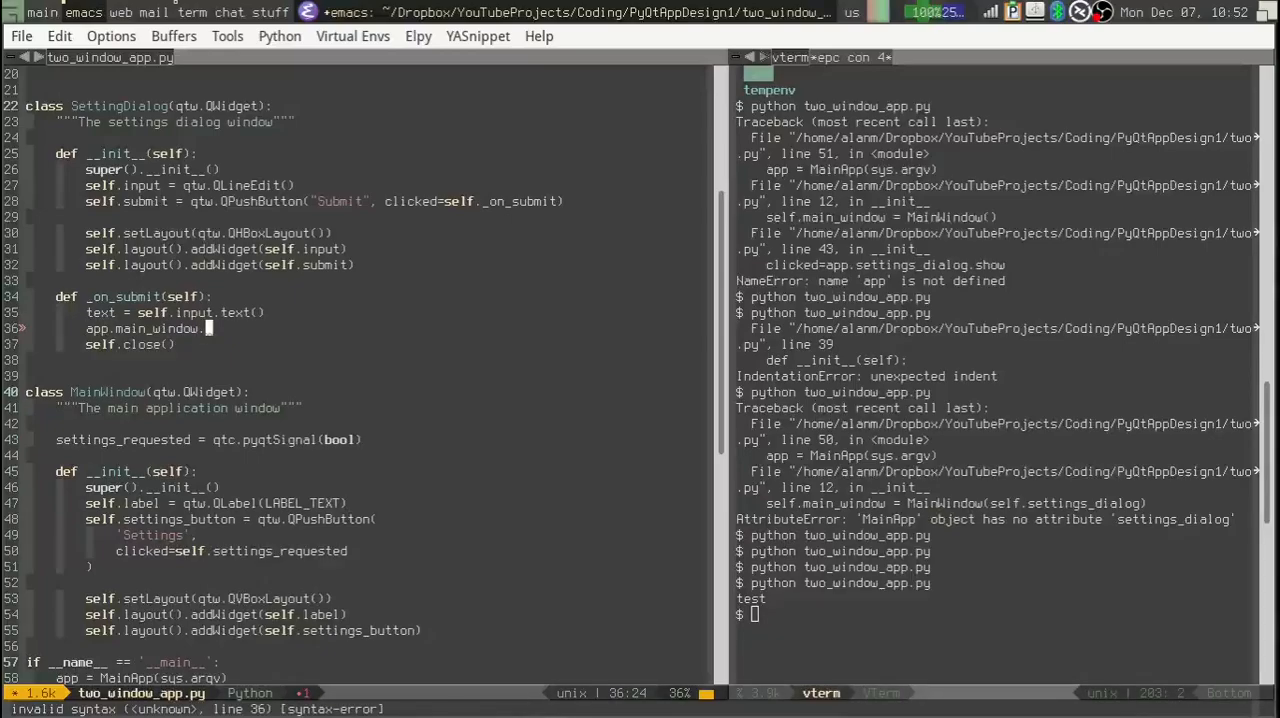
{"action": "type", "text": "label.ss"}
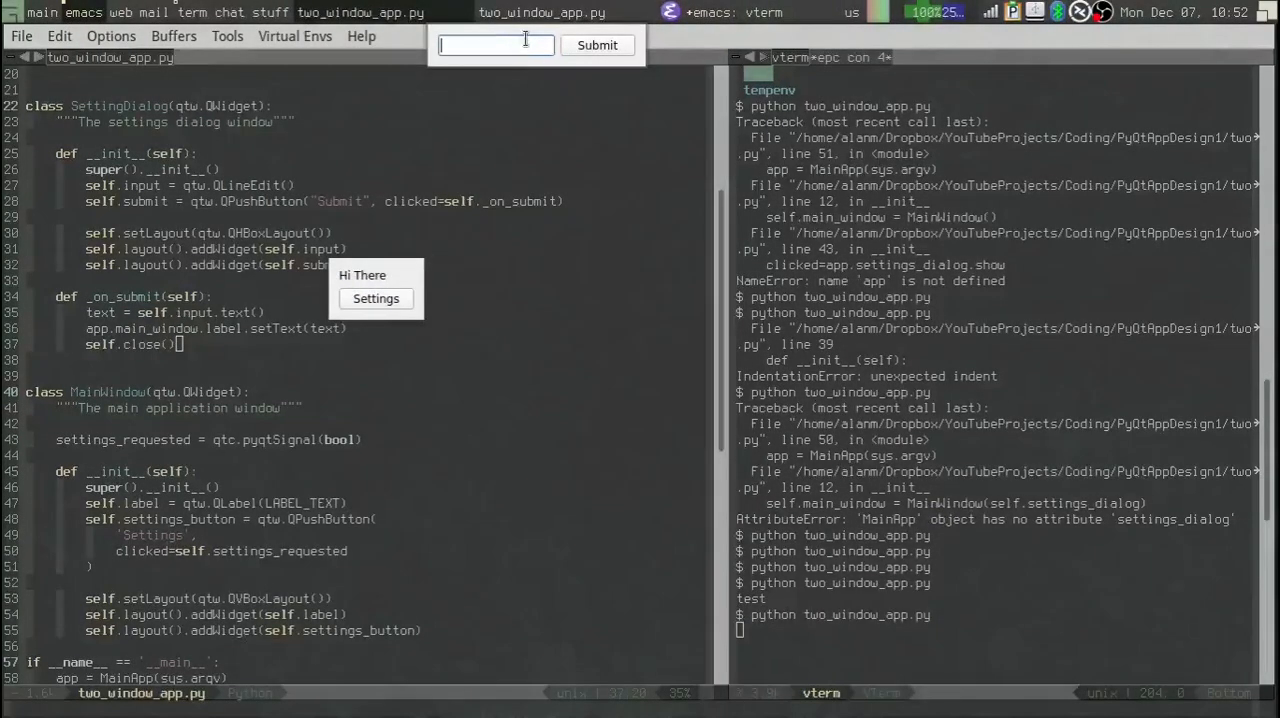
Enter 'test' in the settings dialog so the main label changes to it
{"action": "type", "text": "test"}
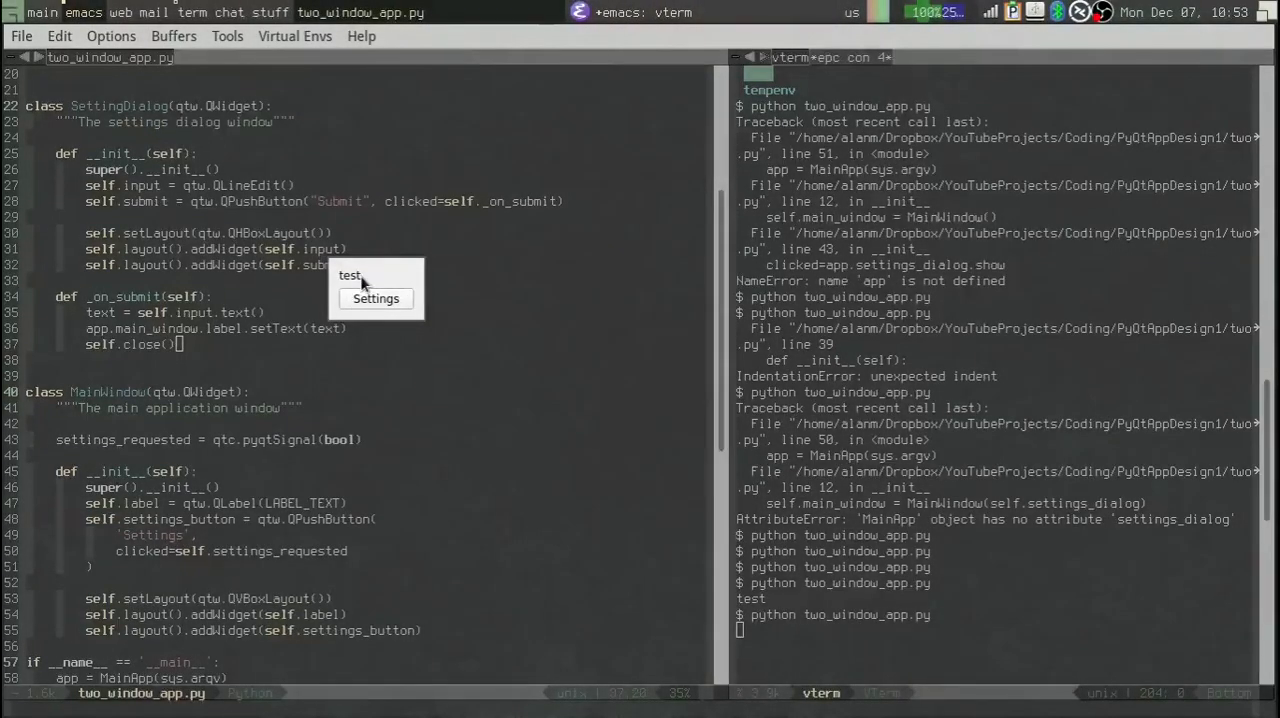
{"action": "mouse_move", "coordinate": [380, 278]}
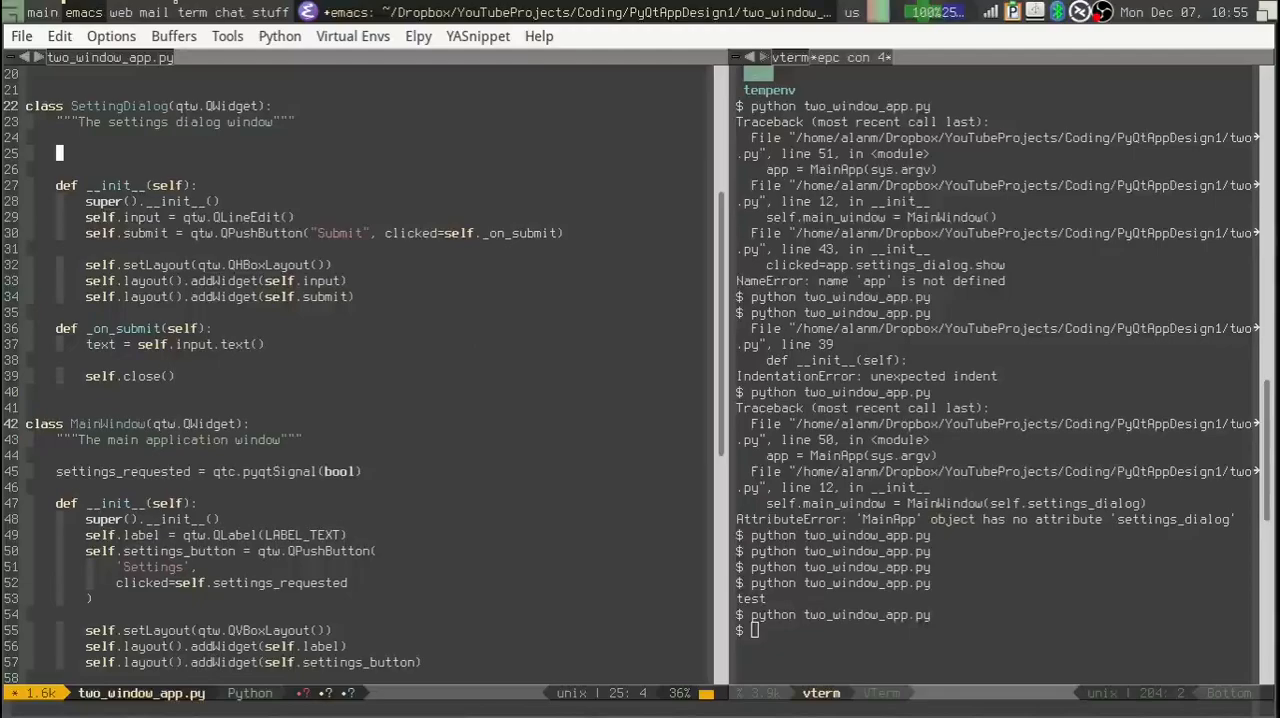
Declare text_submitted = qtc.pyqtSignal(str) in SettingsDialog and start emitting it in _on_submit
{"action": "type", "text": "text_"}
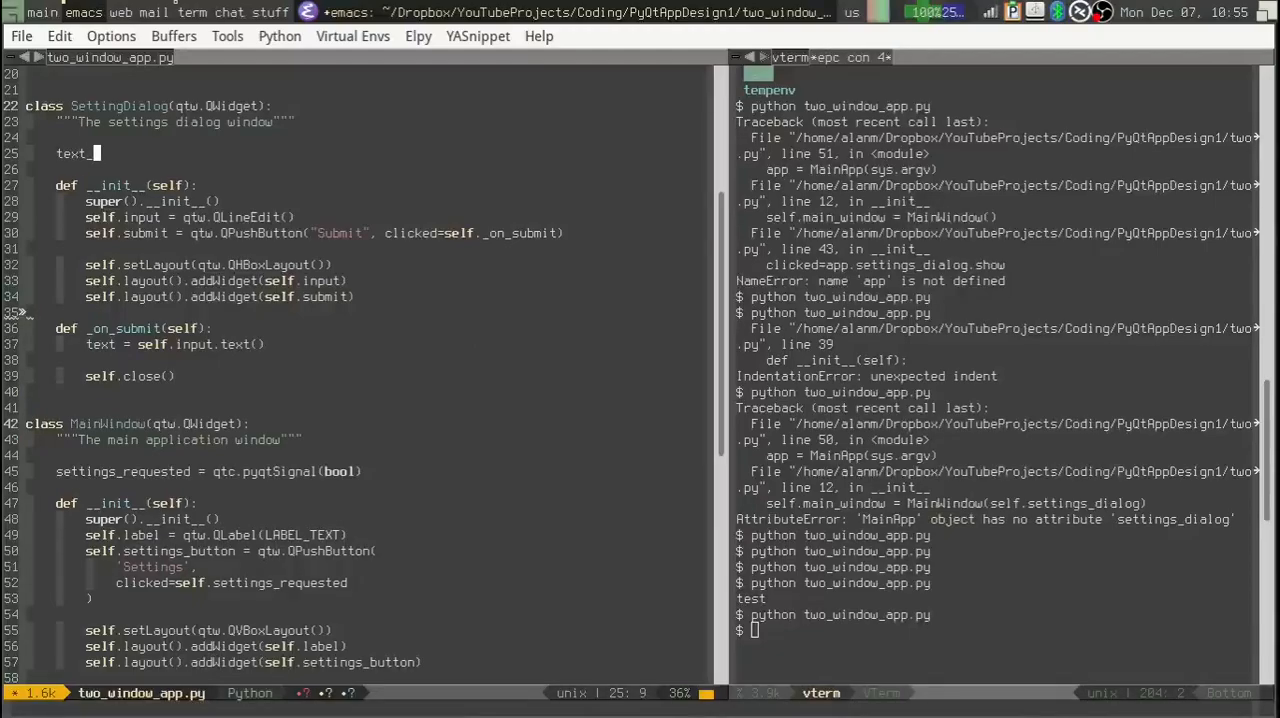
{"action": "type", "text": "submitted ="}
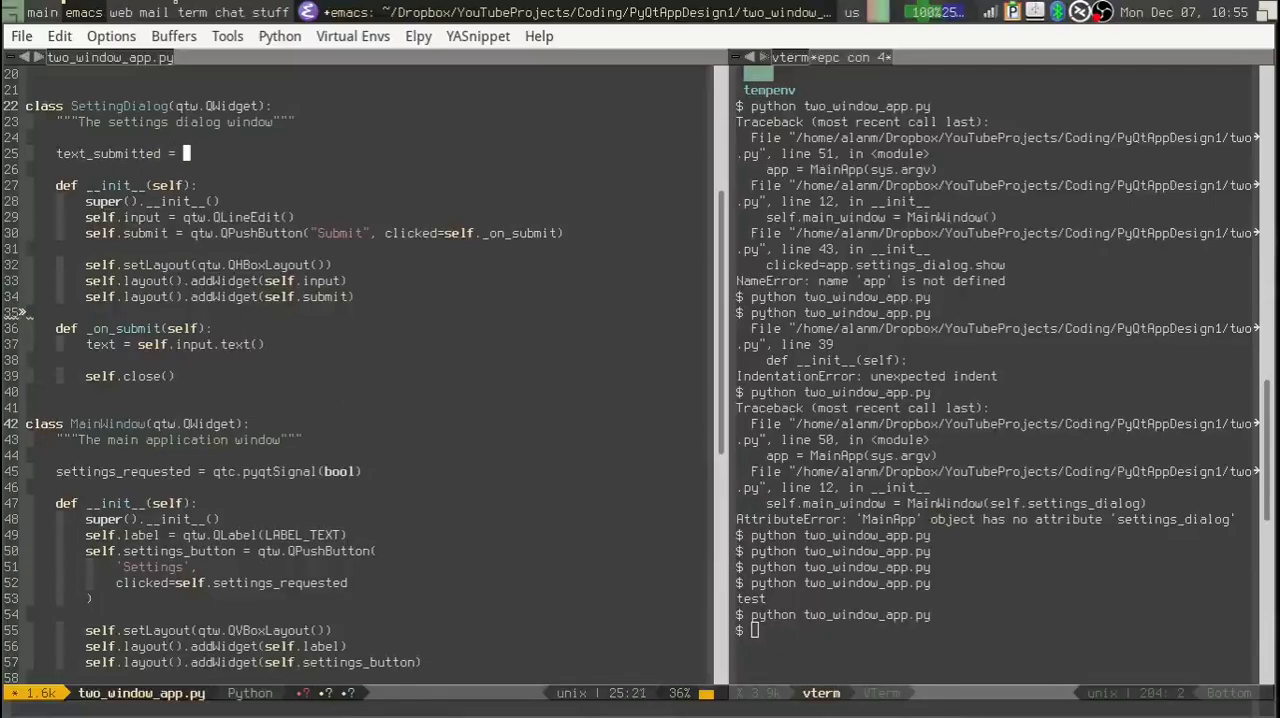
{"action": "type", "text": "qtc."}
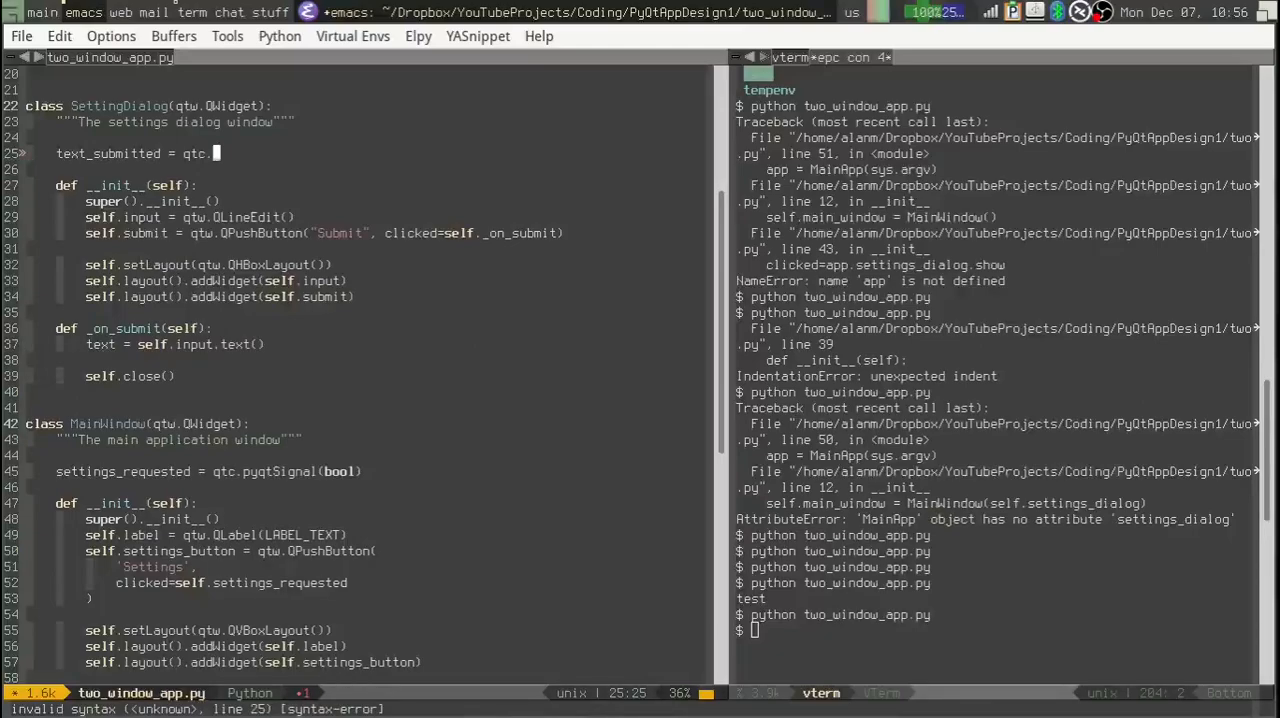
{"action": "type", "text": "pyqtSignal("}
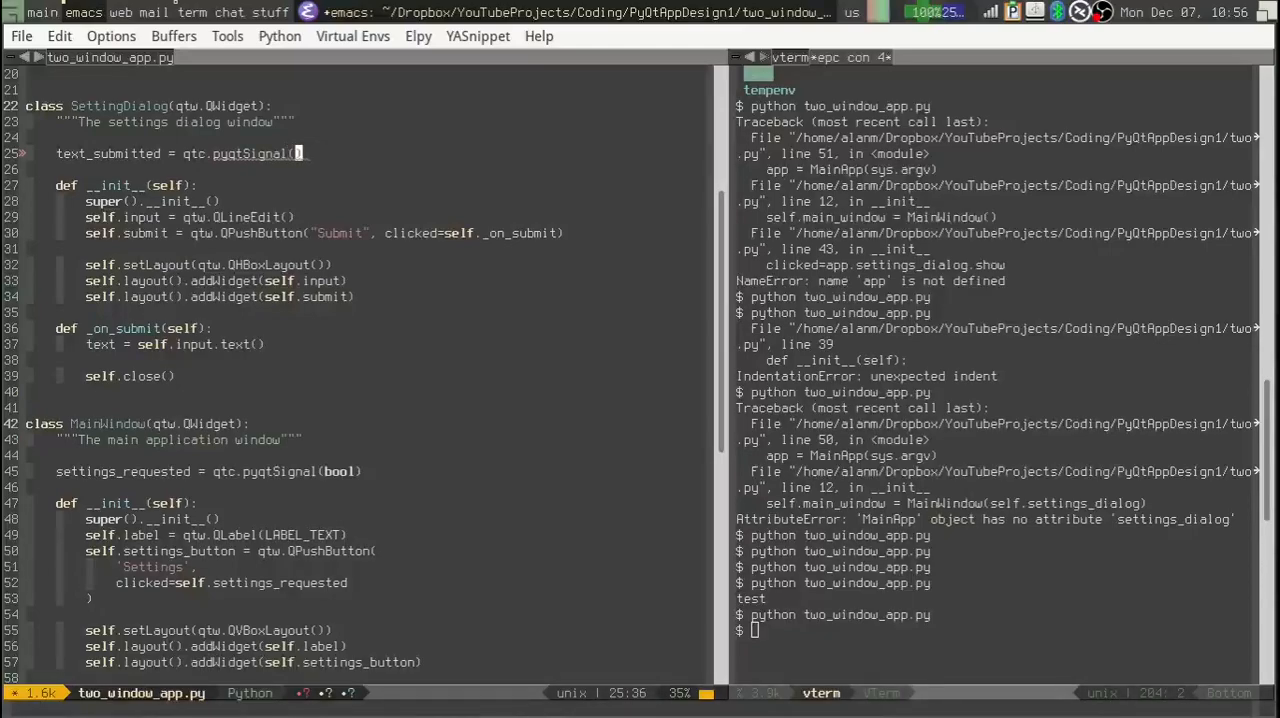
{"action": "type", "text": "str"}
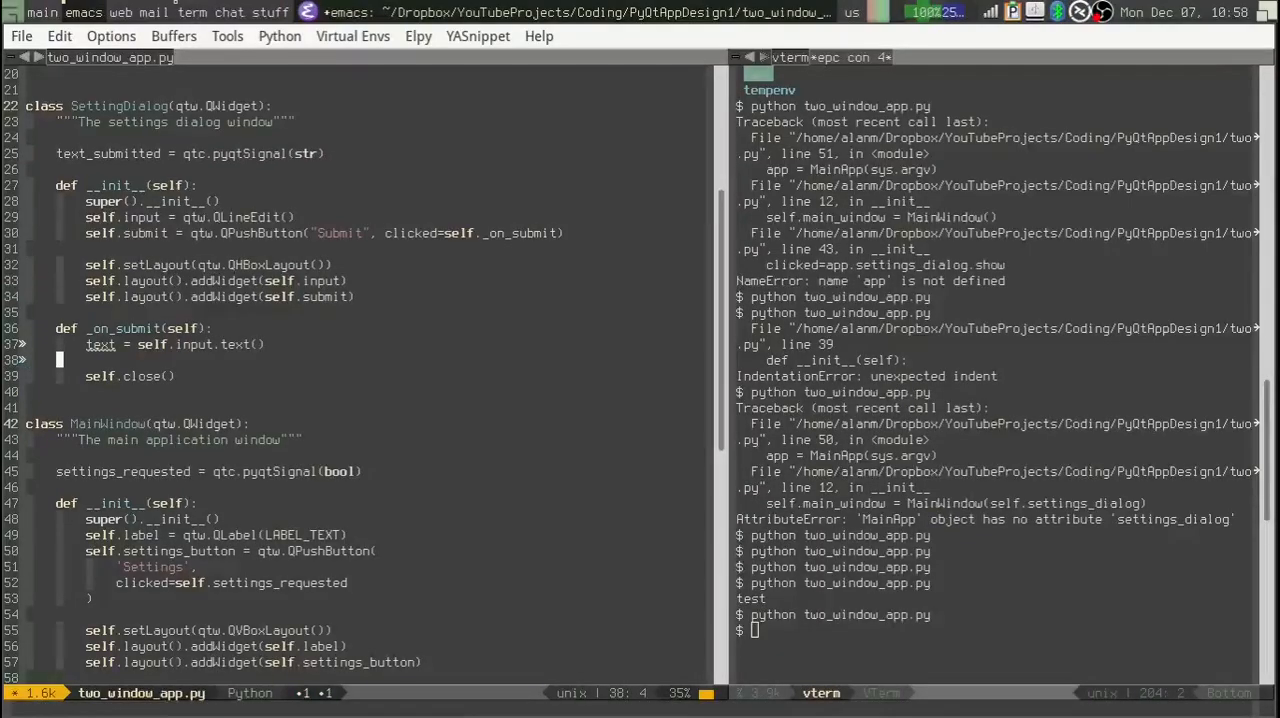
{"action": "type", "text": "sel"}
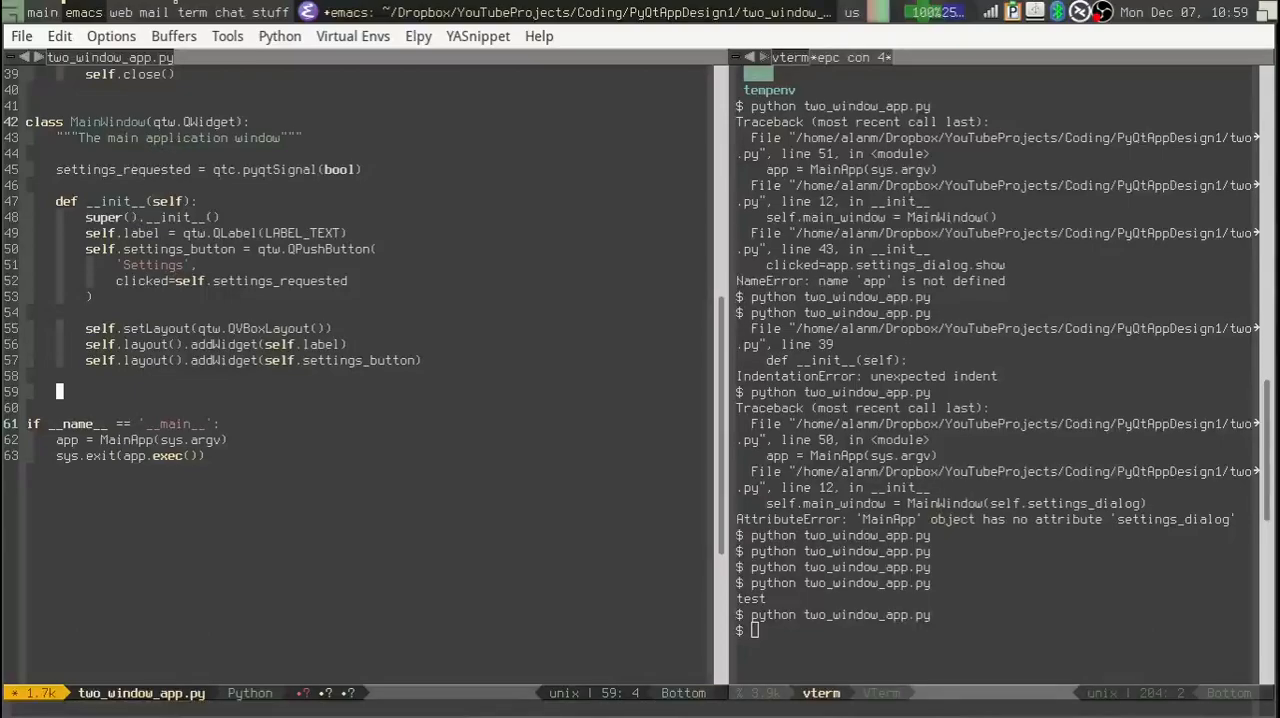
Define change_text(self, text) in MainWindow calling self.label.setText(text)
{"action": "type", "text": "def"}
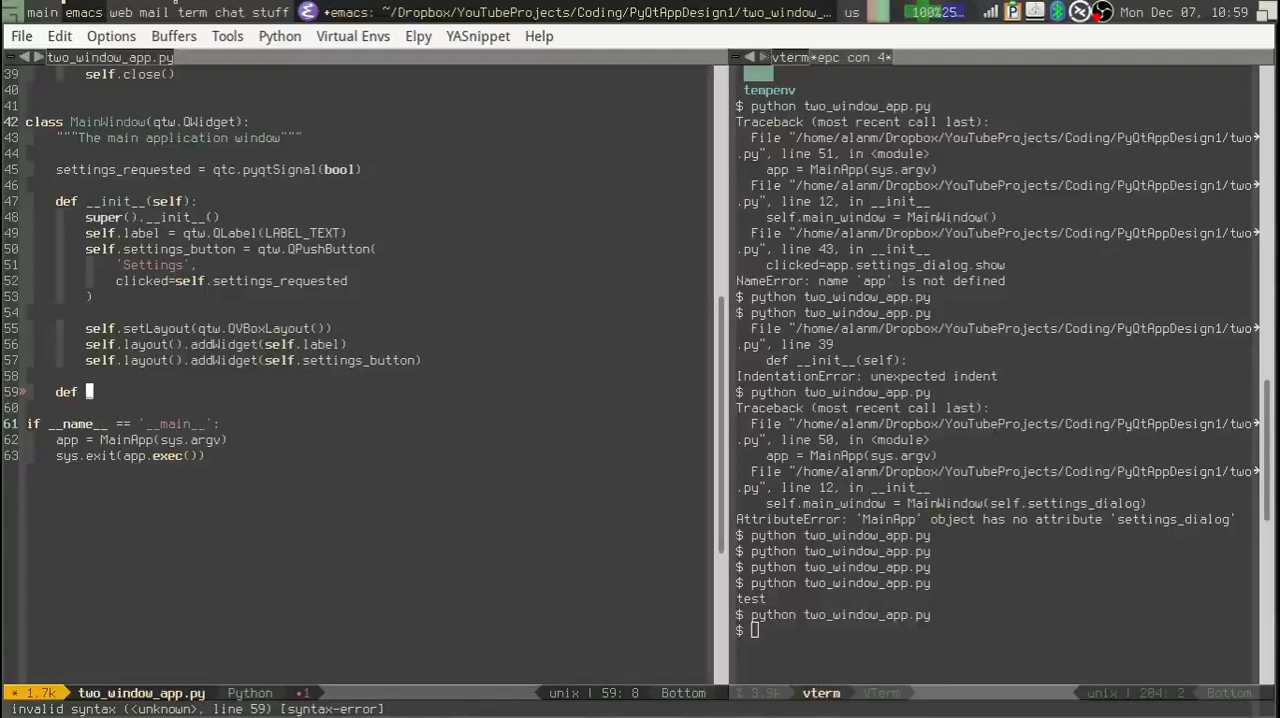
{"action": "type", "text": "change"}
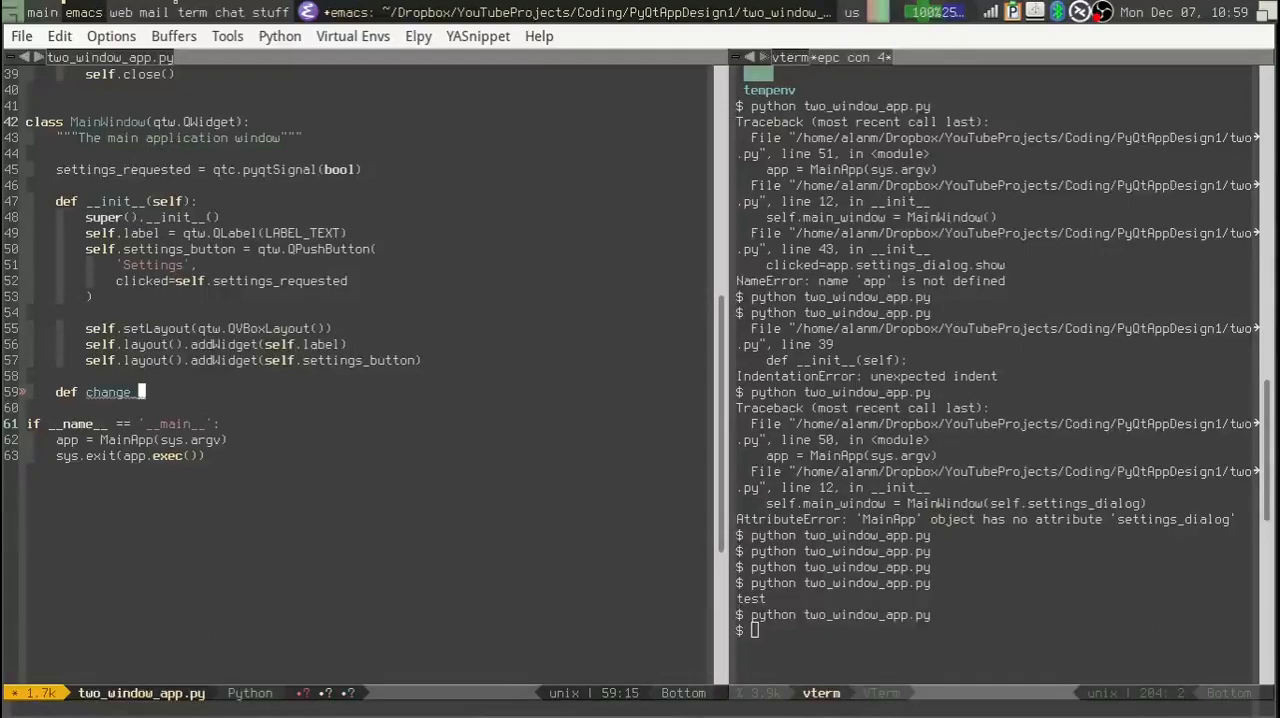
{"action": "type", "text": "_text("}
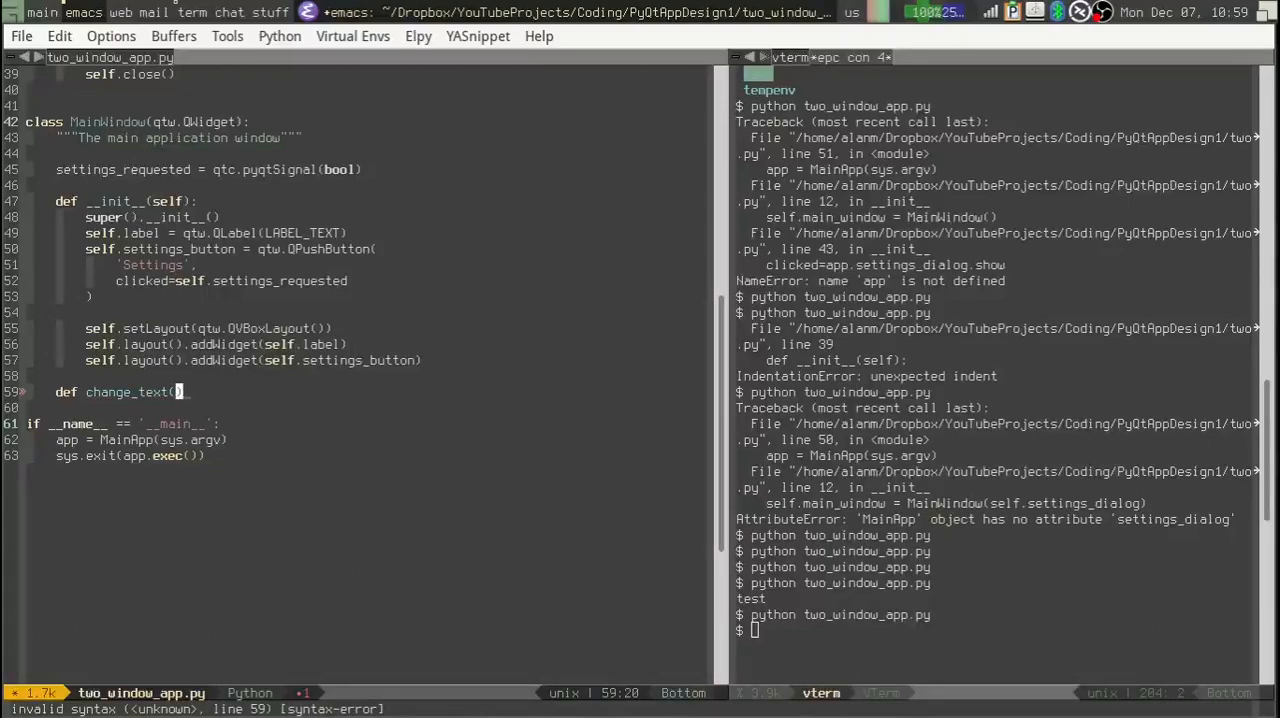
{"action": "type", "text": "self, text"}
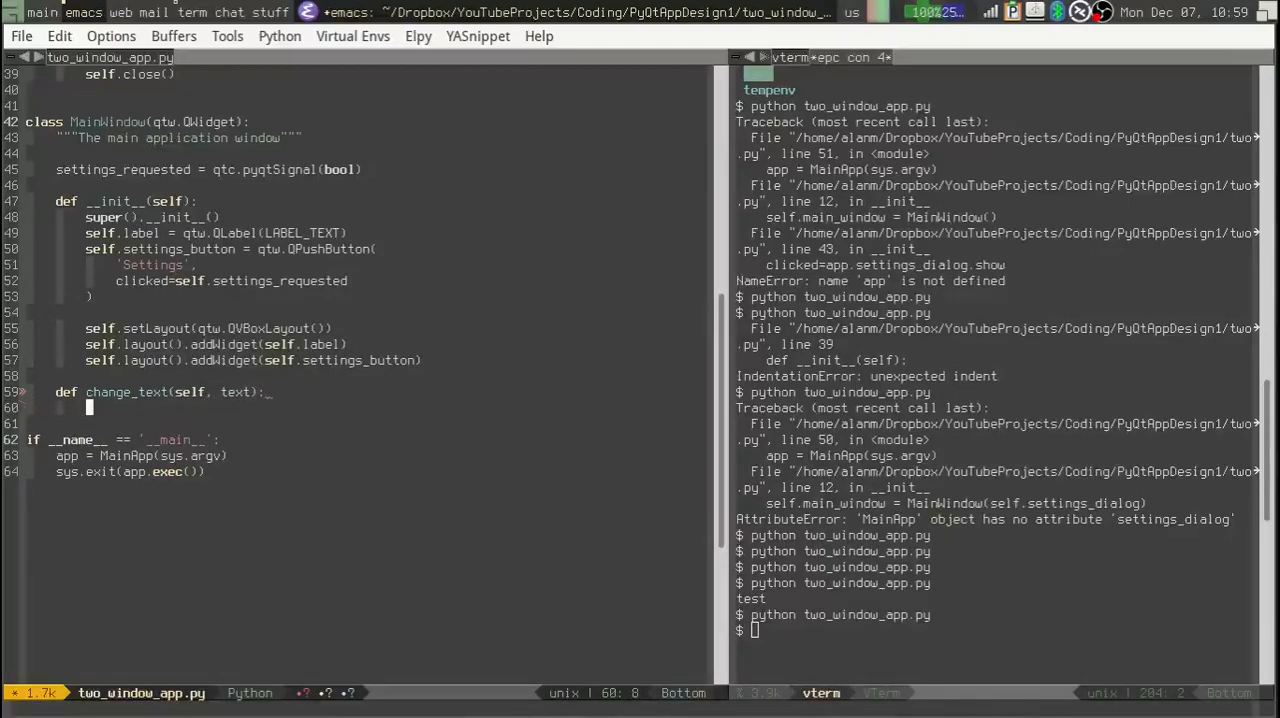
{"action": "type", "text": "self.l"}
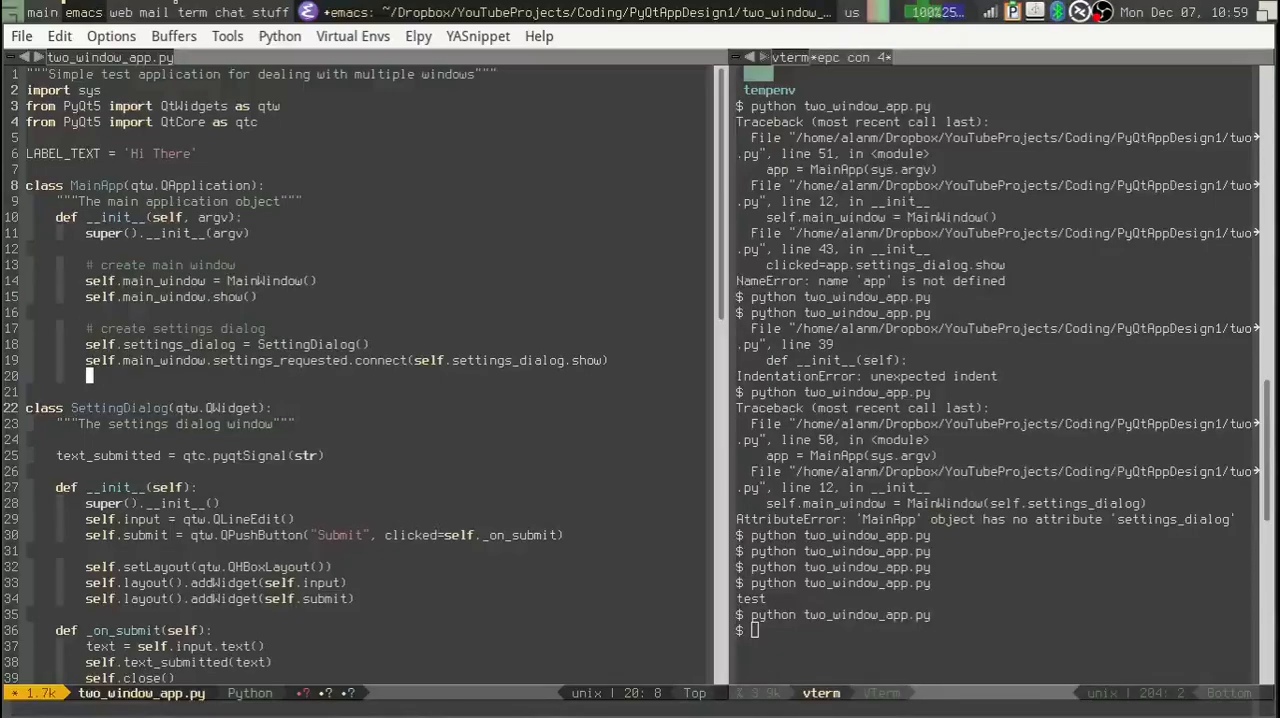
Write self.settings_dialog.text_submitted.connect(self.main_window.change_text) in MainApp.__init__
{"action": "type", "text": "self.settings_dialog"}
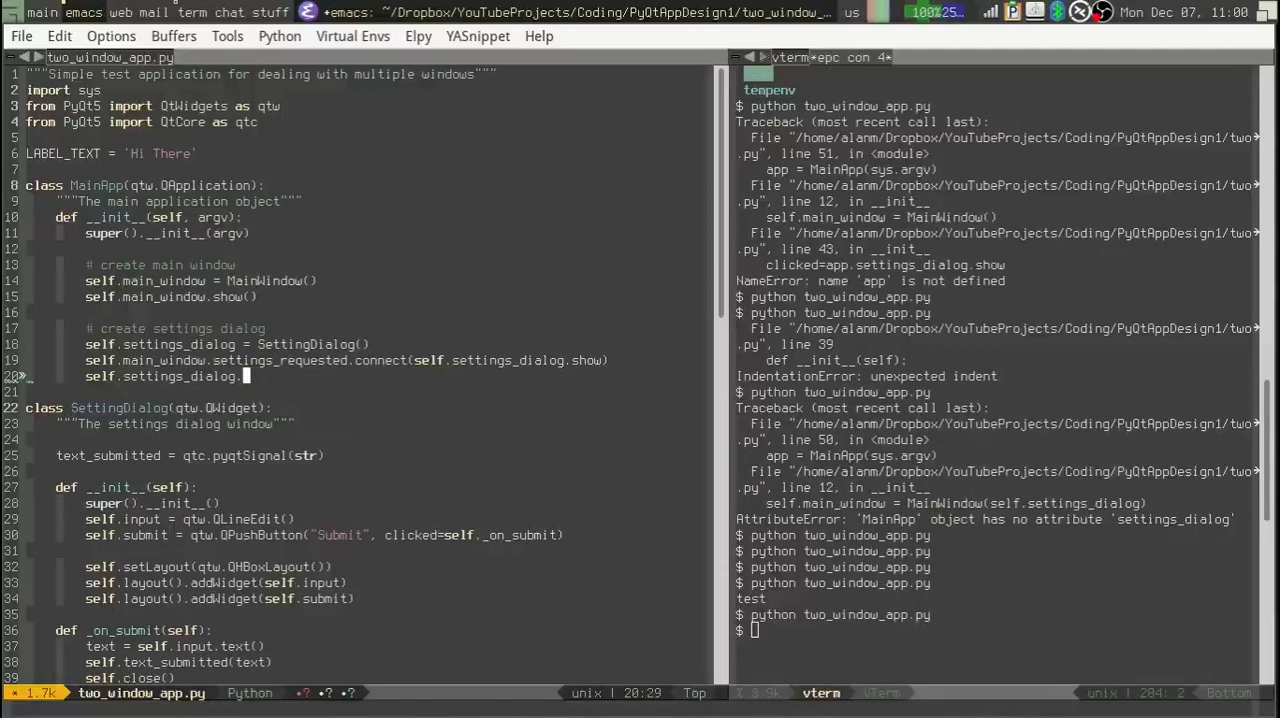
{"action": "type", "text": ".text_submitted"}
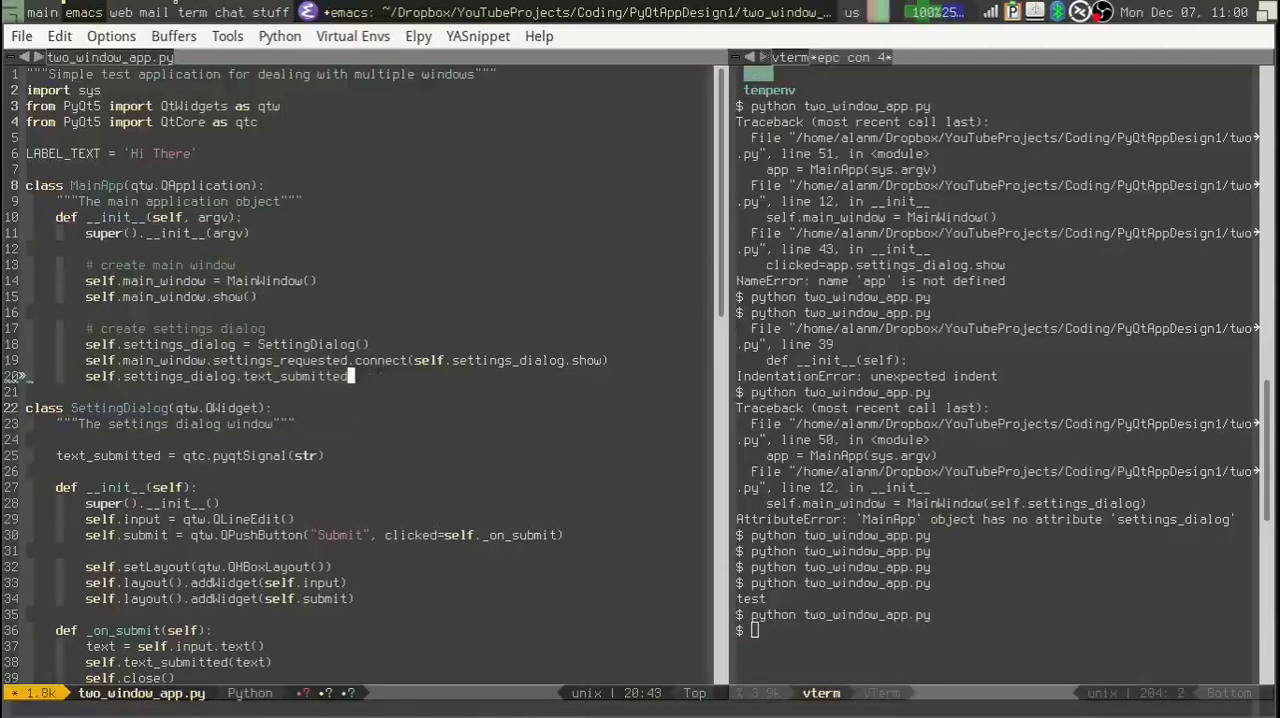
{"action": "type", "text": ".connect("}
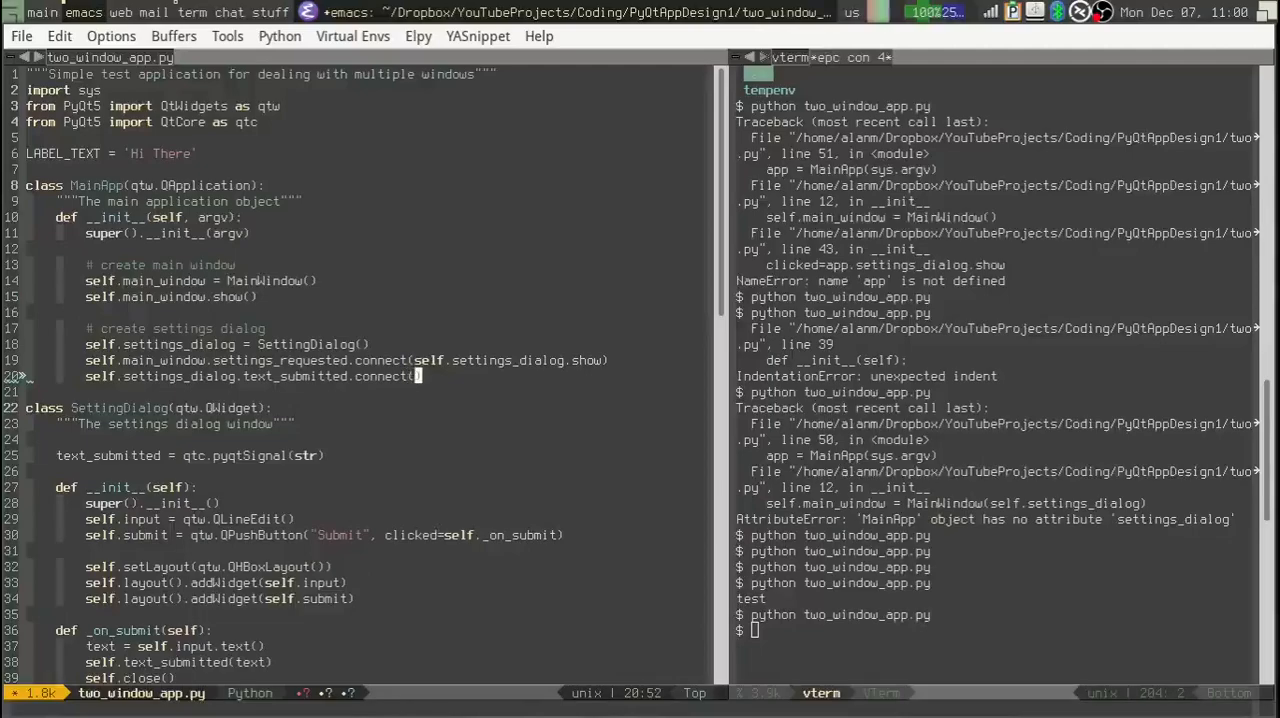
{"action": "type", "text": "self.main_window"}
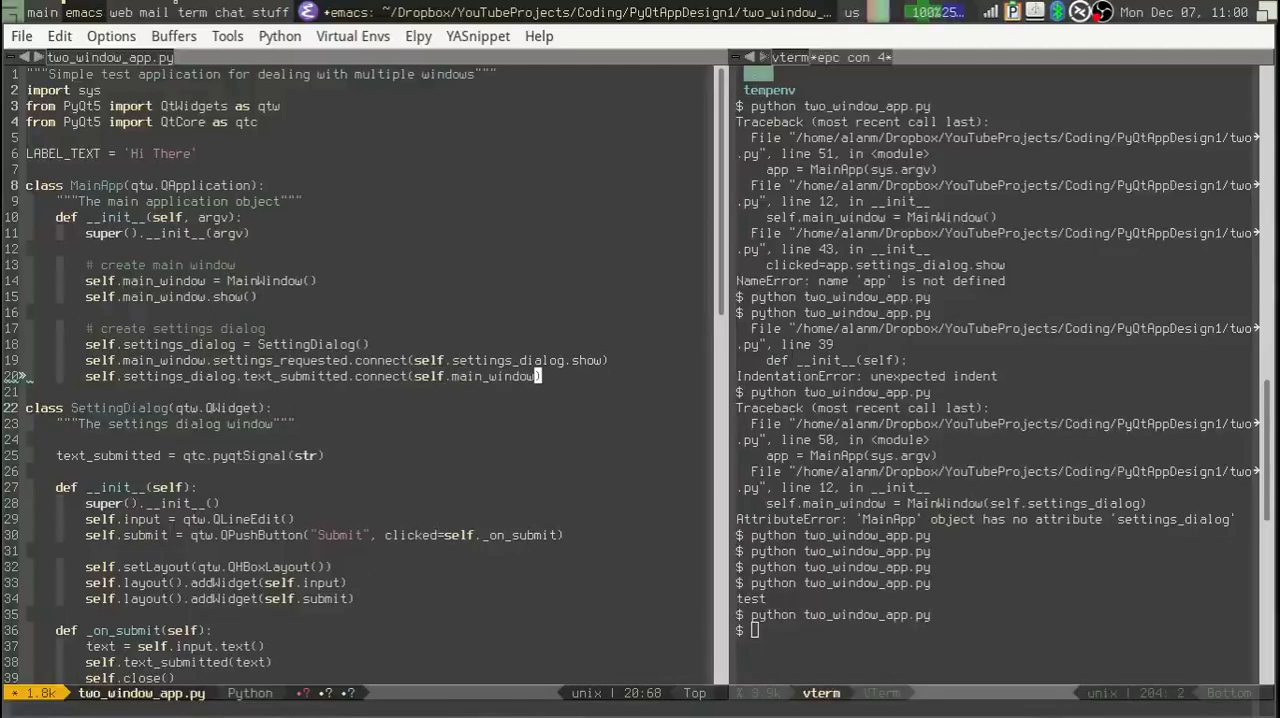
{"action": "type", "text": "."}
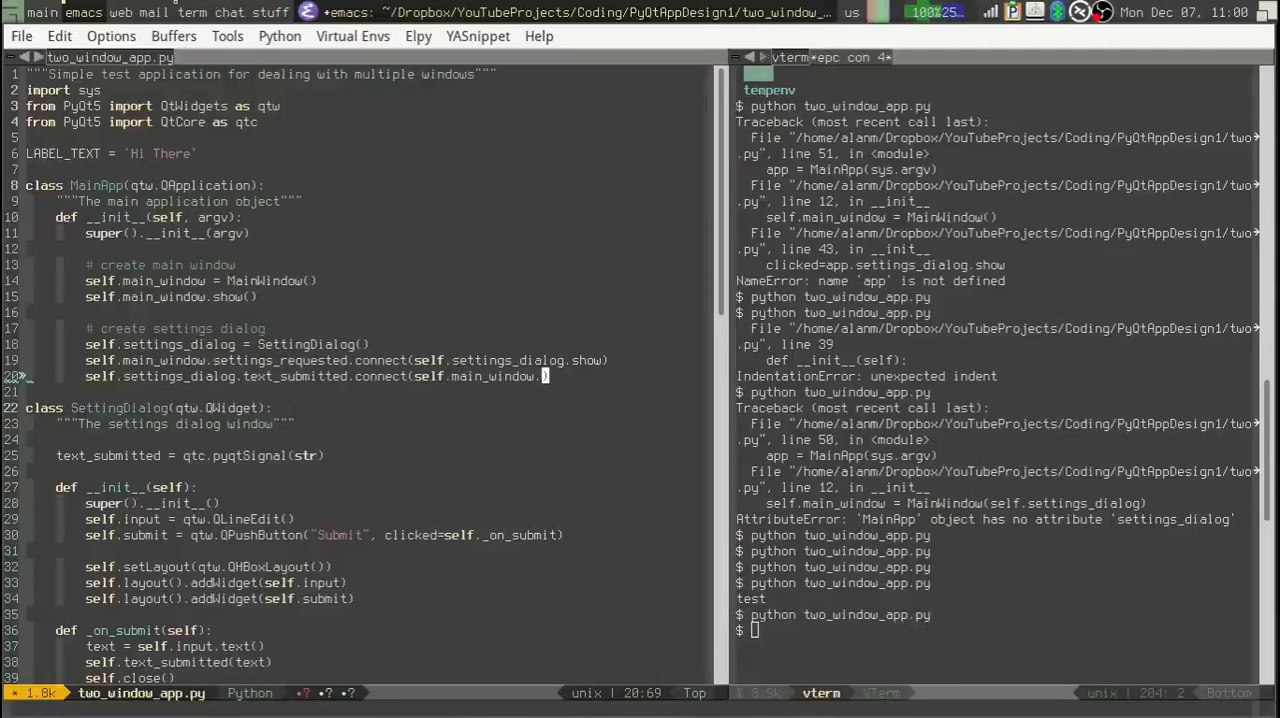
{"action": "type", "text": "change_text"}
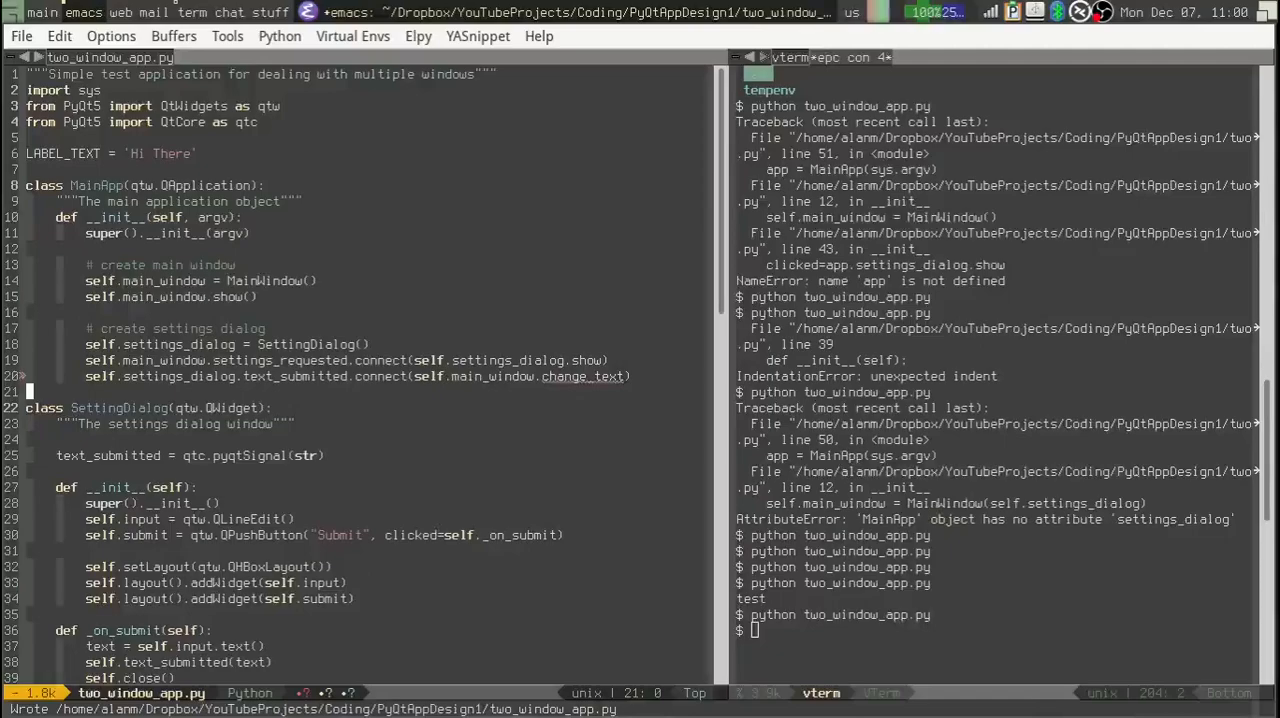
{"action": "mouse_move", "coordinate": [1092, 678]}
{"action": "type", "text": "python two_window_app.py"}
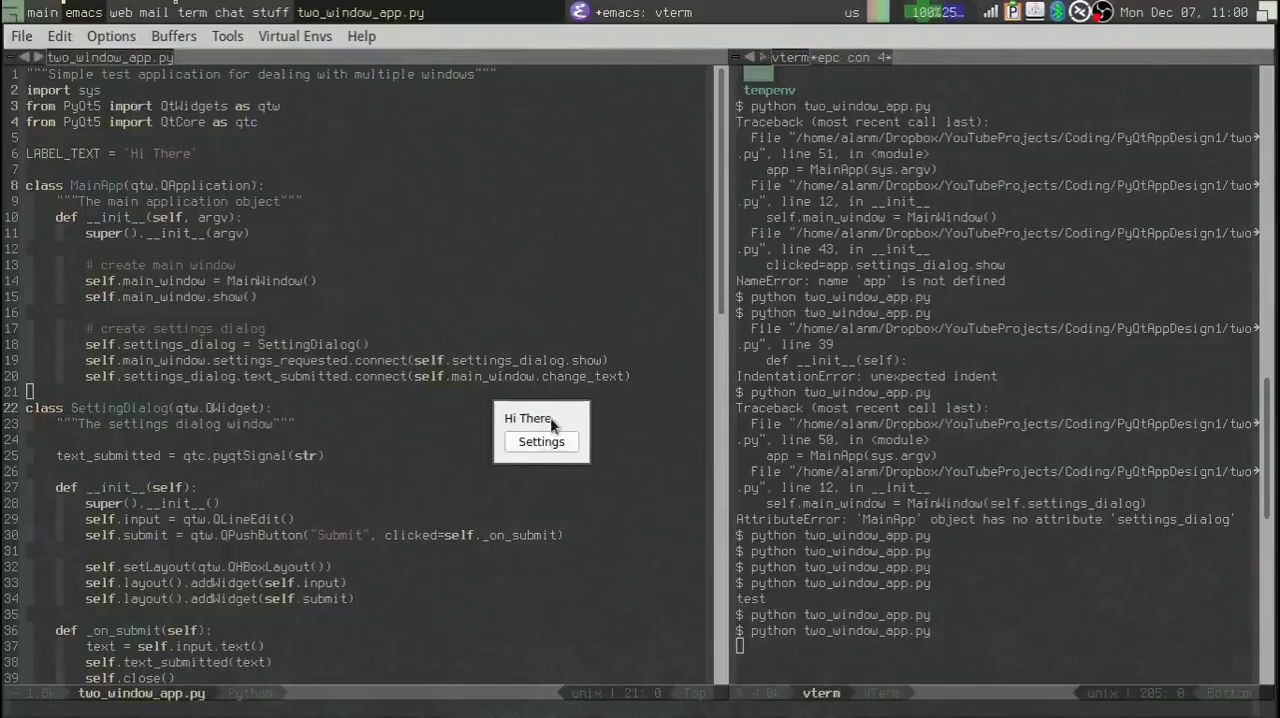
Open Settings and submit 'test', triggering the 'native Qt signal is not callable' error
{"action": "left_click", "coordinate": [540, 442]}
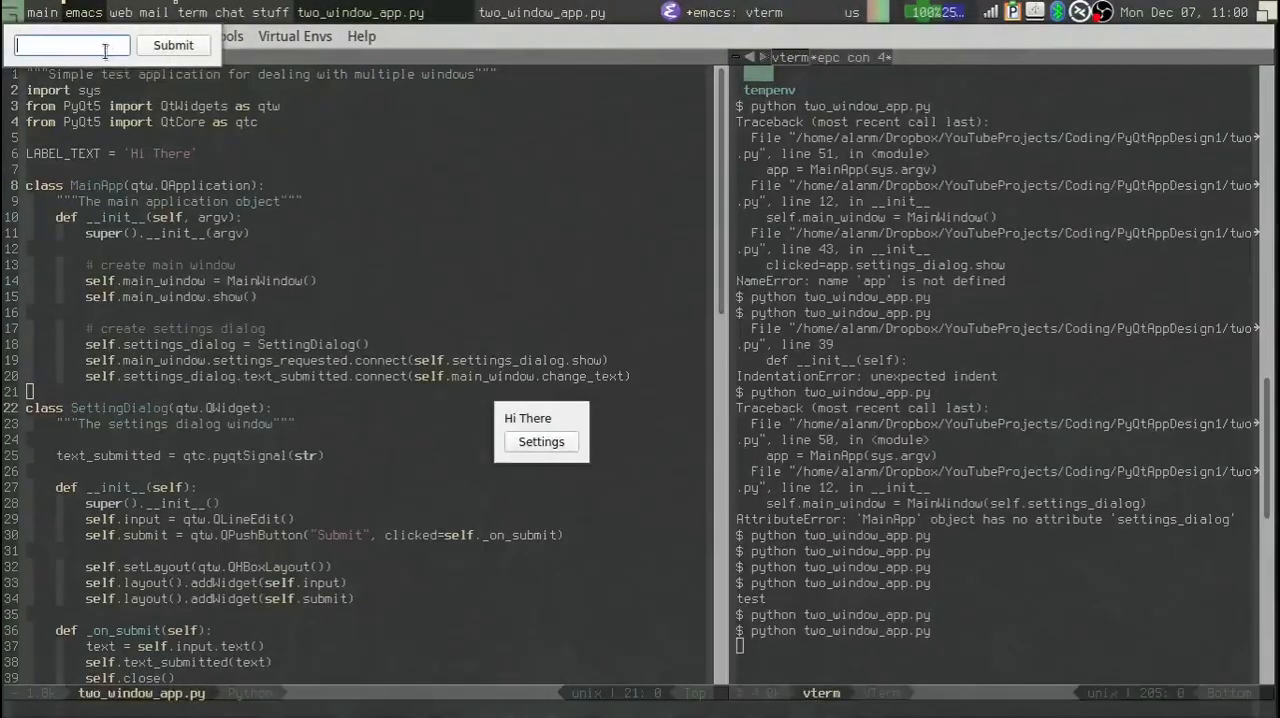
{"action": "type", "text": "test"}
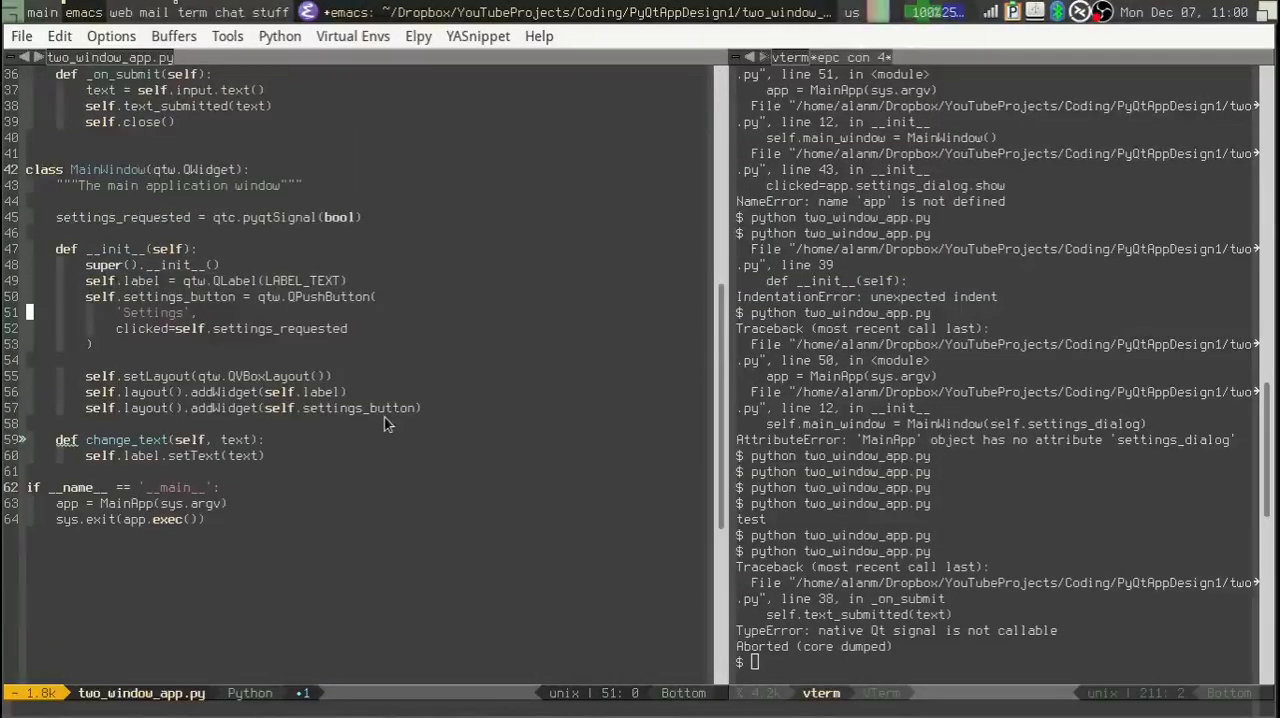
{"action": "mouse_move", "coordinate": [204, 428]}
{"action": "type", "text": ".emi"}
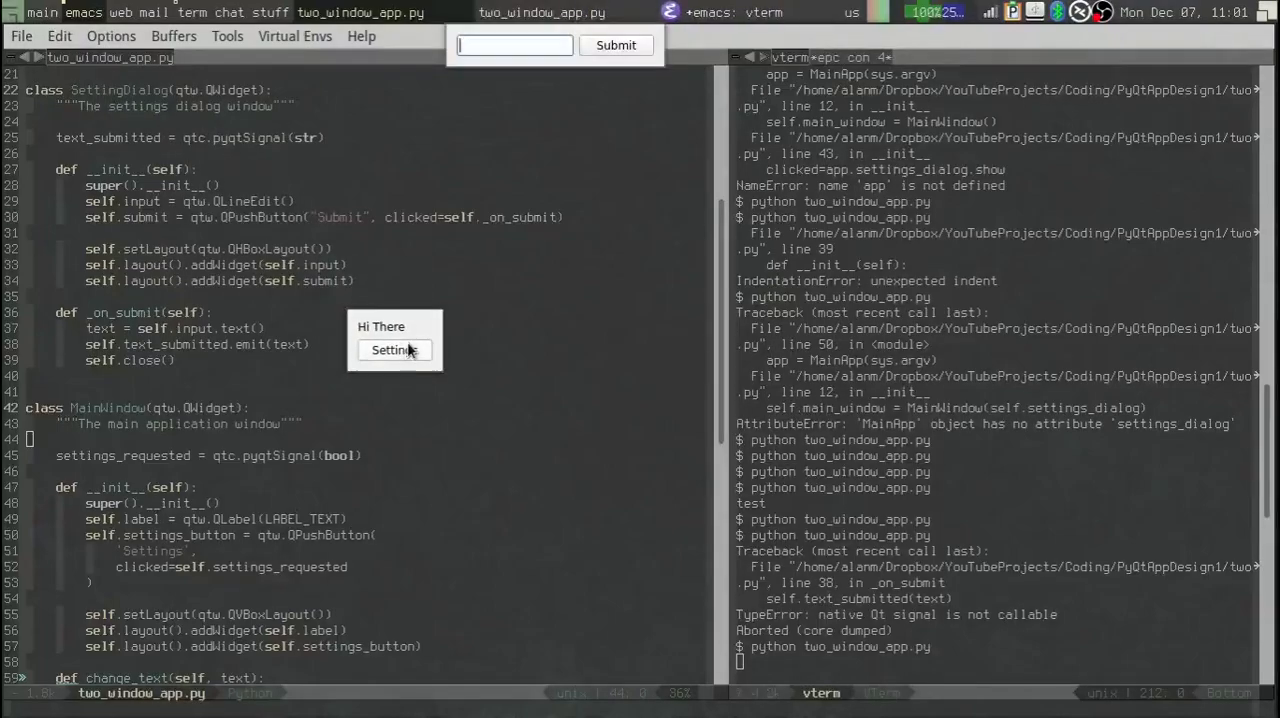
Submit new text from the Settings dialog; the label updates with no traceback
{"action": "type", "text": "te"}
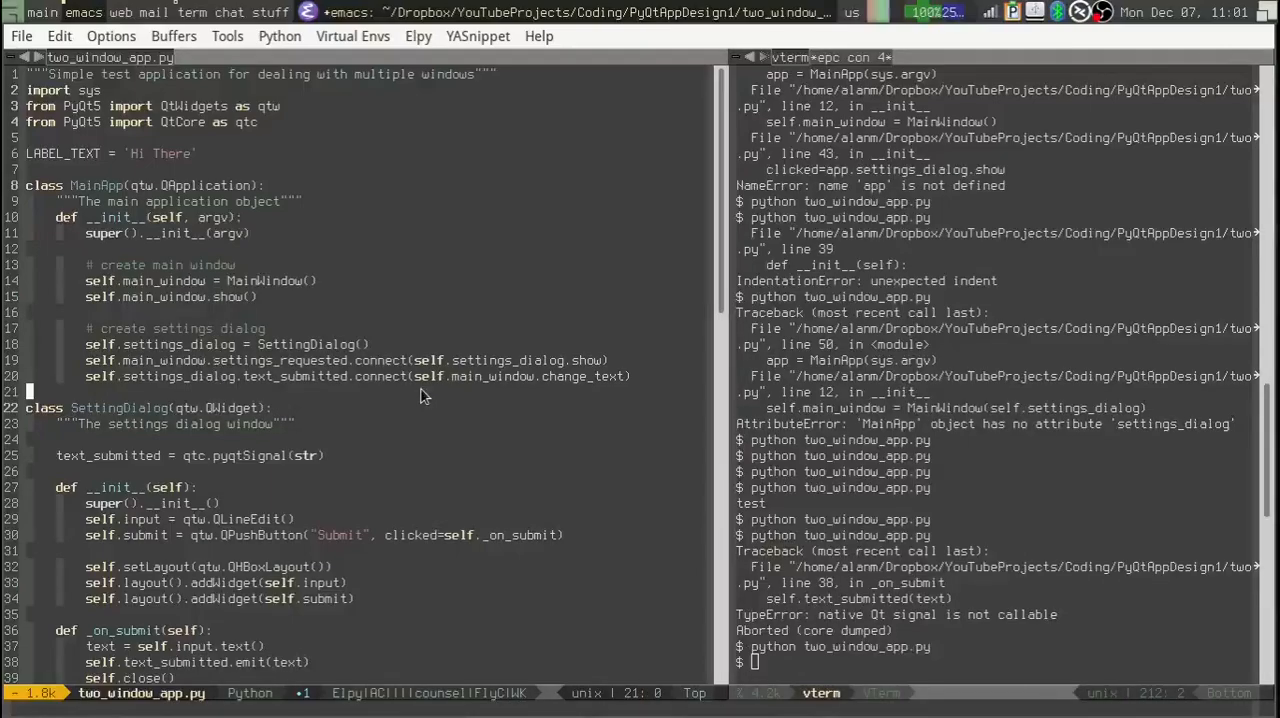
{"action": "left_click", "coordinate": [210, 504]}
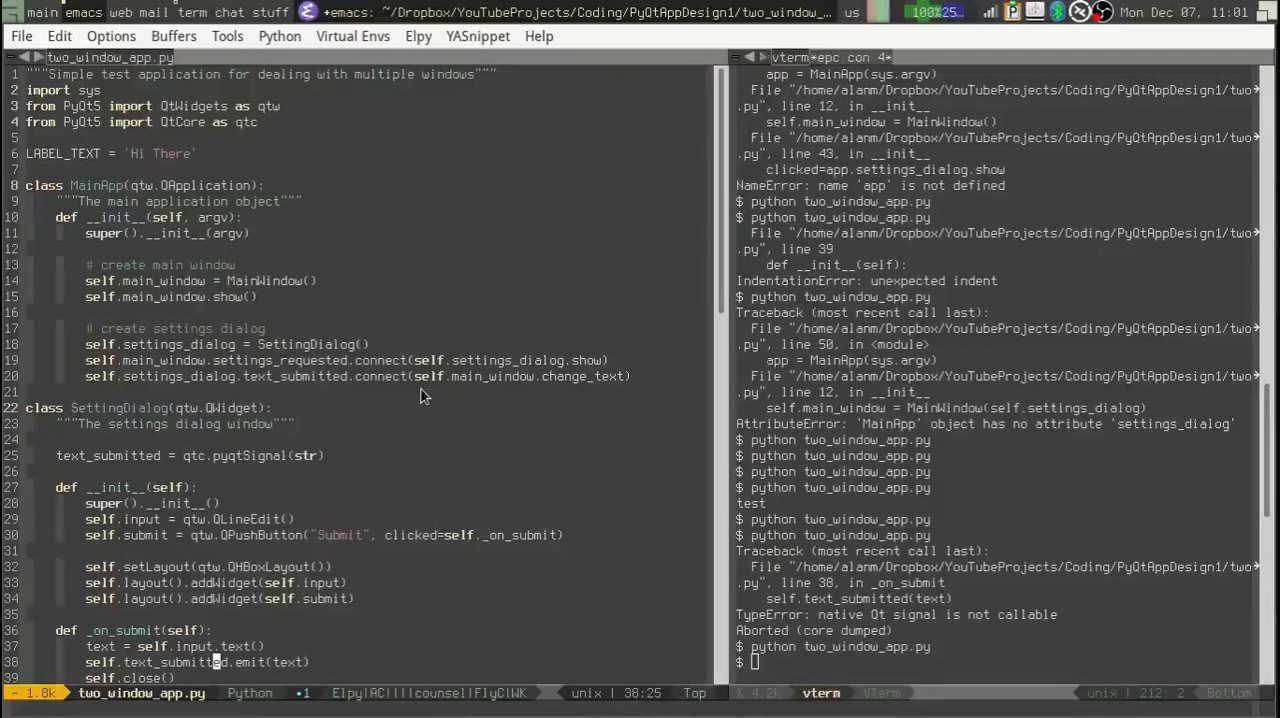
{"action": "scroll", "scroll_direction": "down", "scroll_amount": 3}
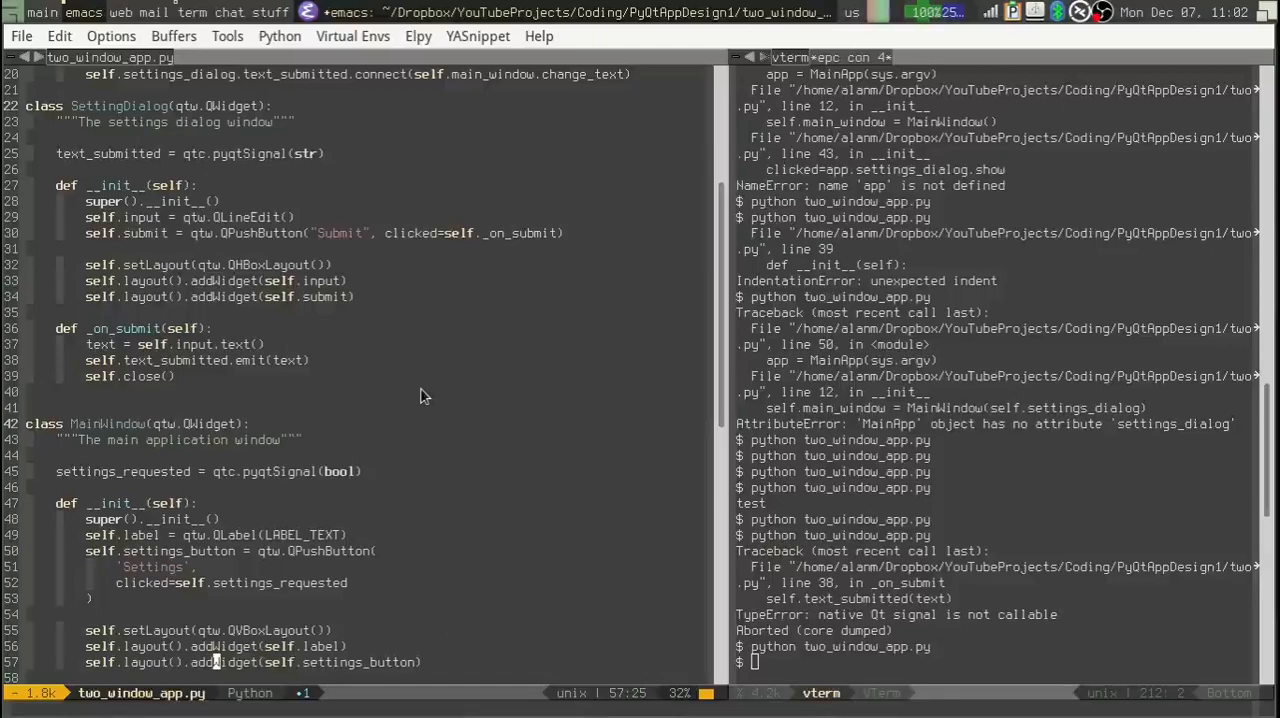
{"action": "scroll", "scroll_direction": "down", "scroll_amount": 3}
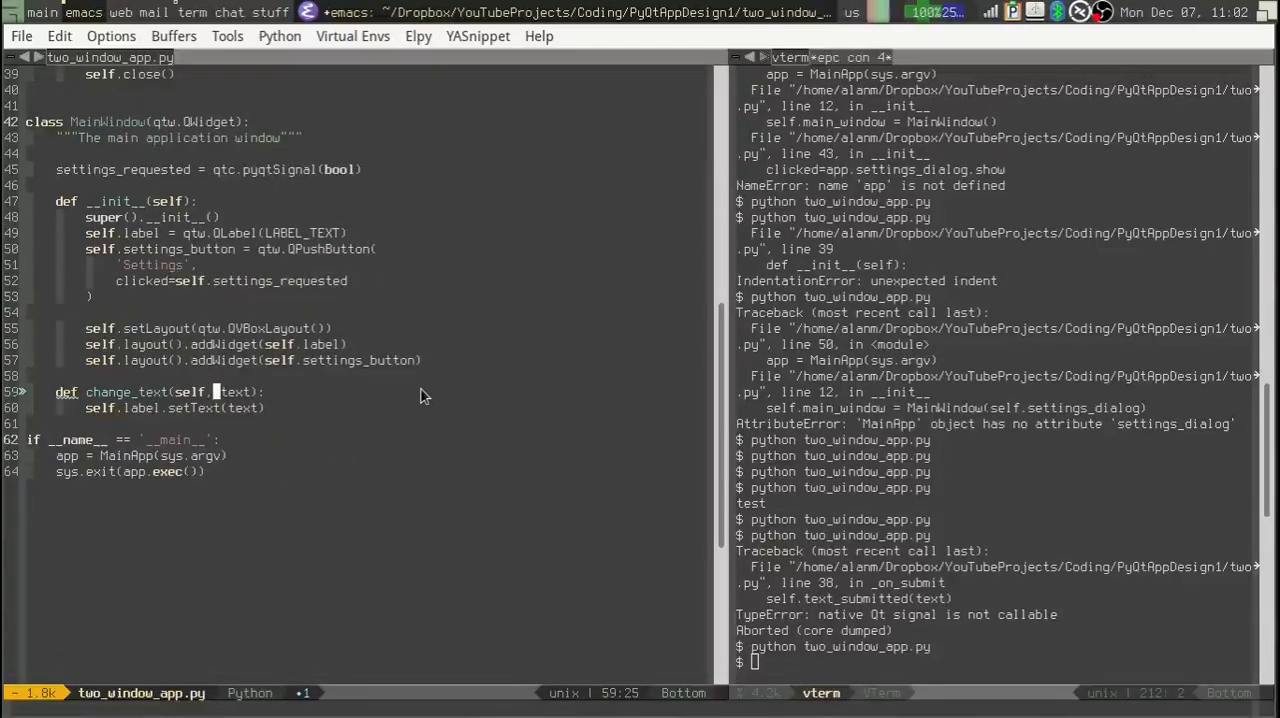